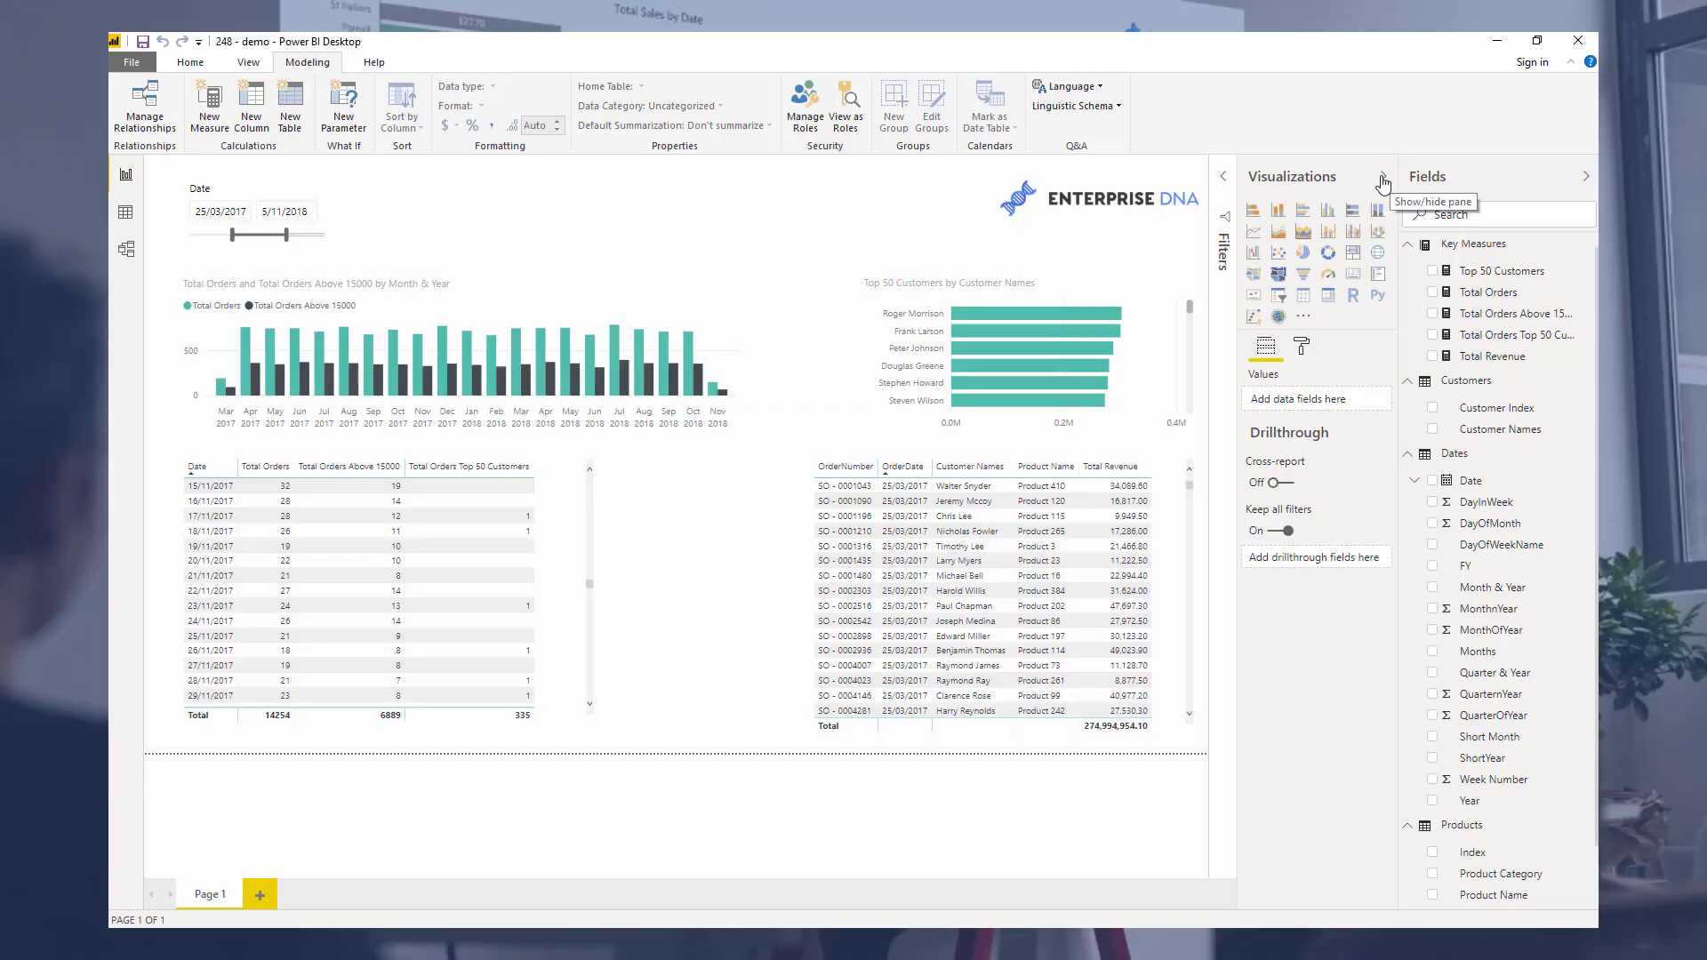
- Collapse the Visualizations pane, leaving the Fields list open
left_click(1384, 180)
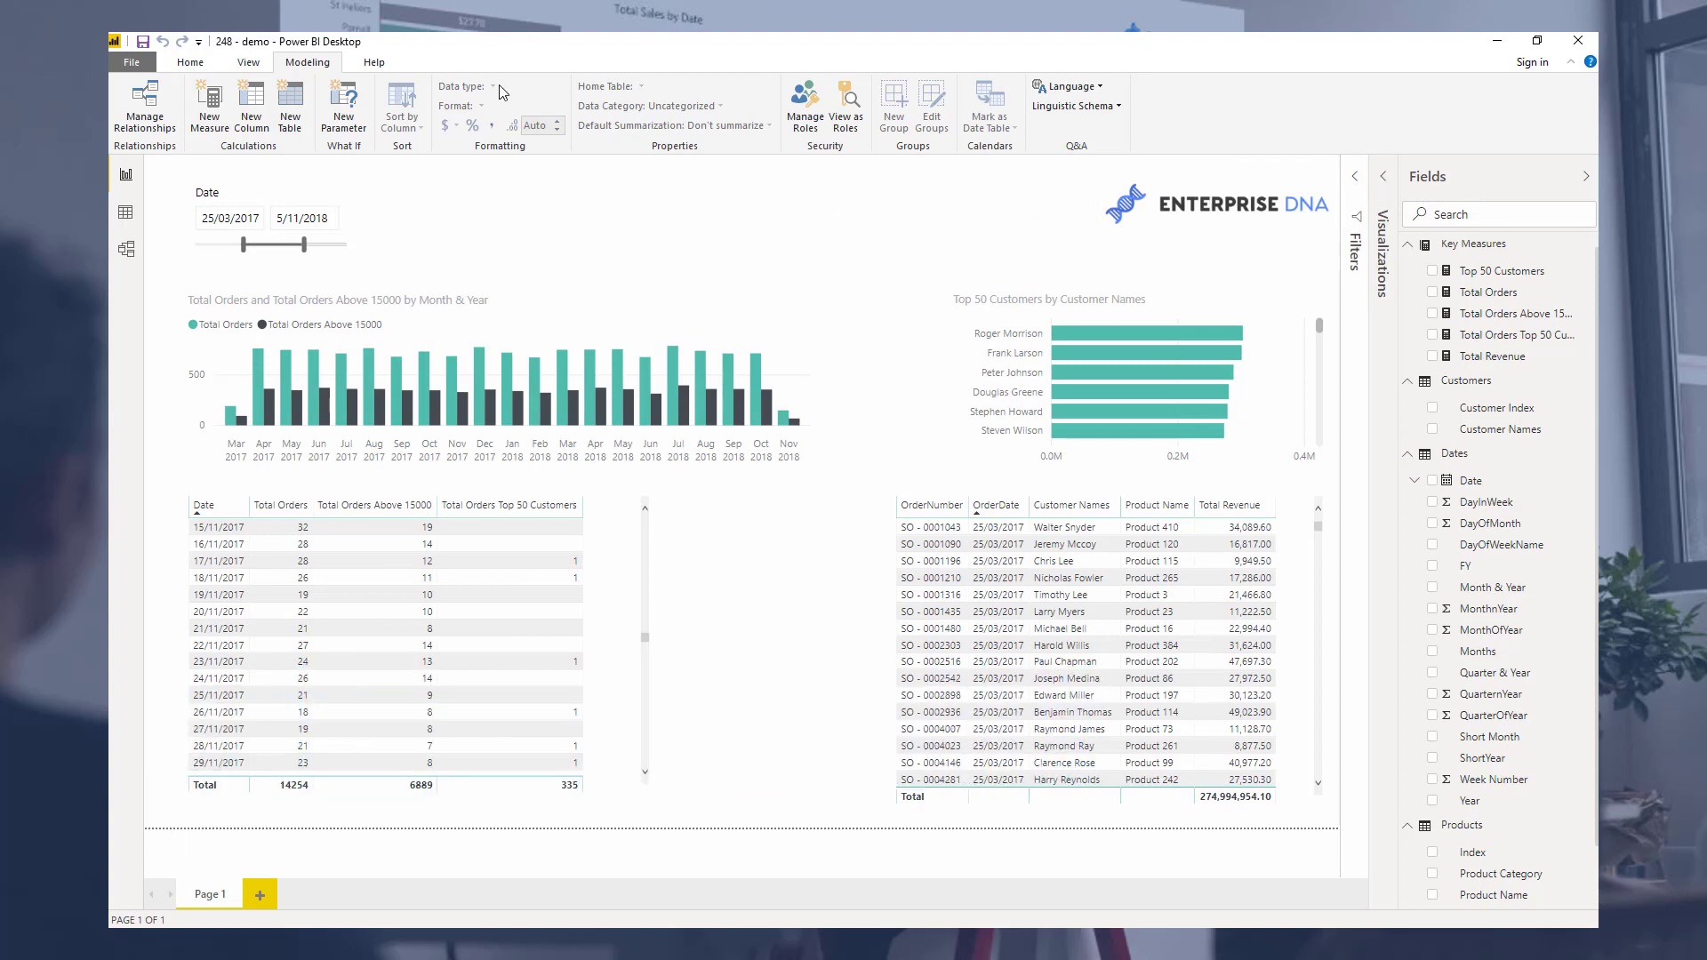
mouse_move(681, 187)
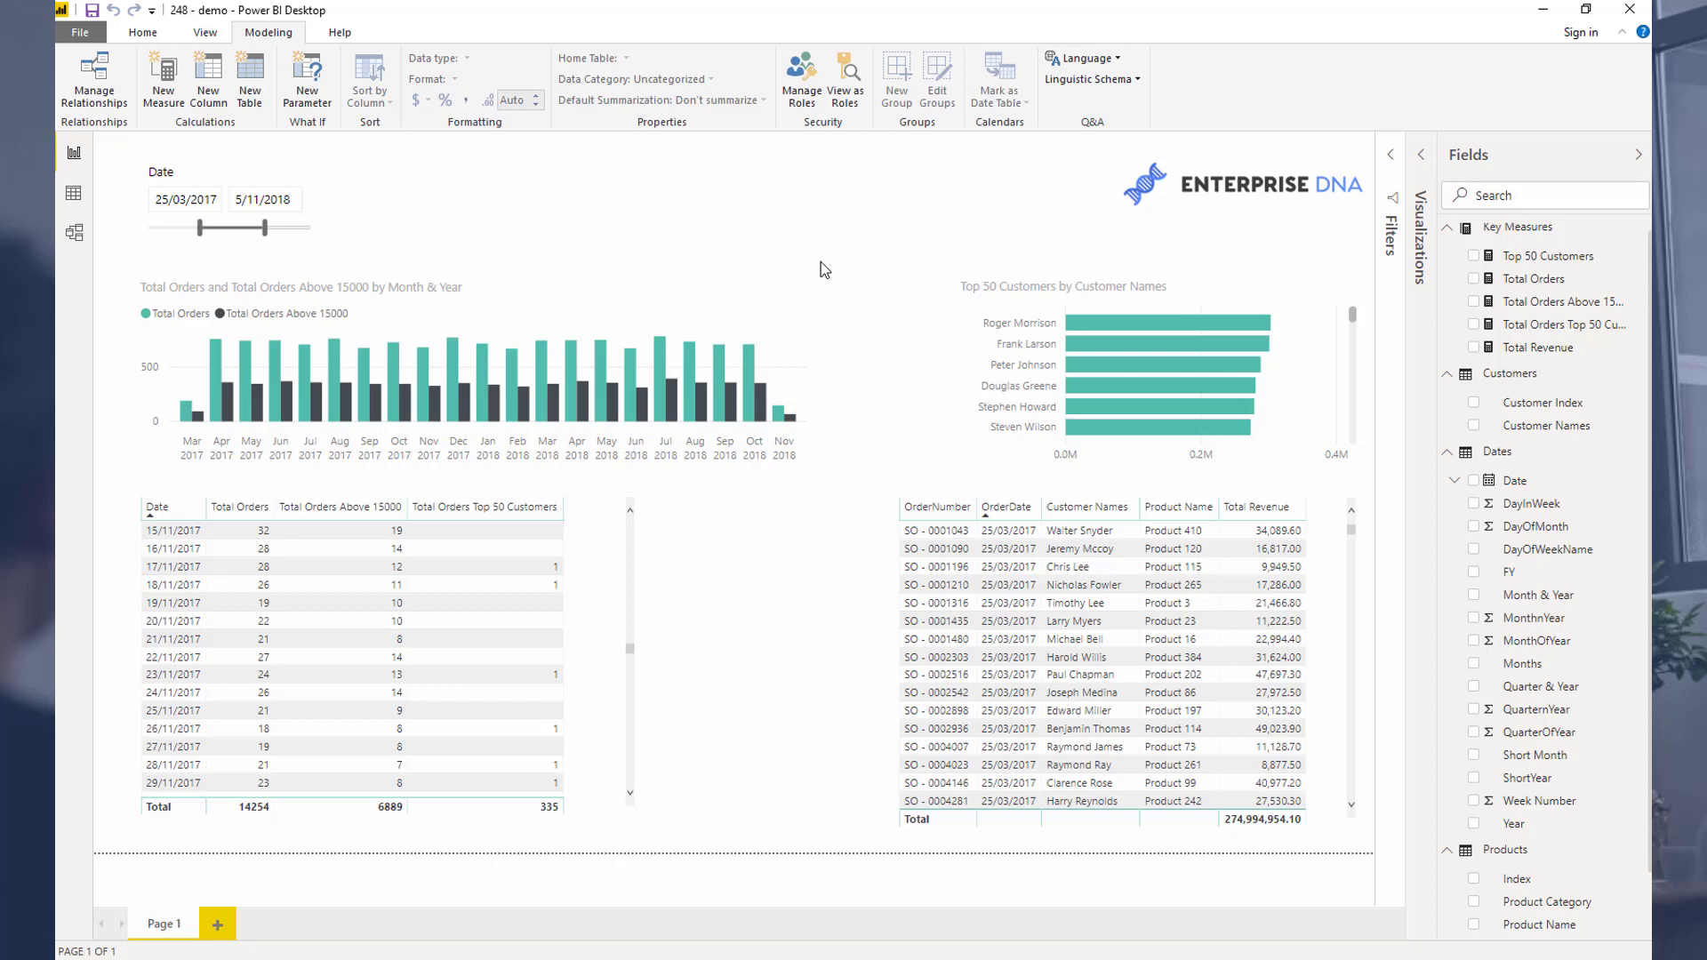
mouse_move(884, 244)
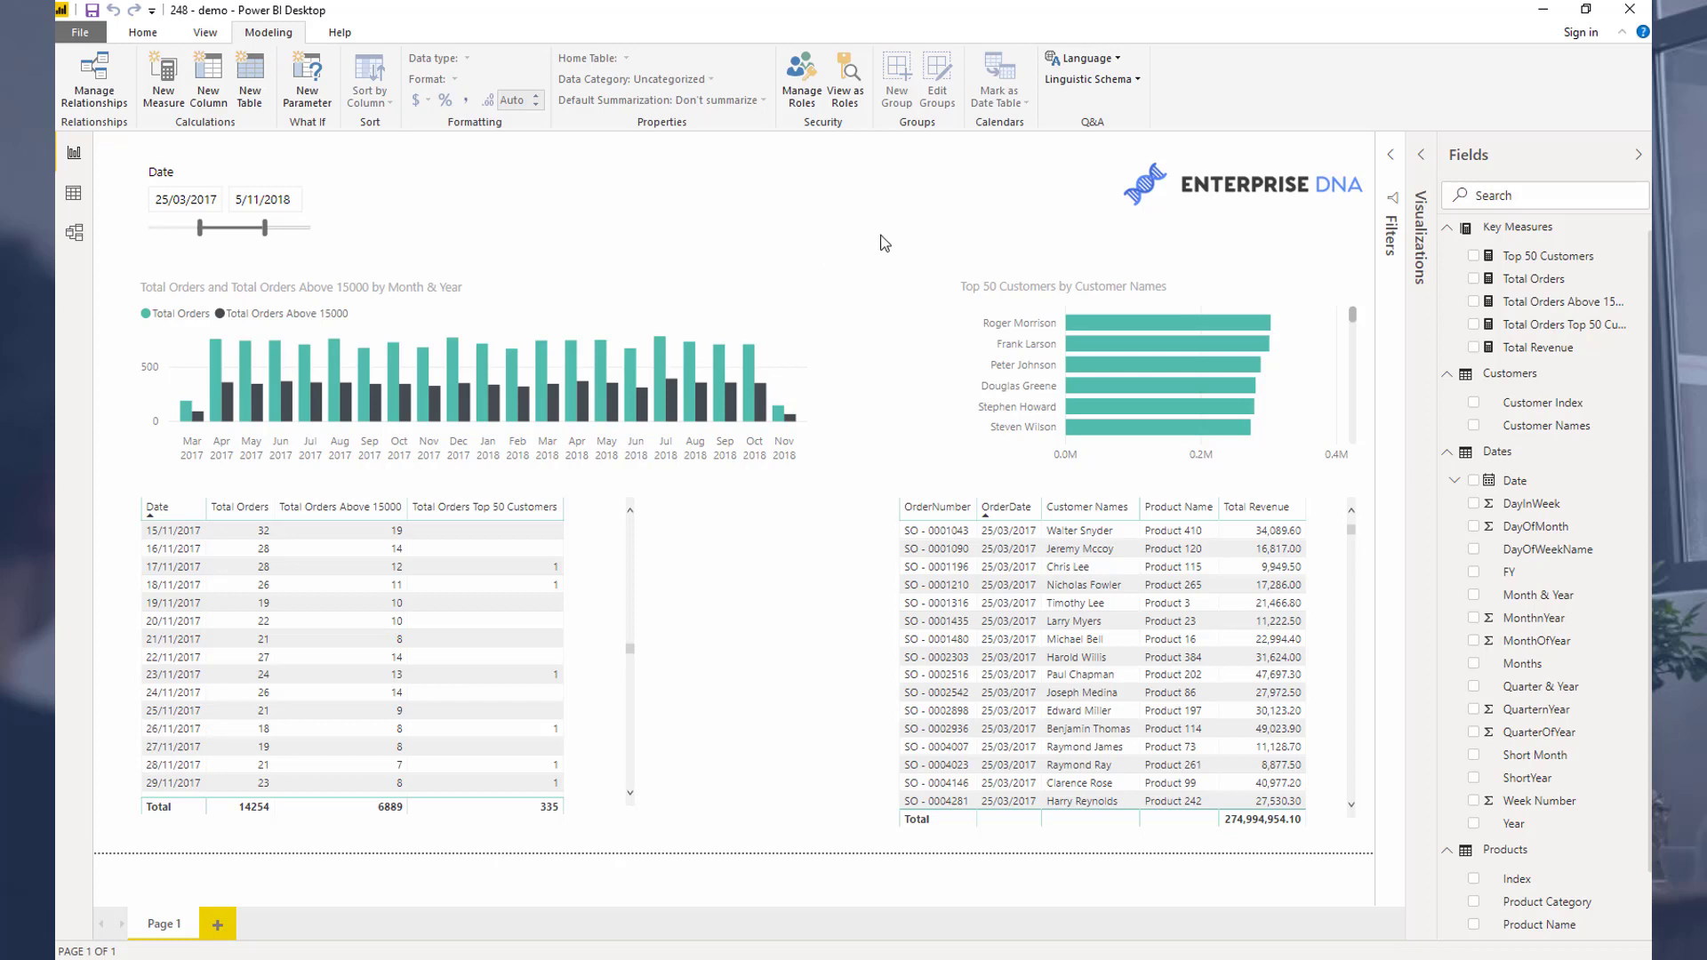
mouse_move(850, 244)
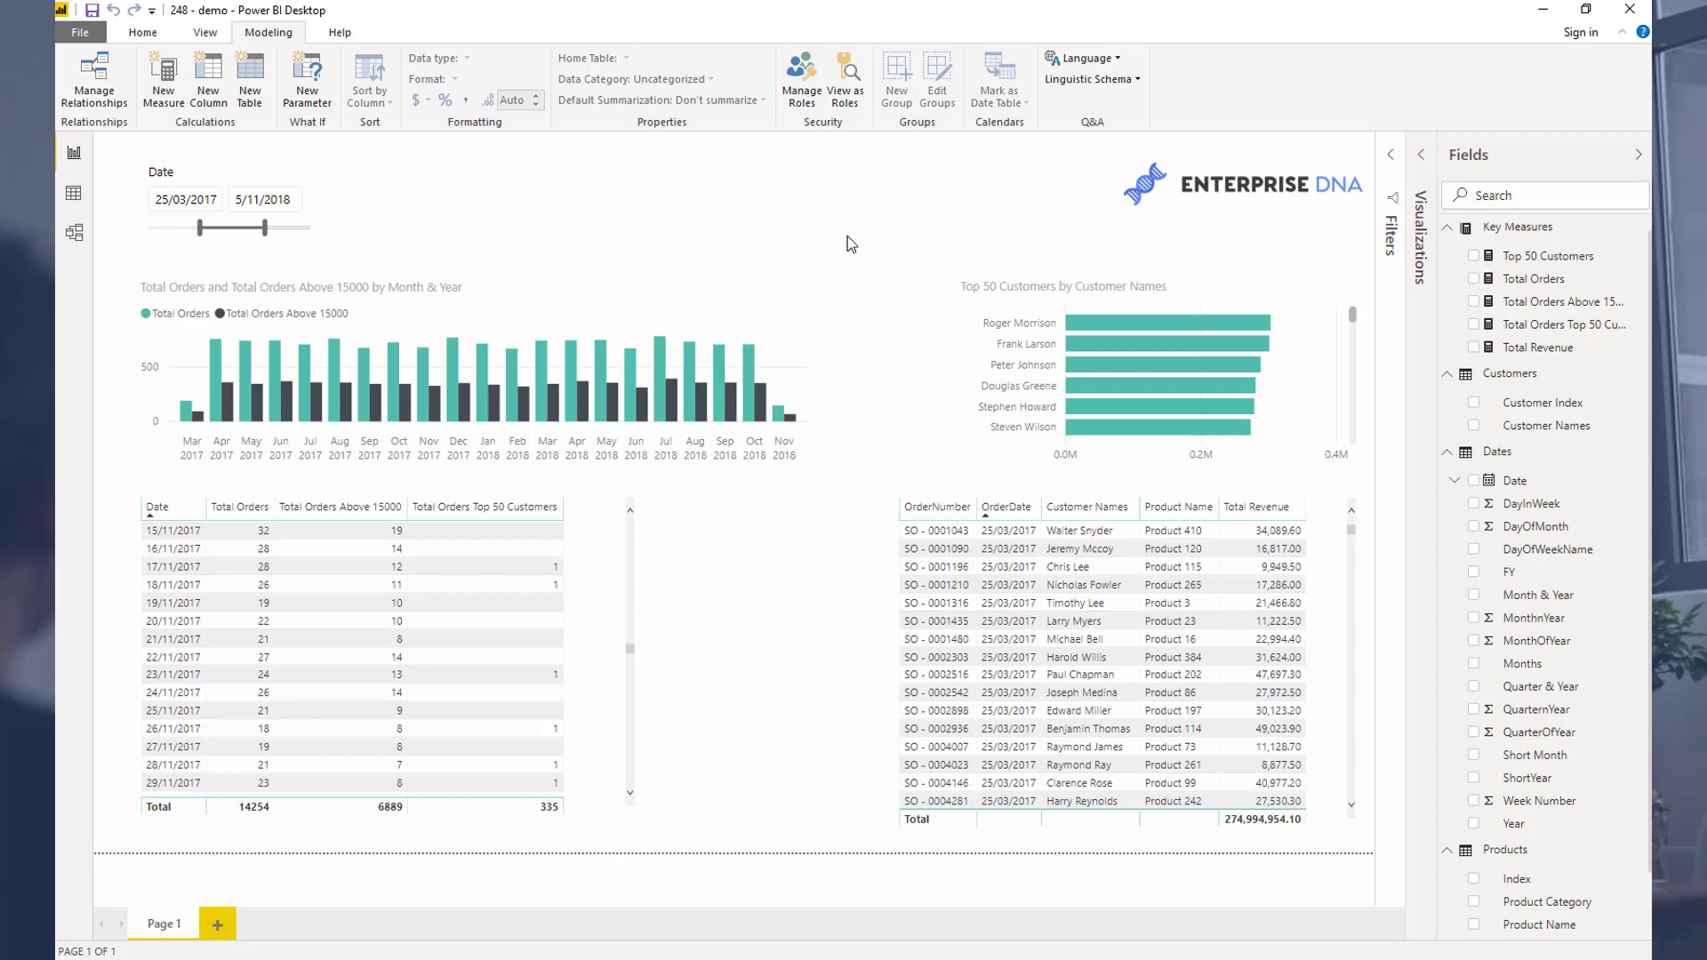
mouse_move(872, 256)
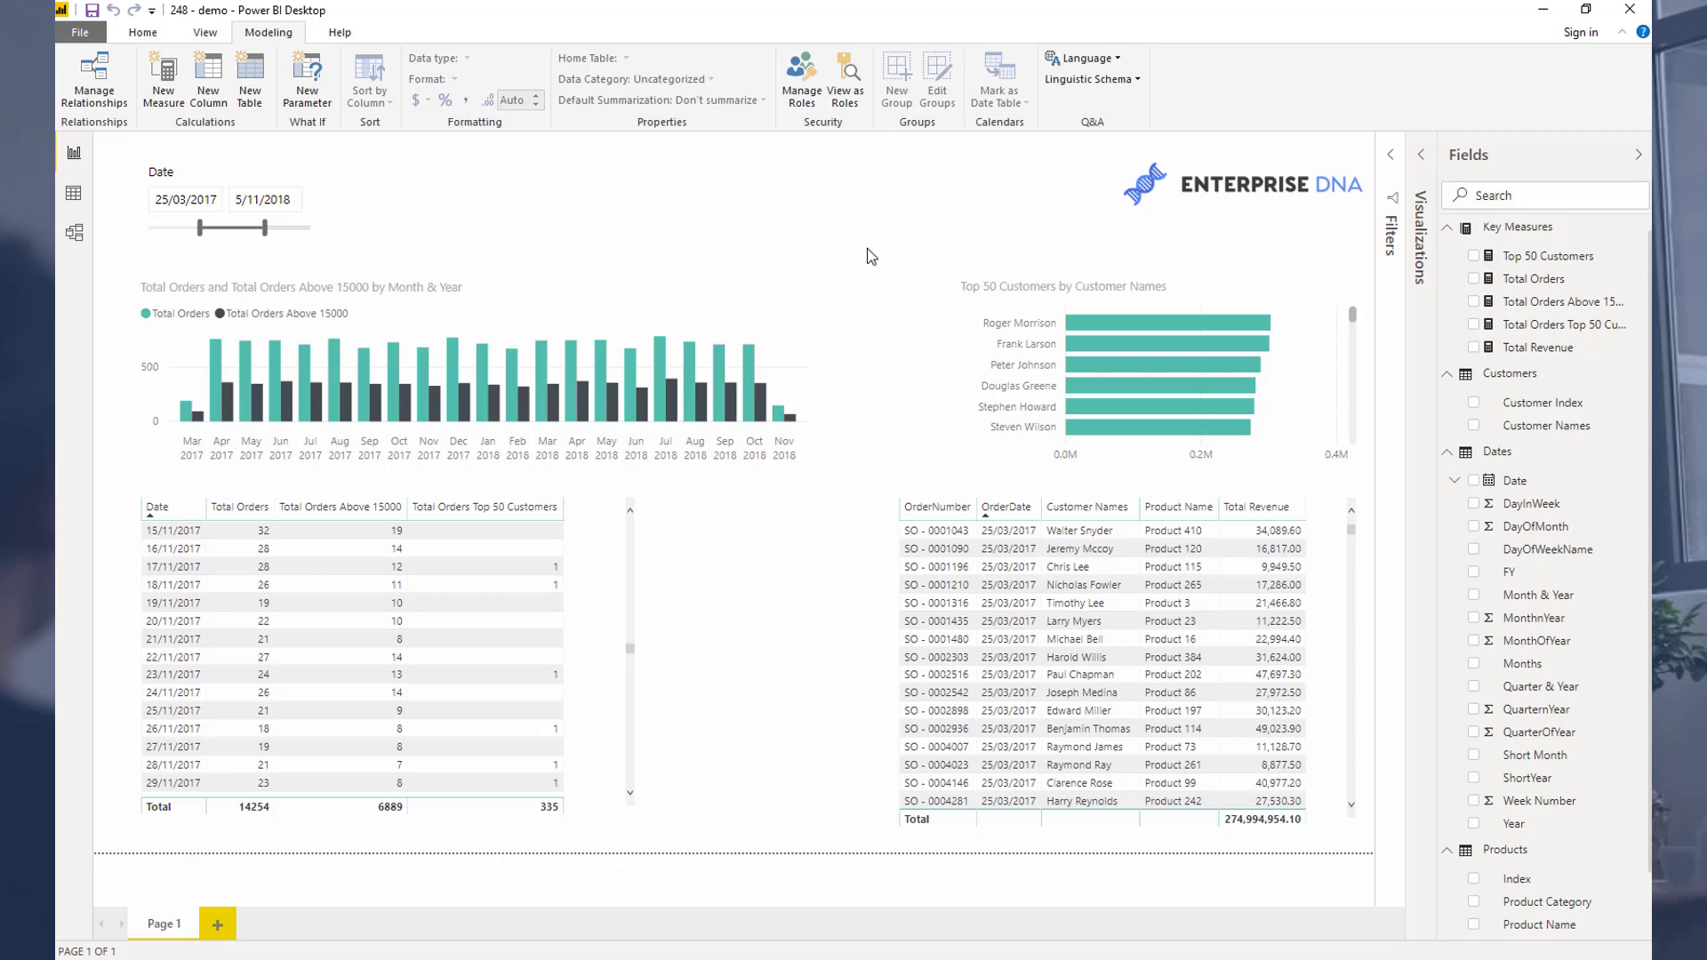
mouse_move(1555, 293)
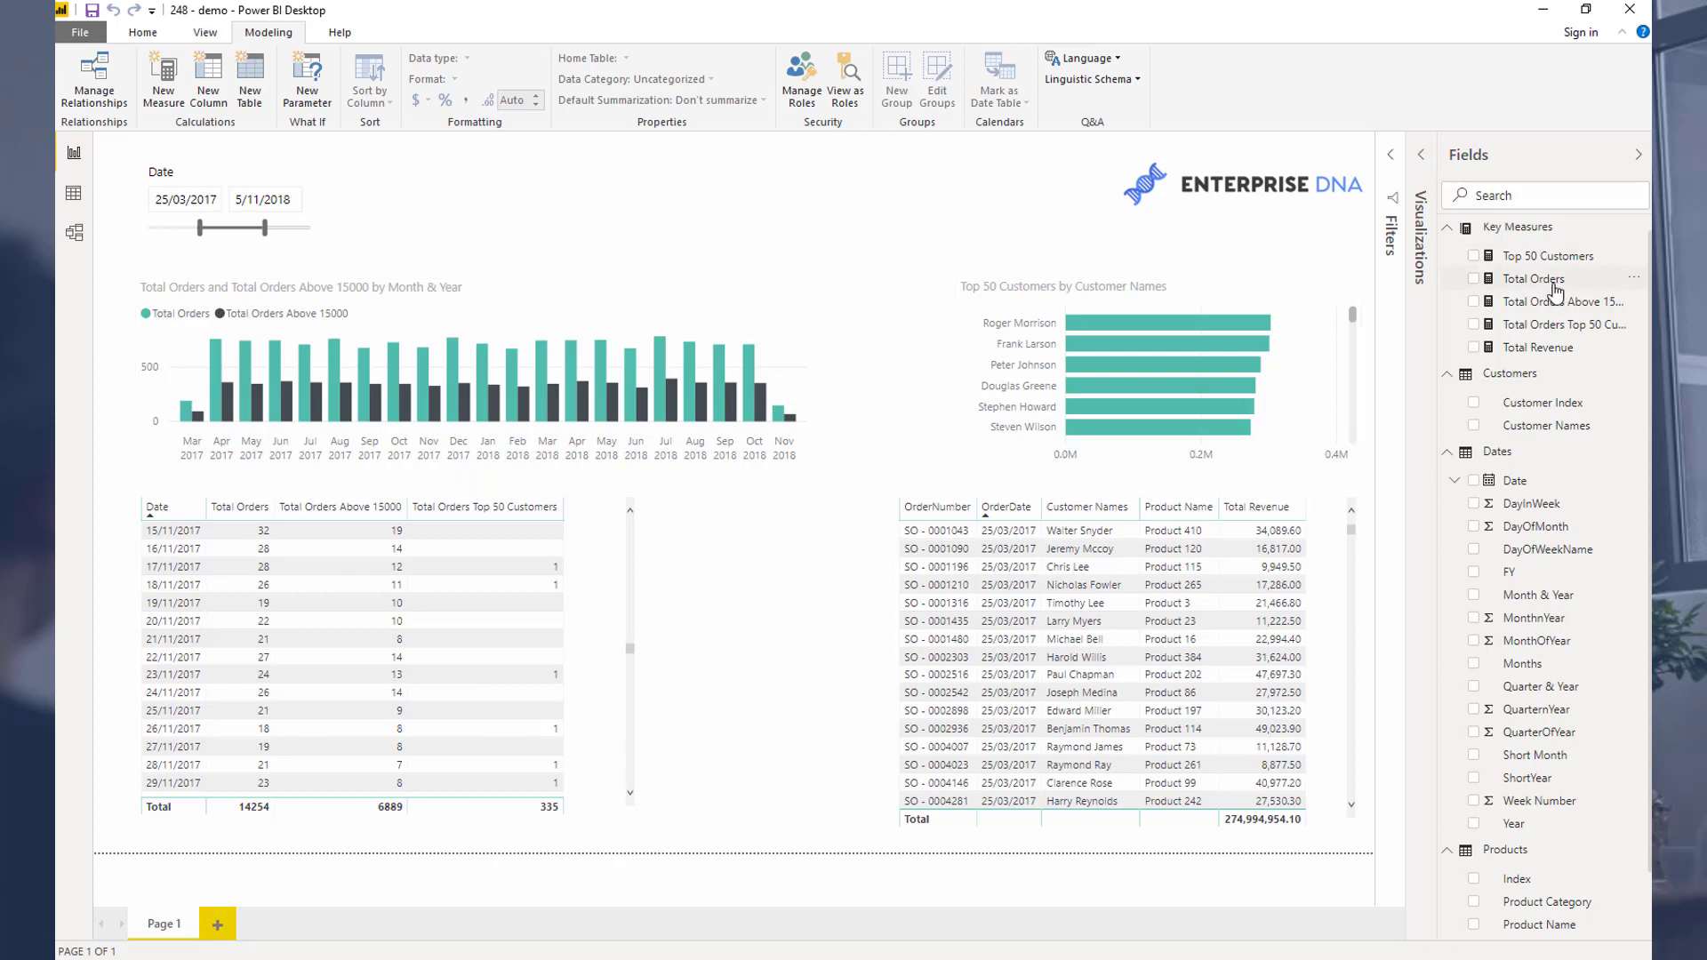
mouse_move(1535, 280)
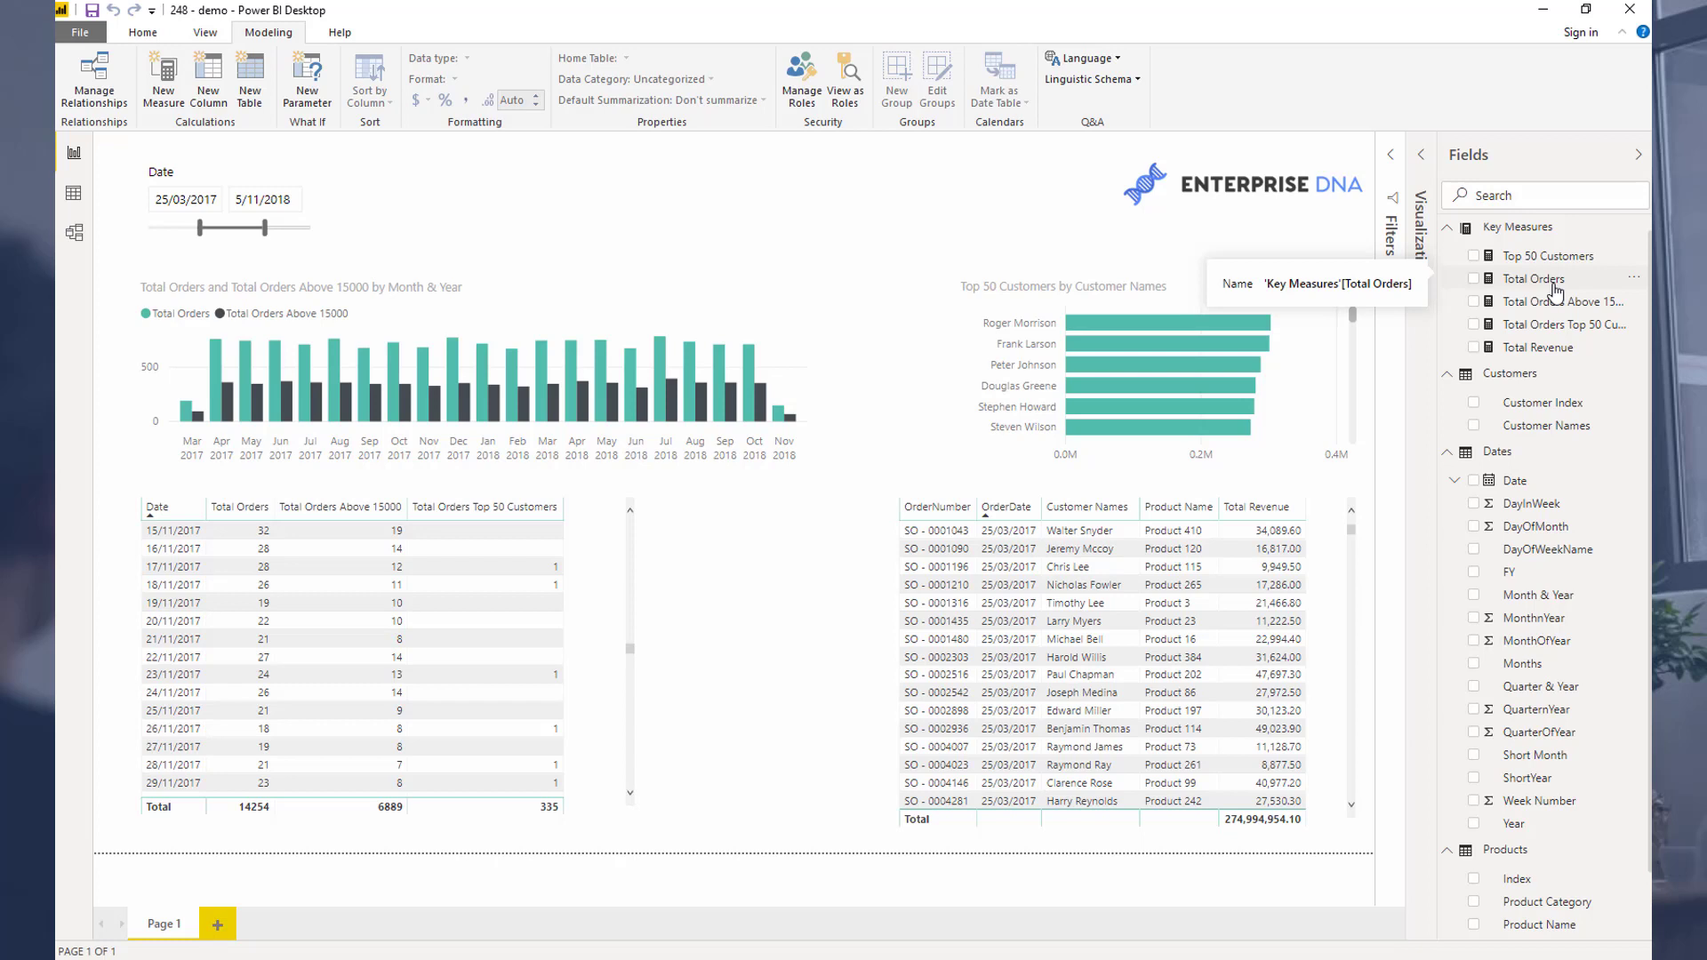
mouse_move(1546, 290)
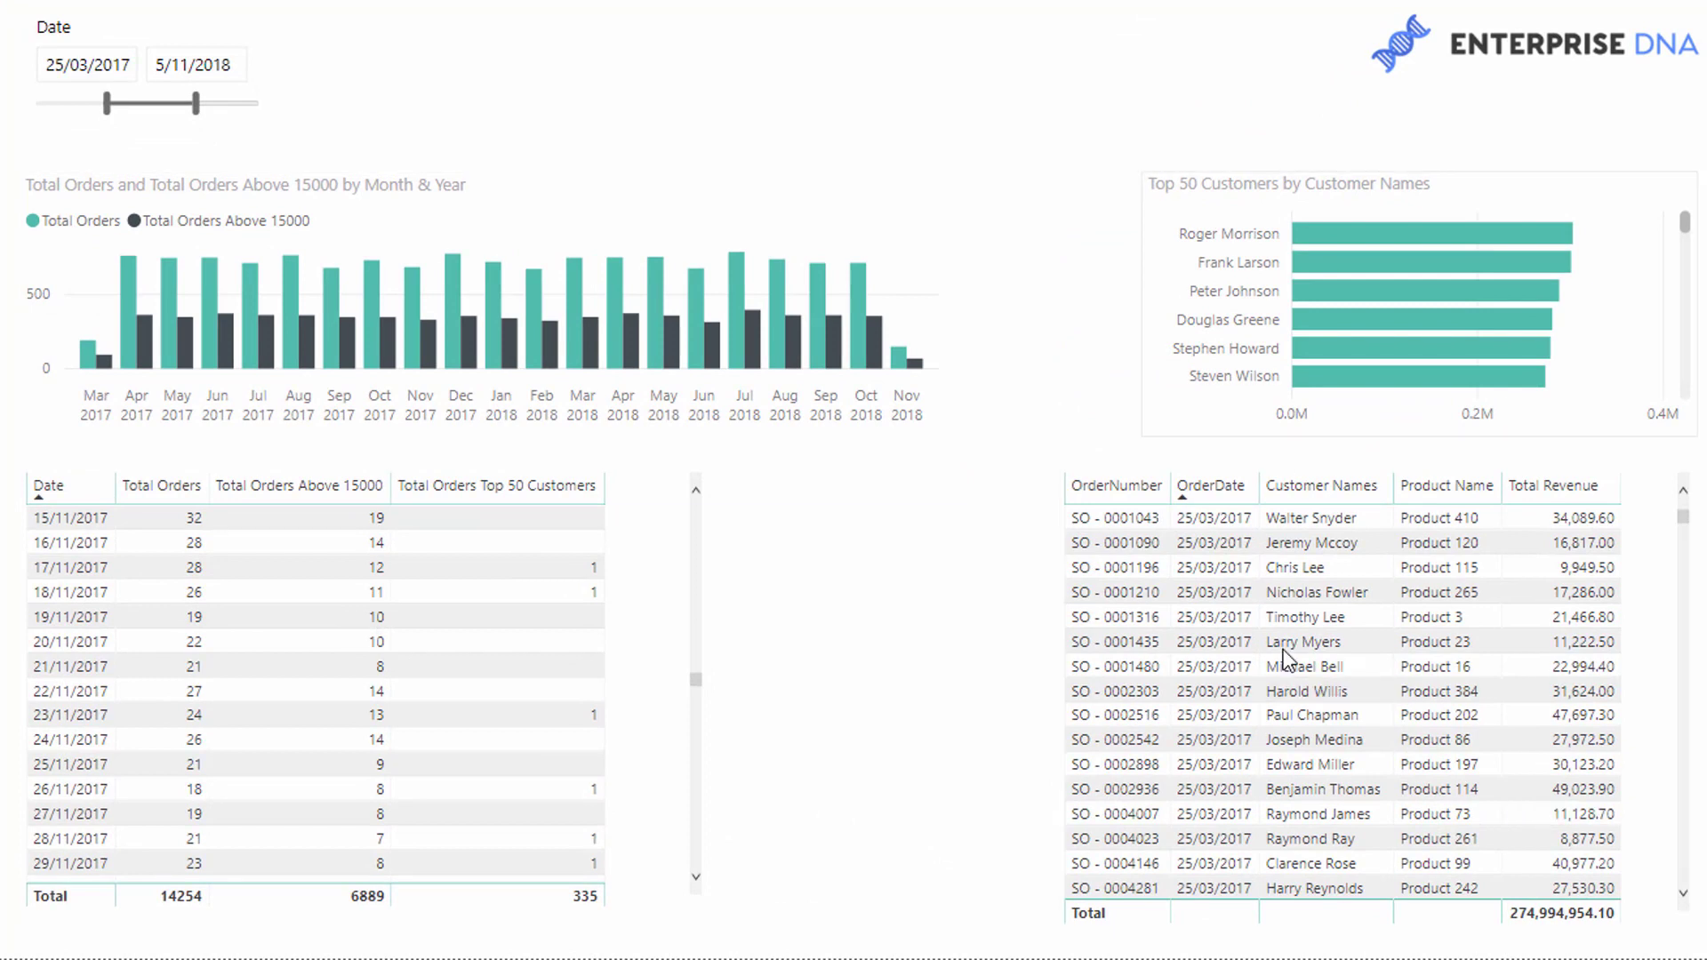
mouse_move(1110, 381)
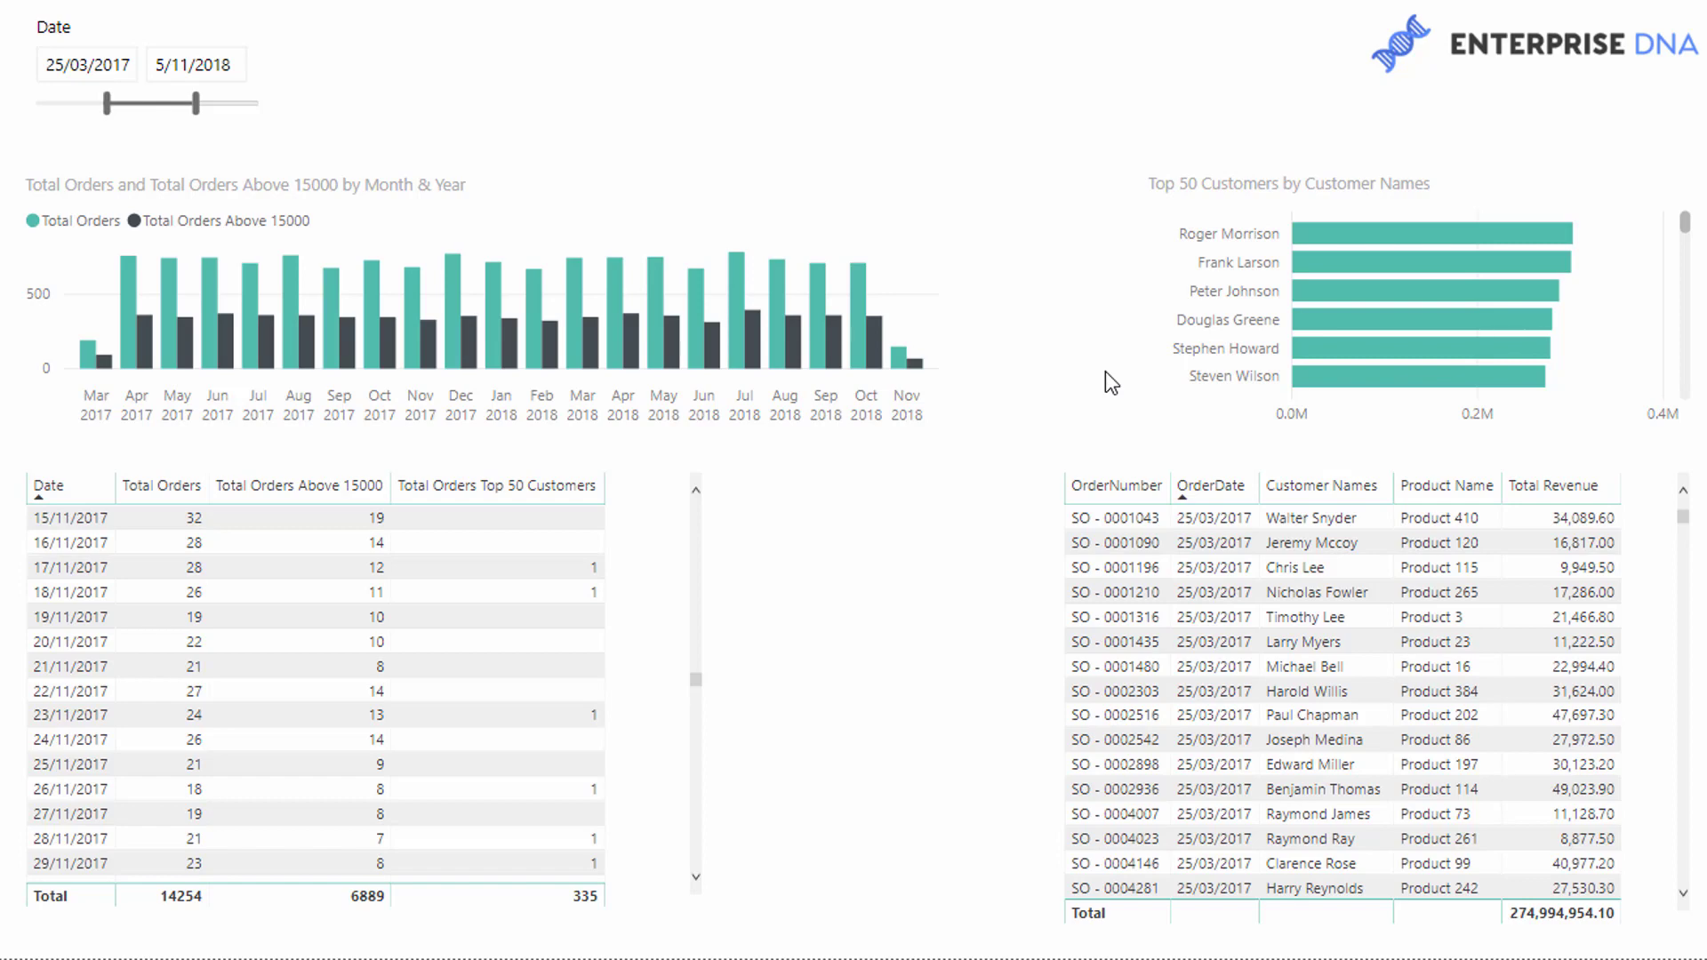
mouse_move(1123, 245)
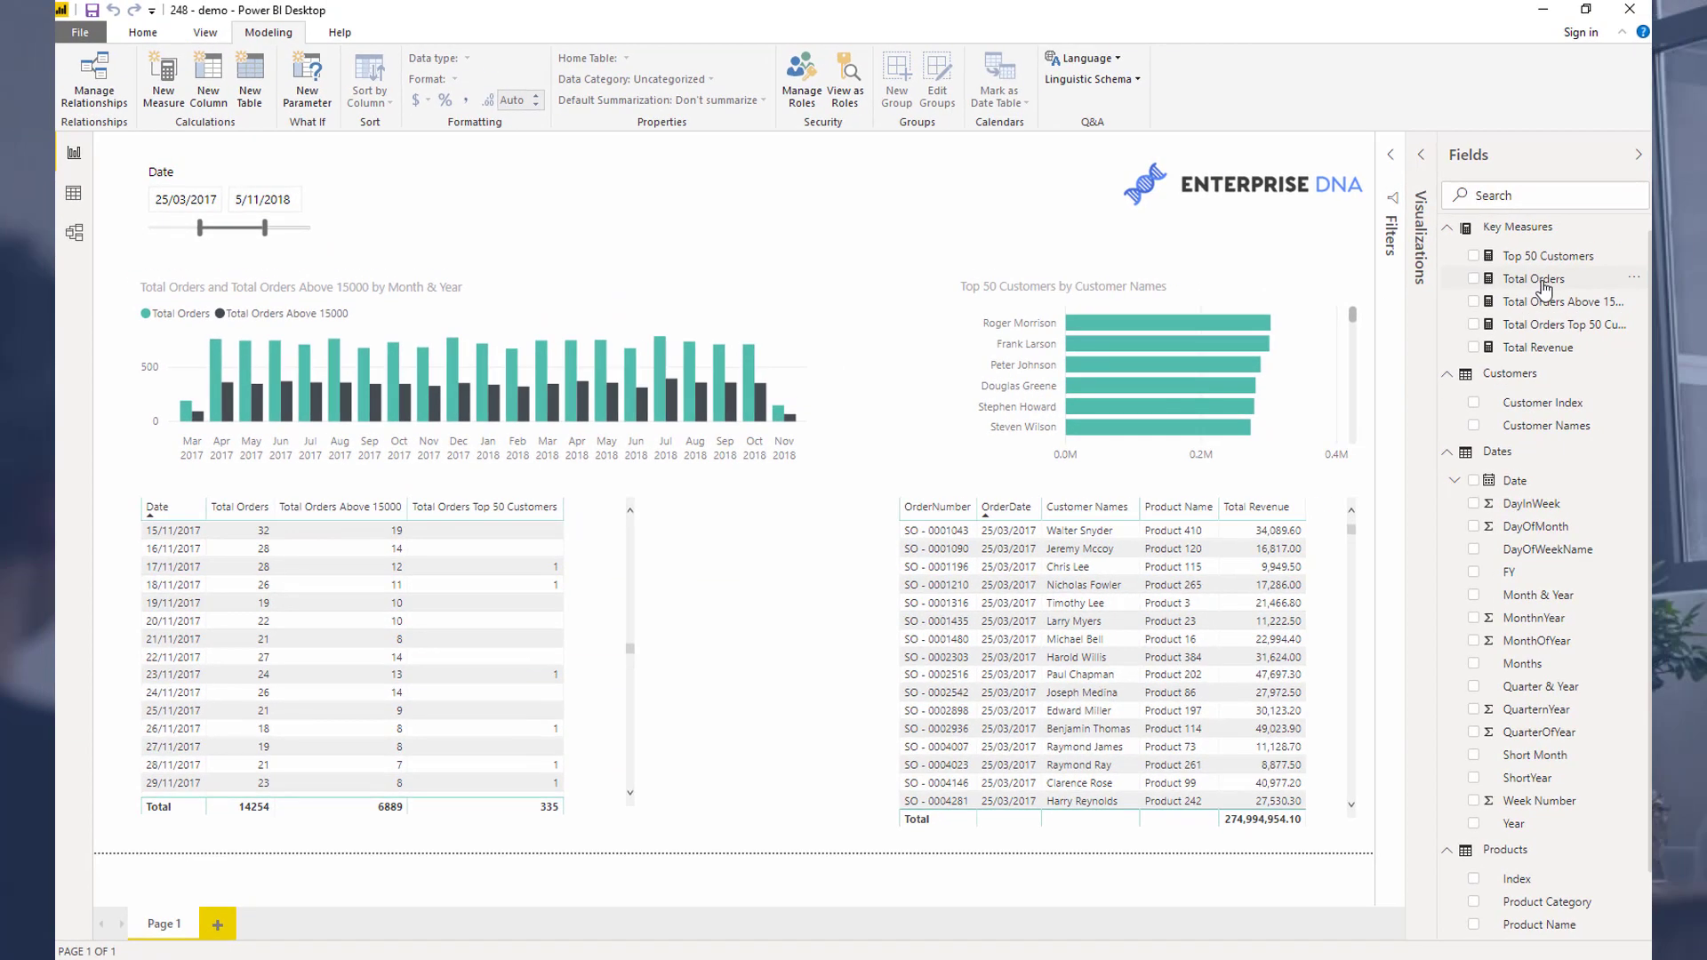
- Define the Total Orders measure as COUNTROWS( Sales ) in the formula bar
left_click(1535, 280)
type("Total Orders = COUNTROWS")
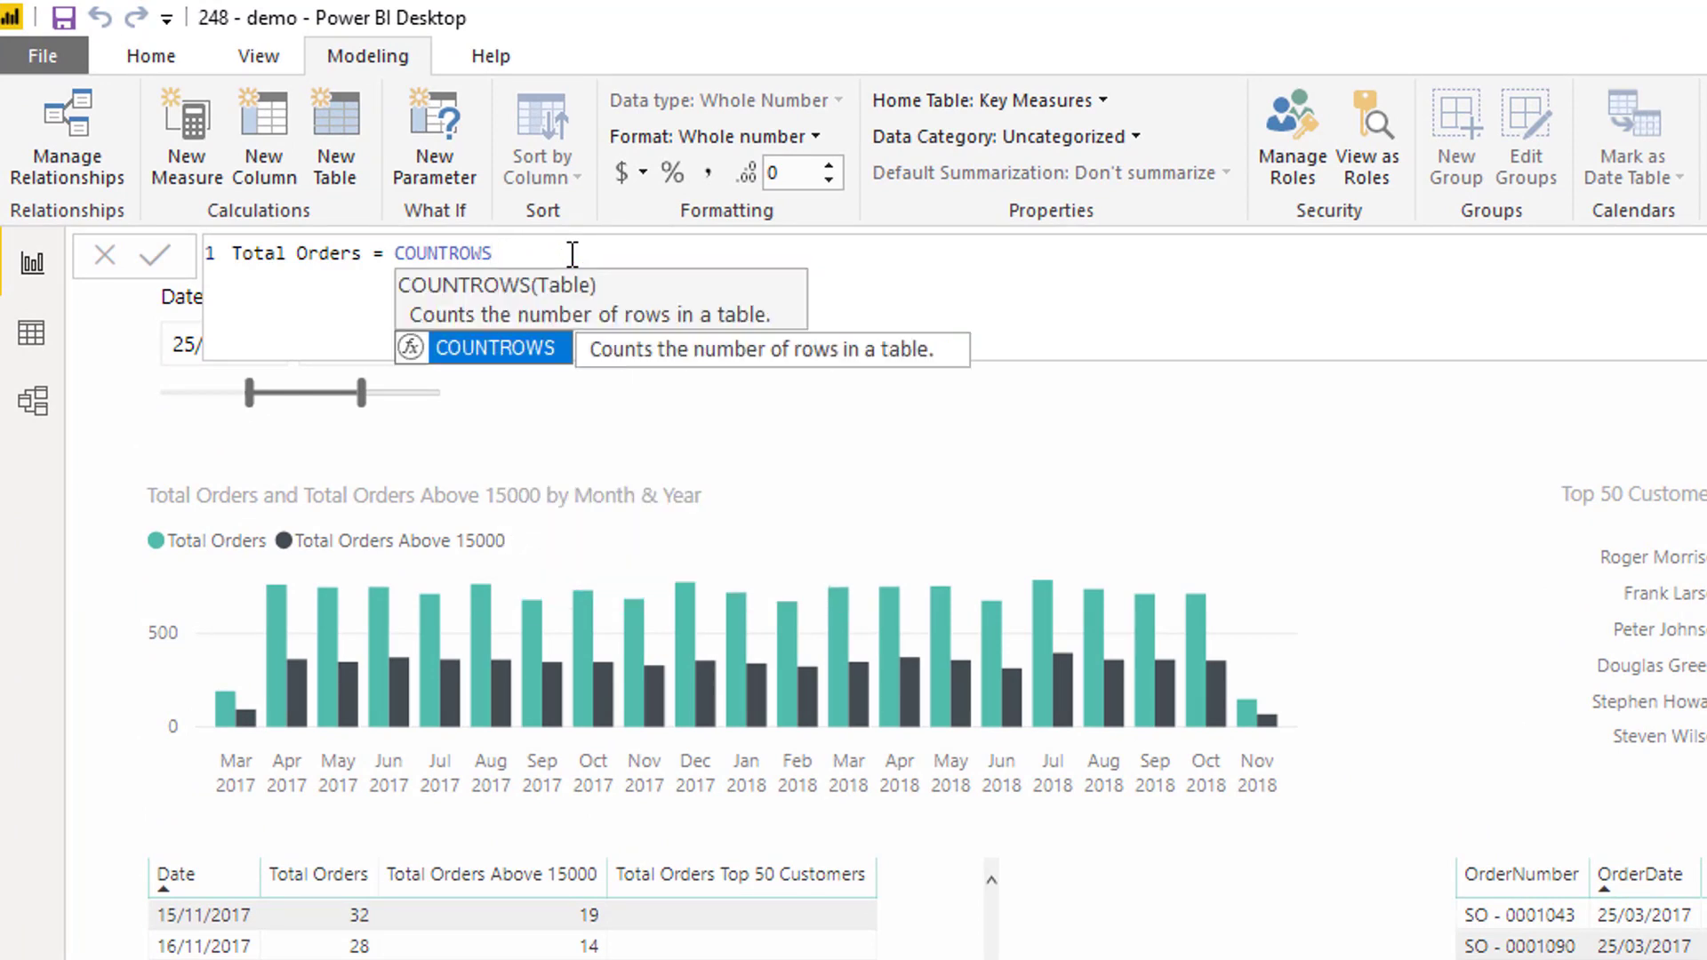
type("(")
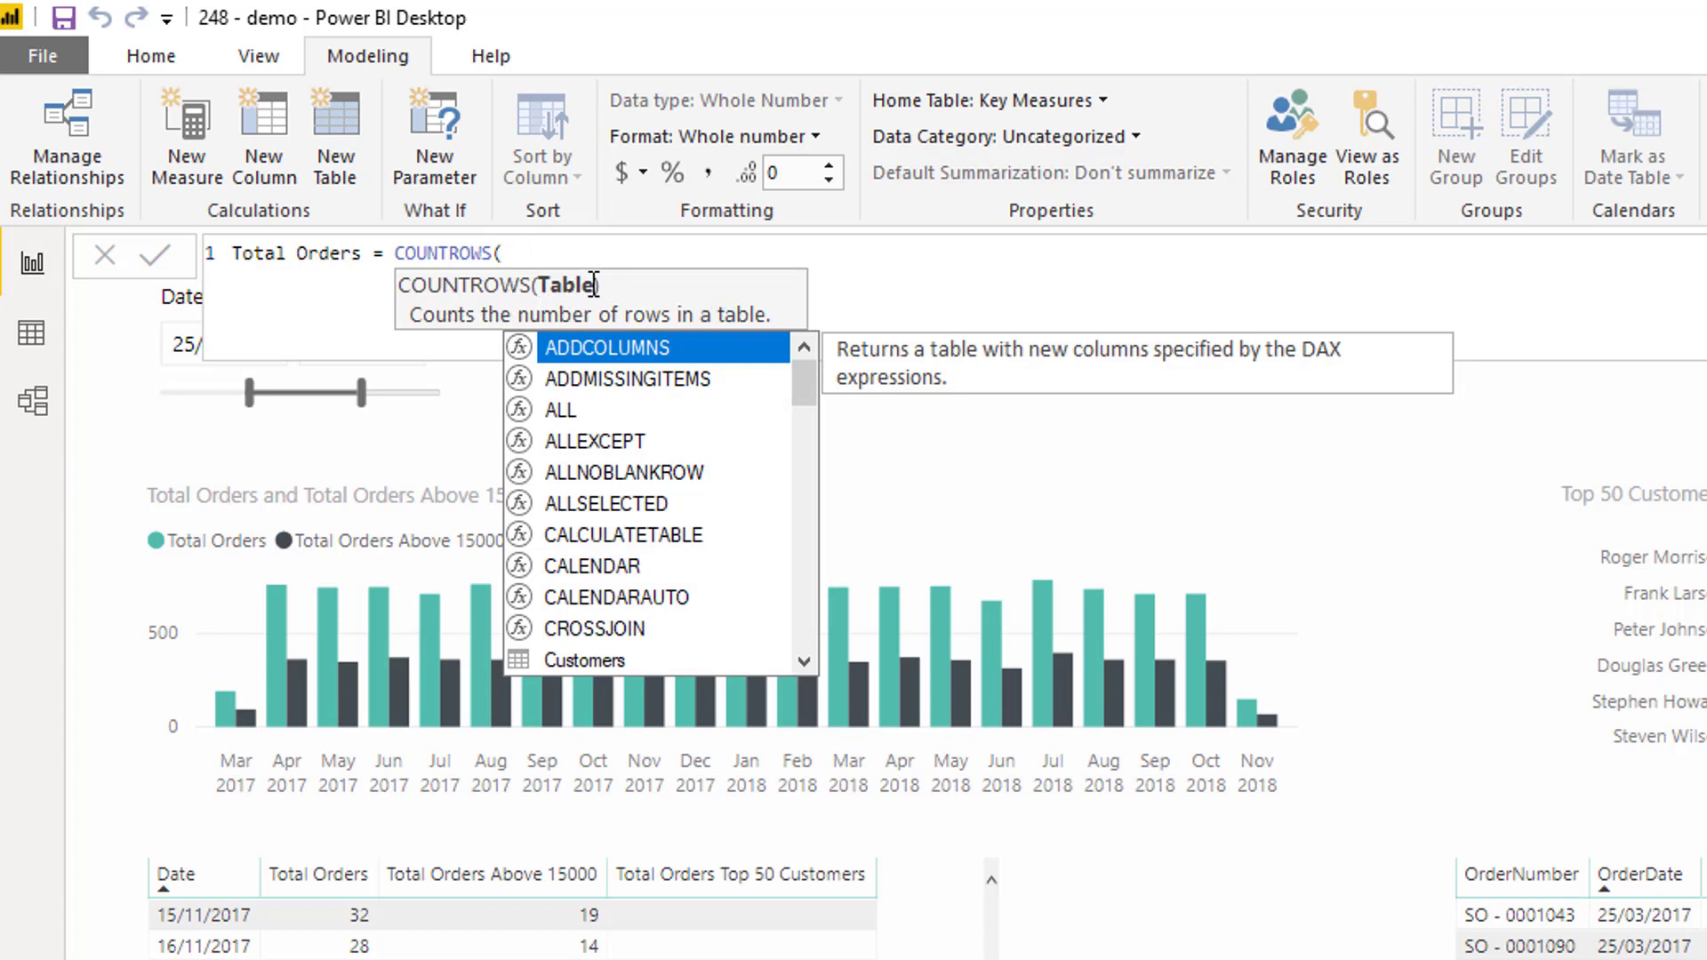
type("S")
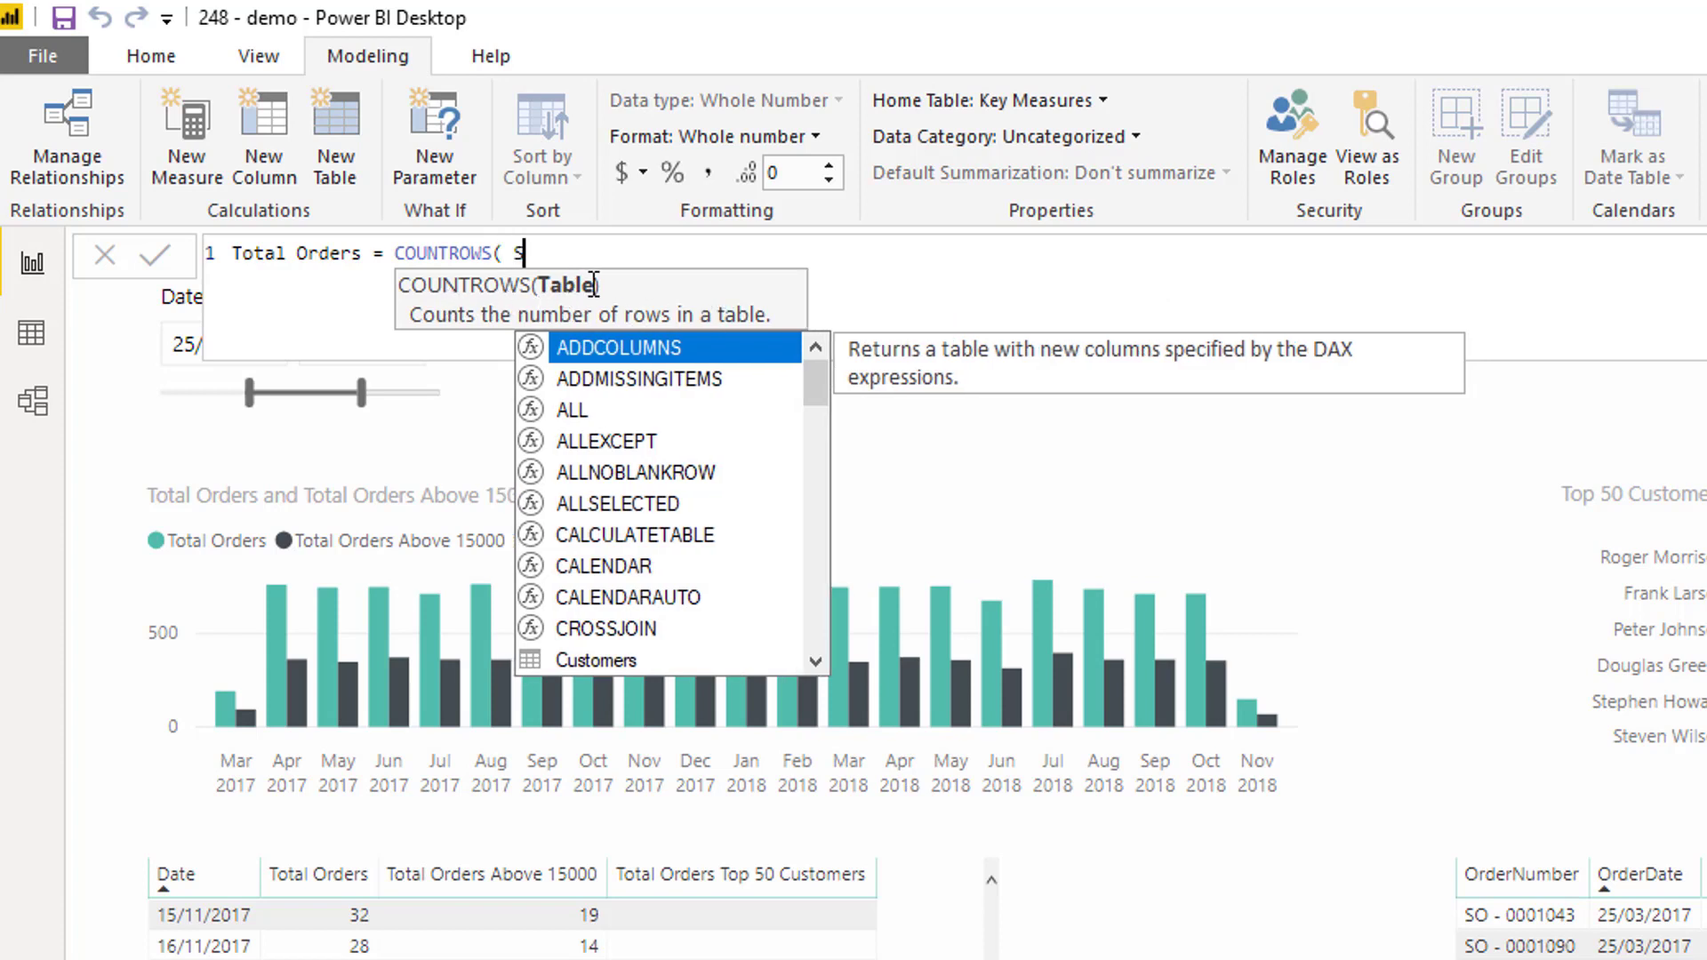
type("ales )")
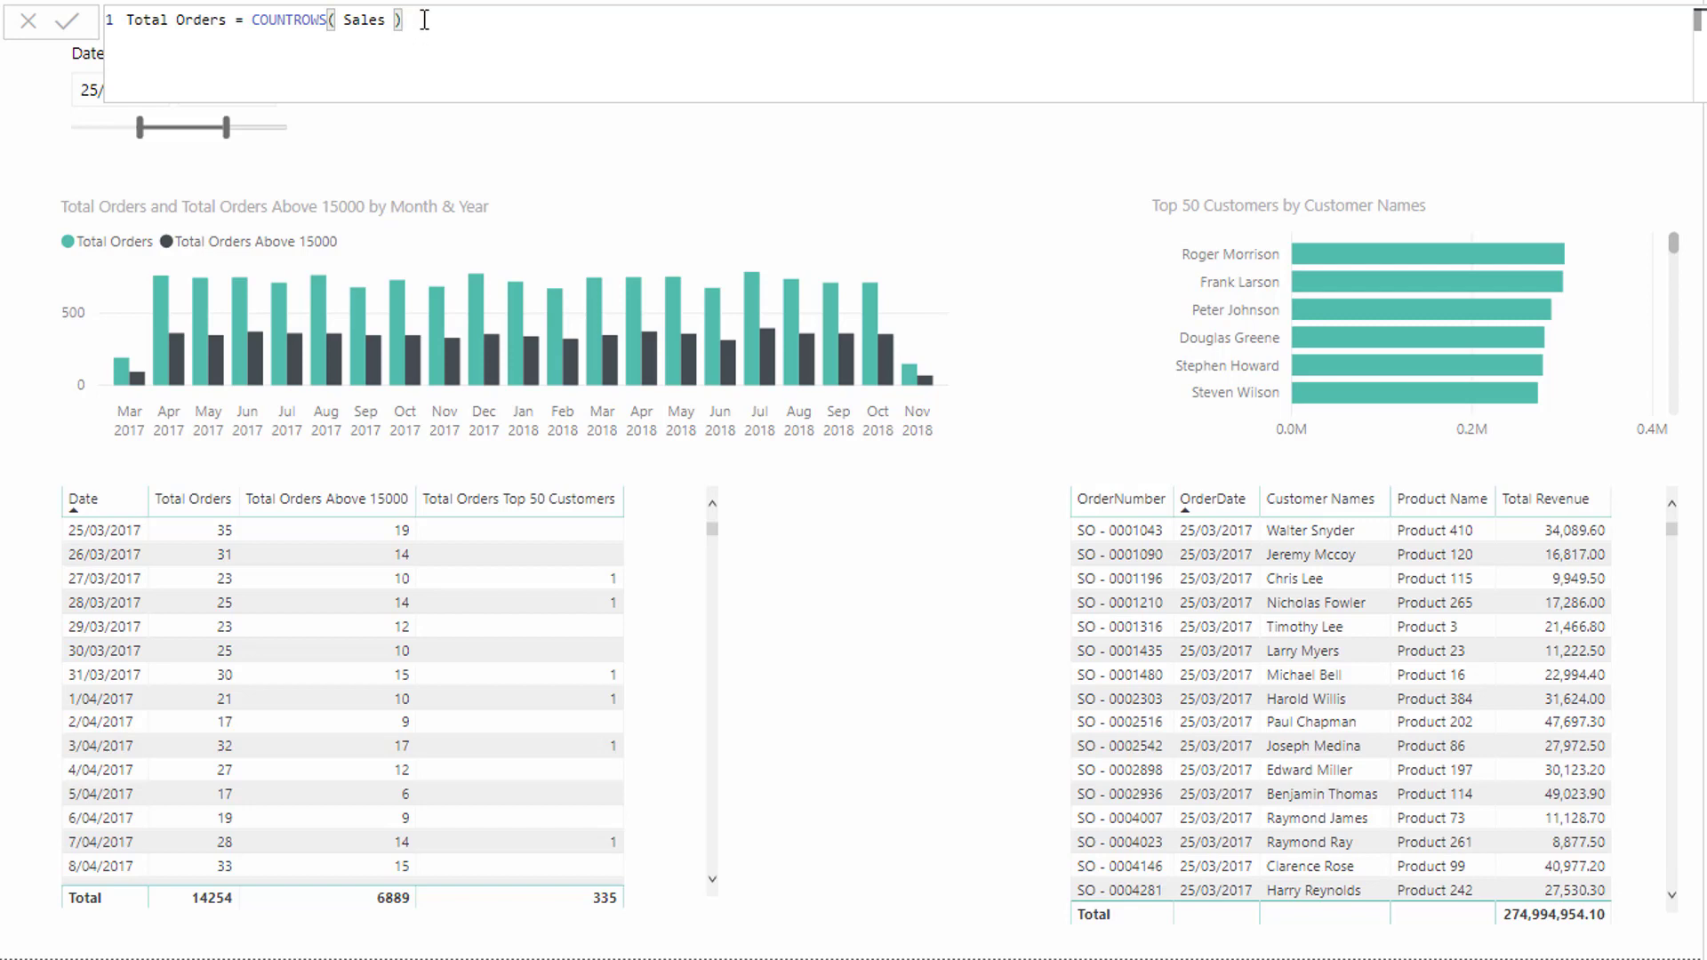
mouse_move(644, 491)
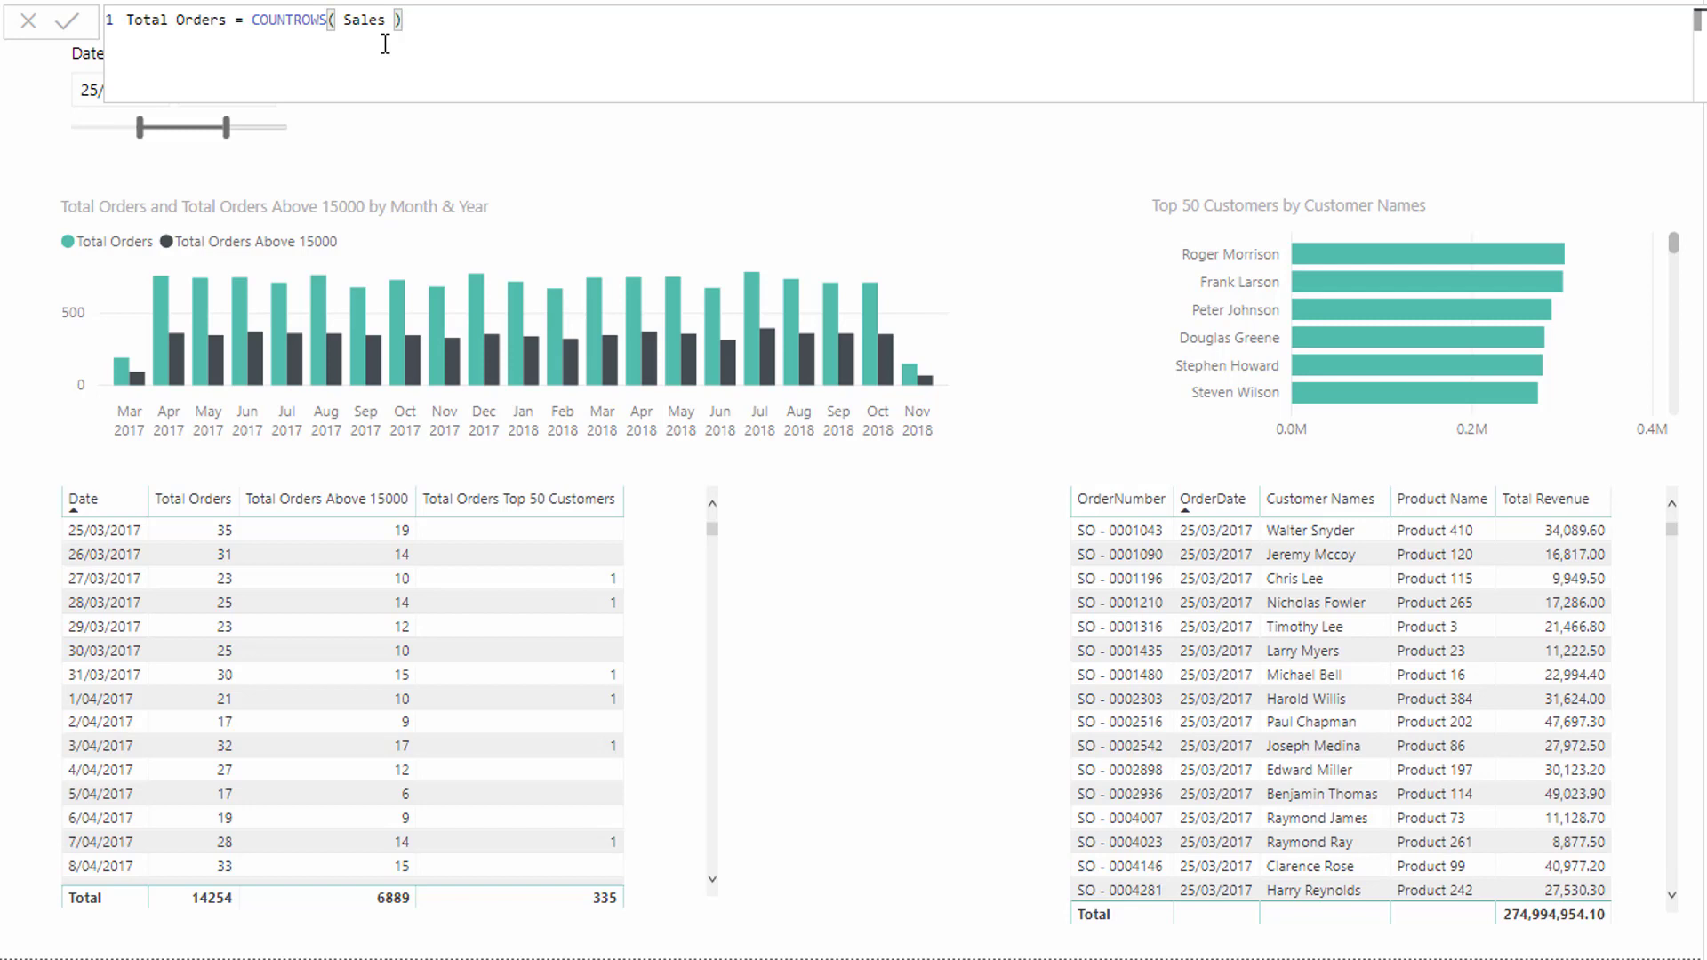
double_click(365, 19)
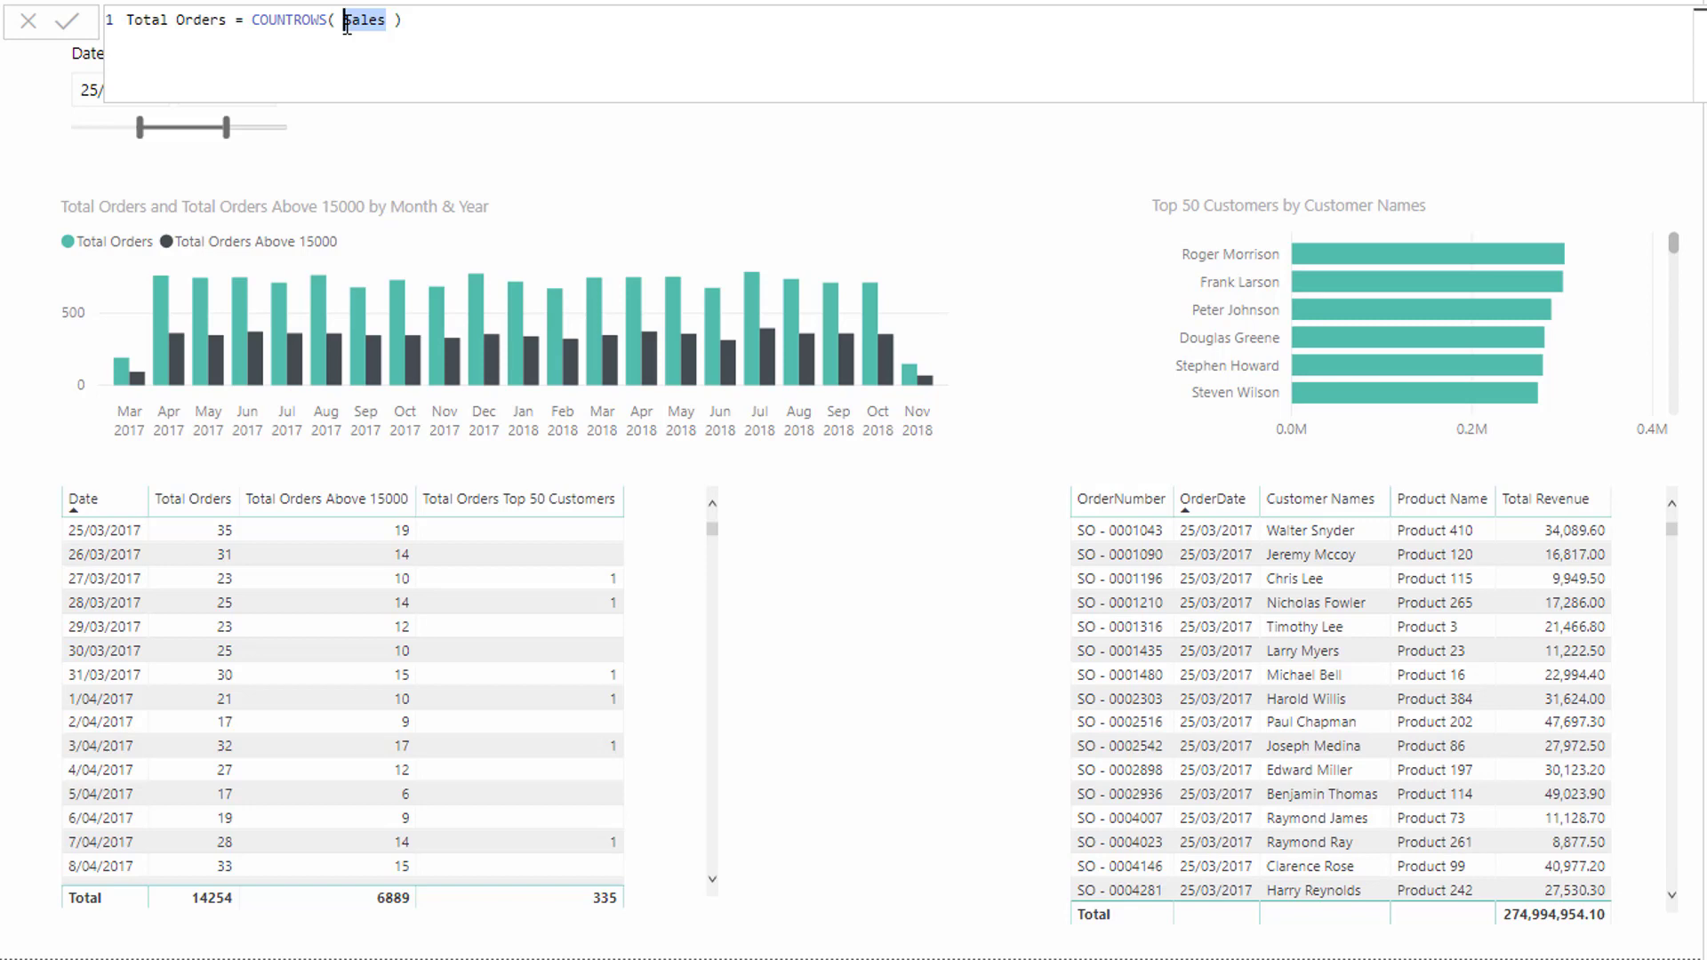
mouse_move(333, 491)
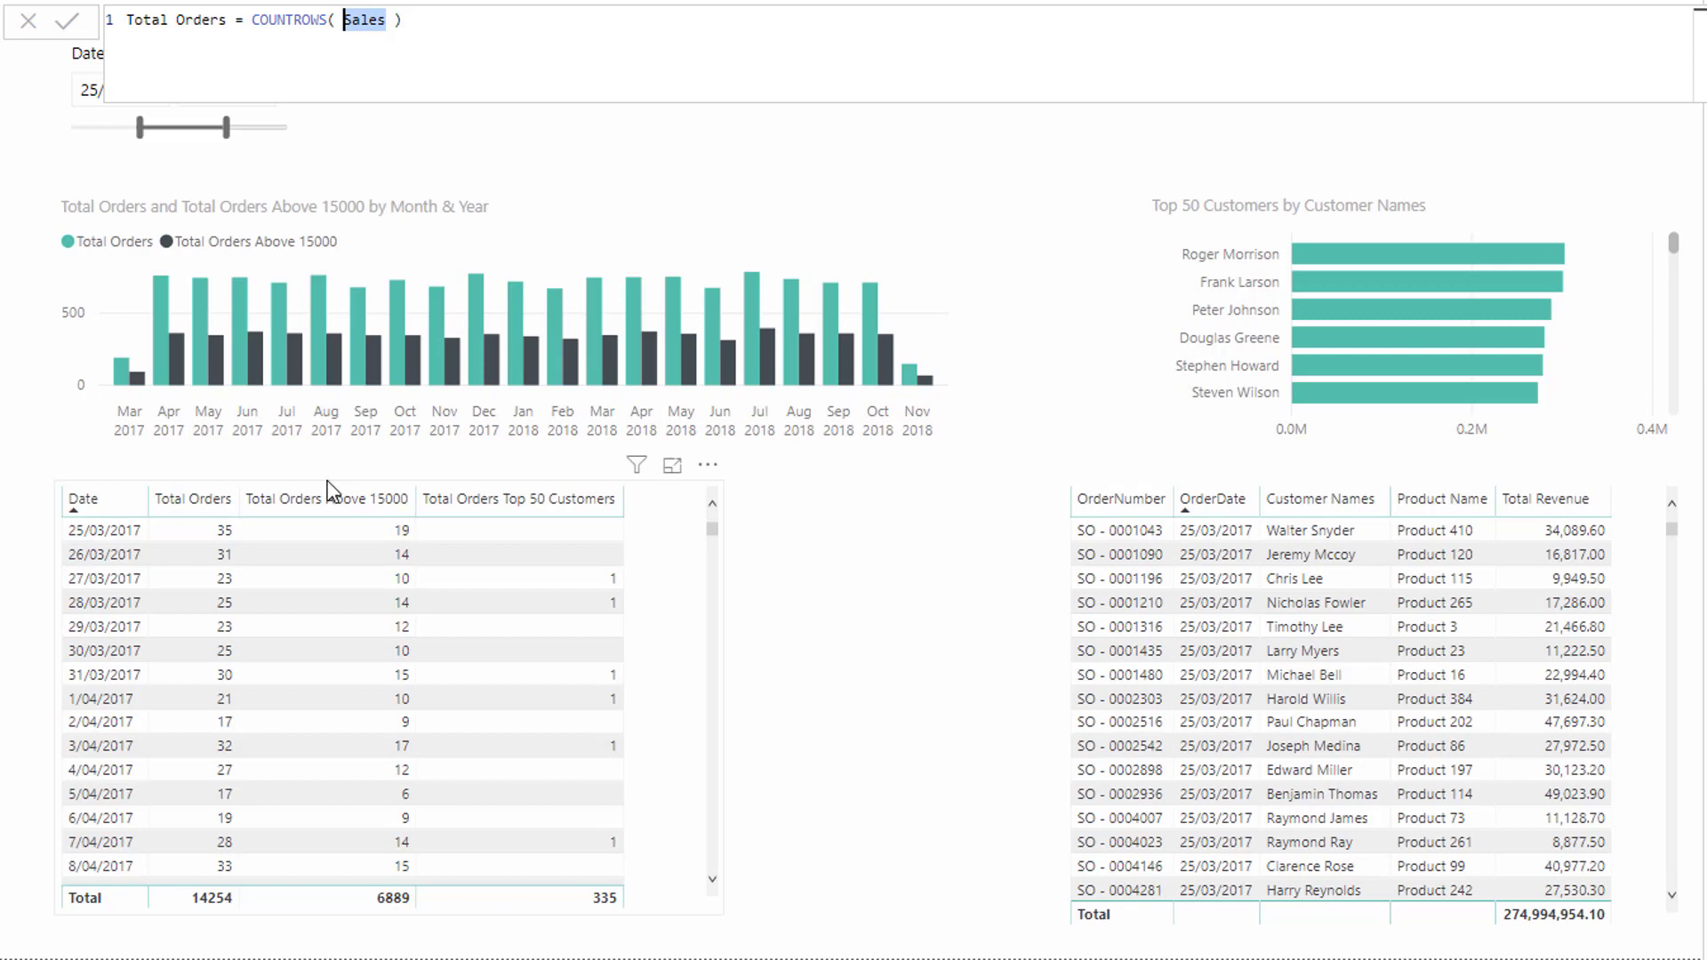
mouse_move(217, 119)
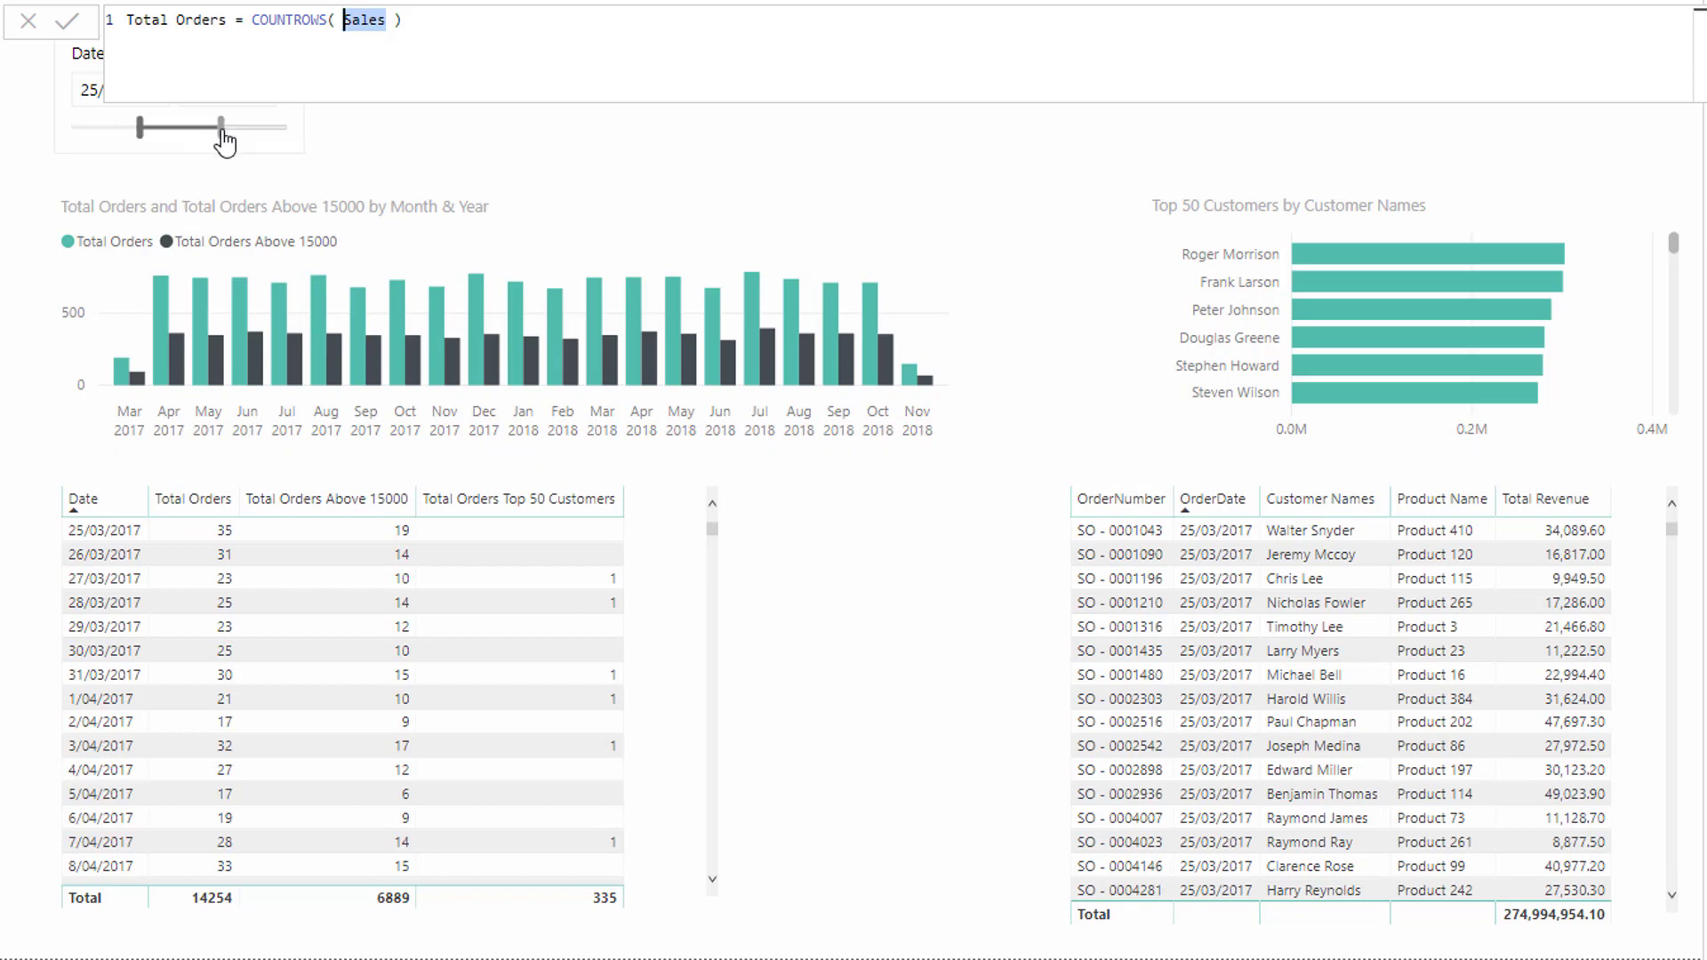
- Pull the Date slicer's end handle back to 1/10/2018
left_click_drag(217, 128, 191, 128)
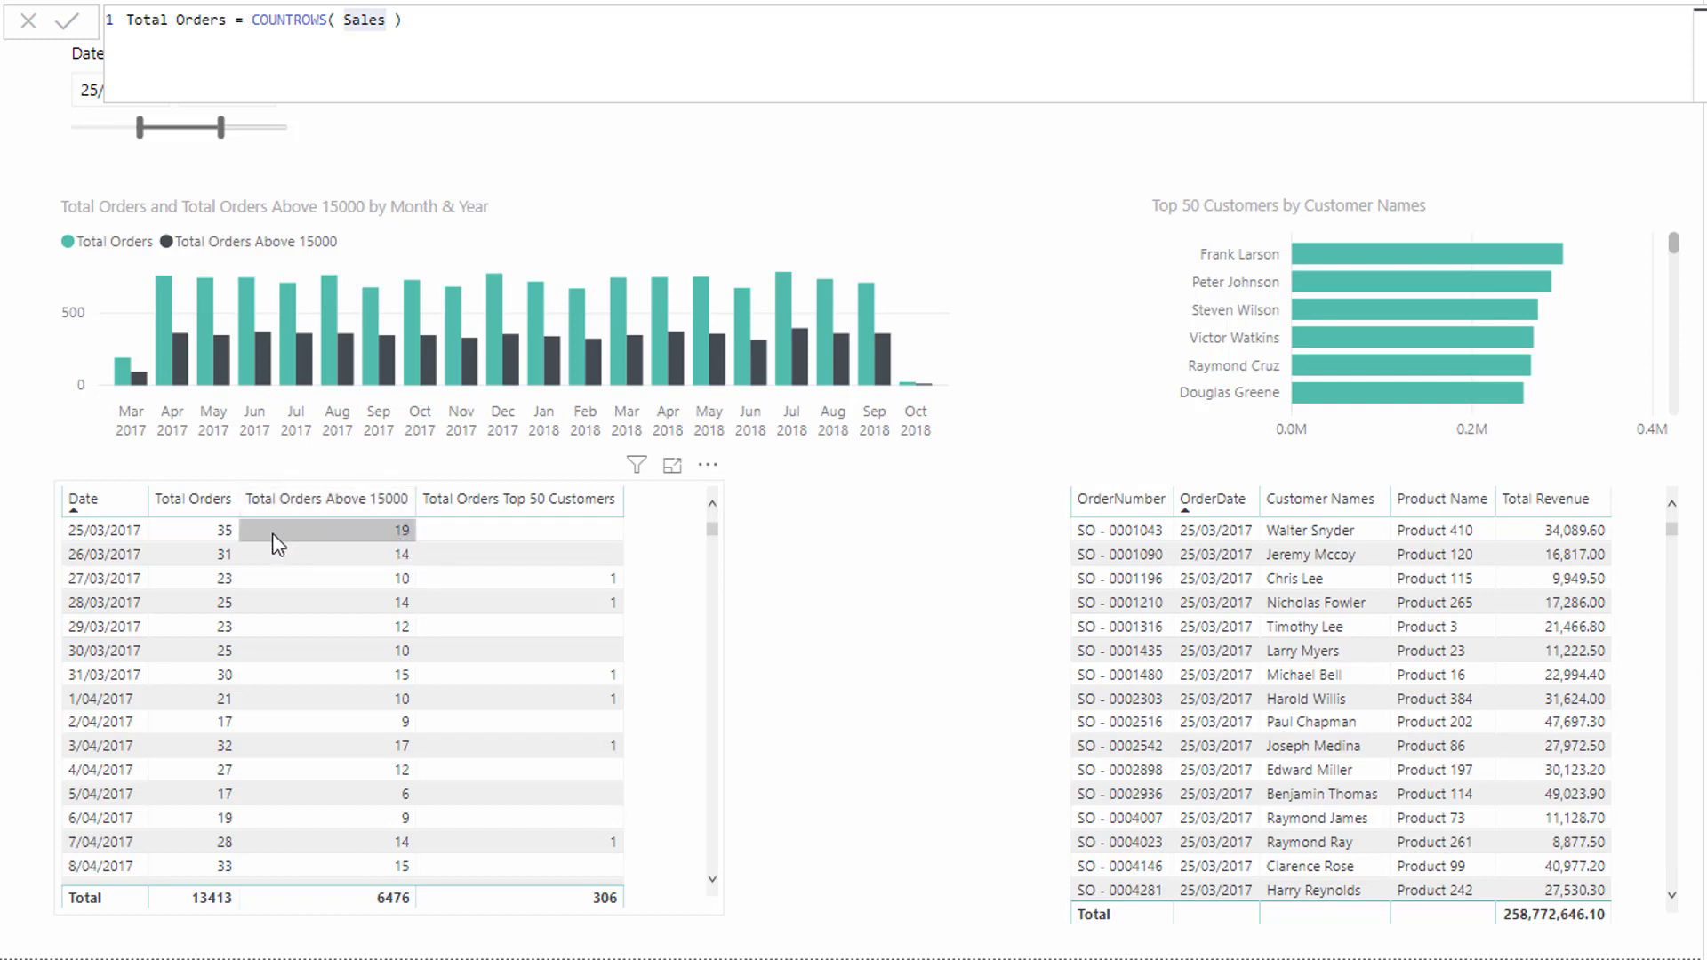
mouse_move(342, 550)
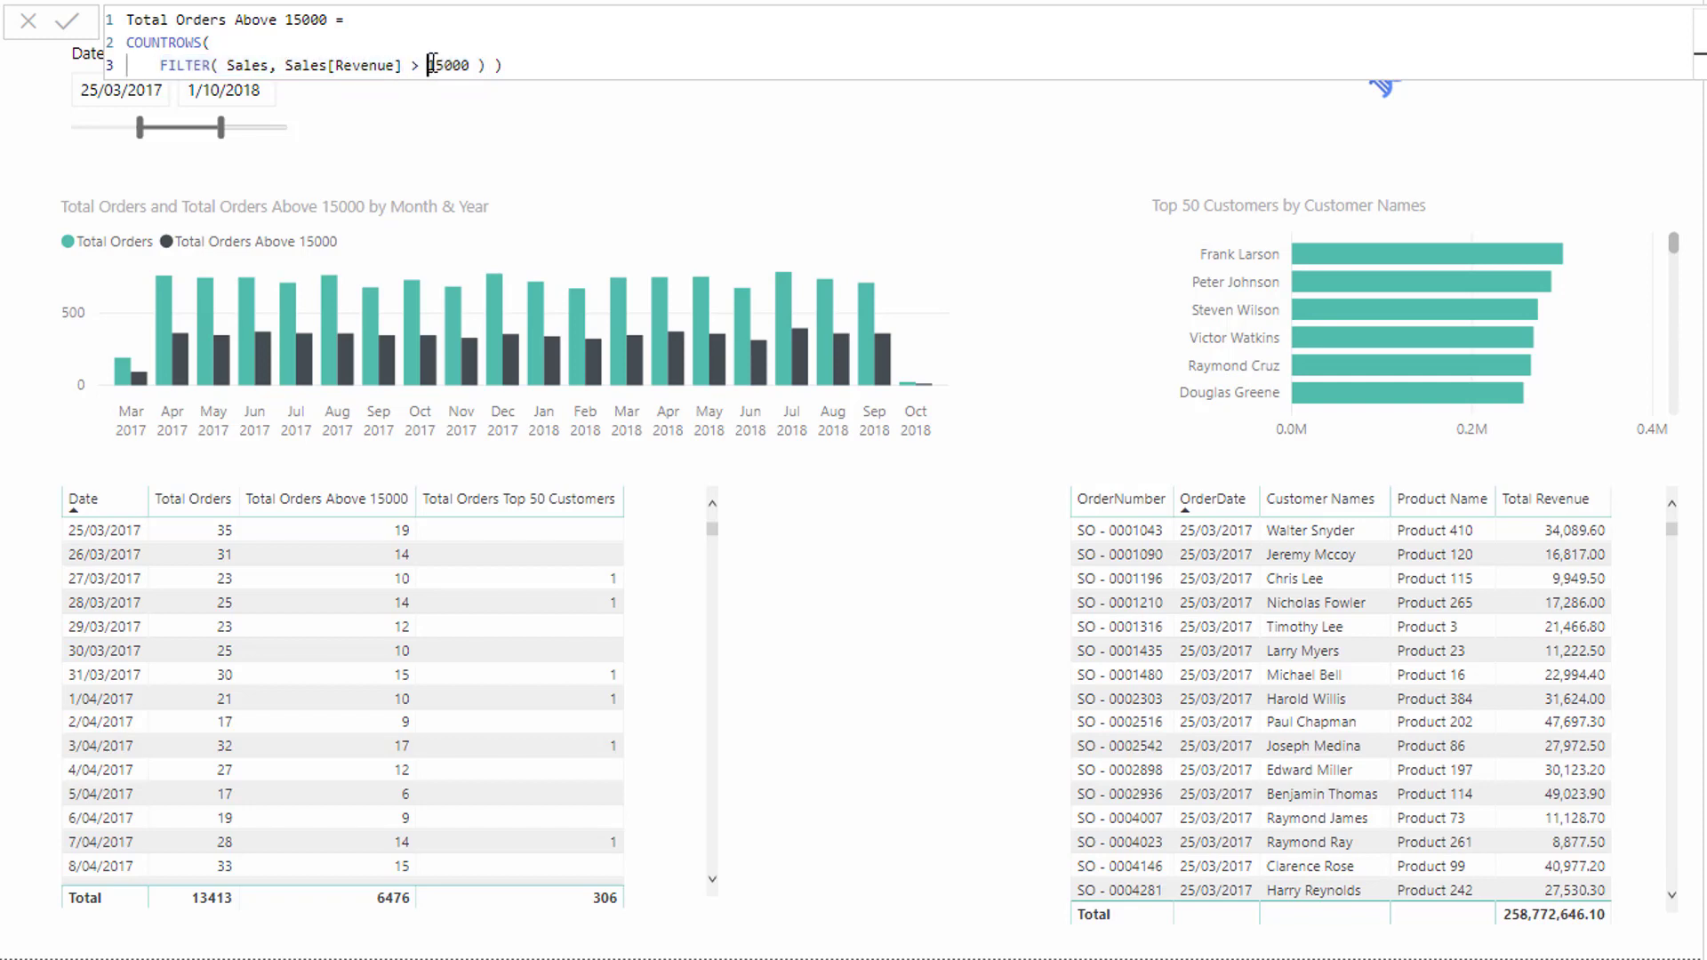
double_click(447, 66)
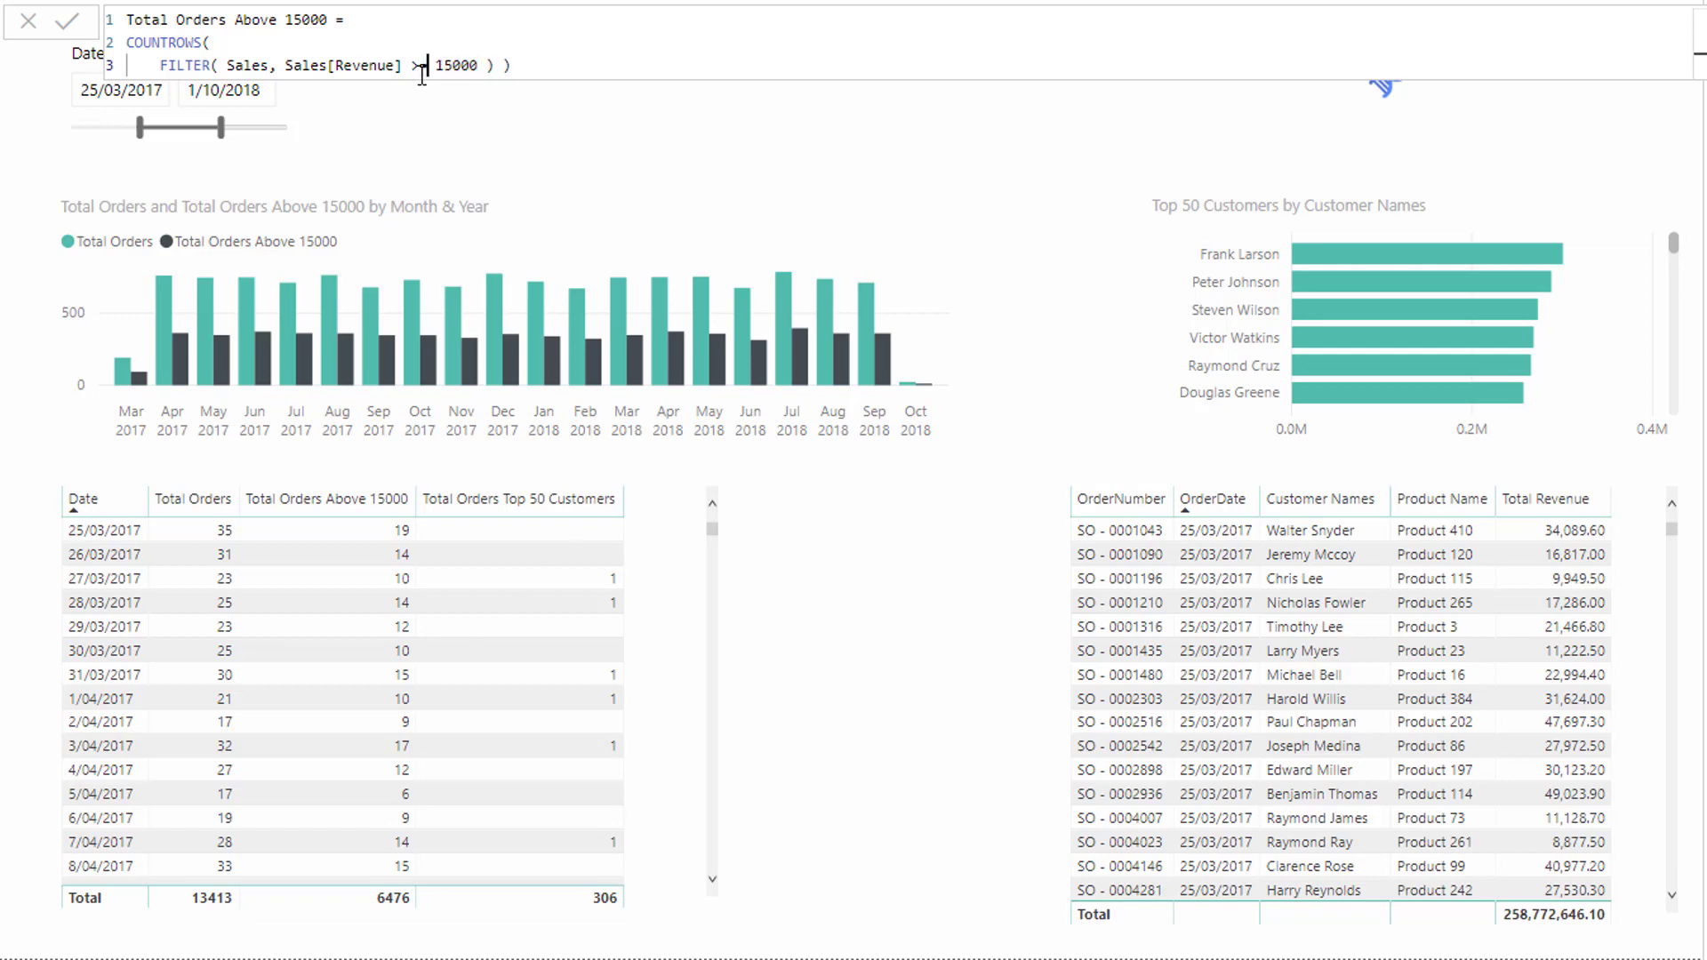
type("=")
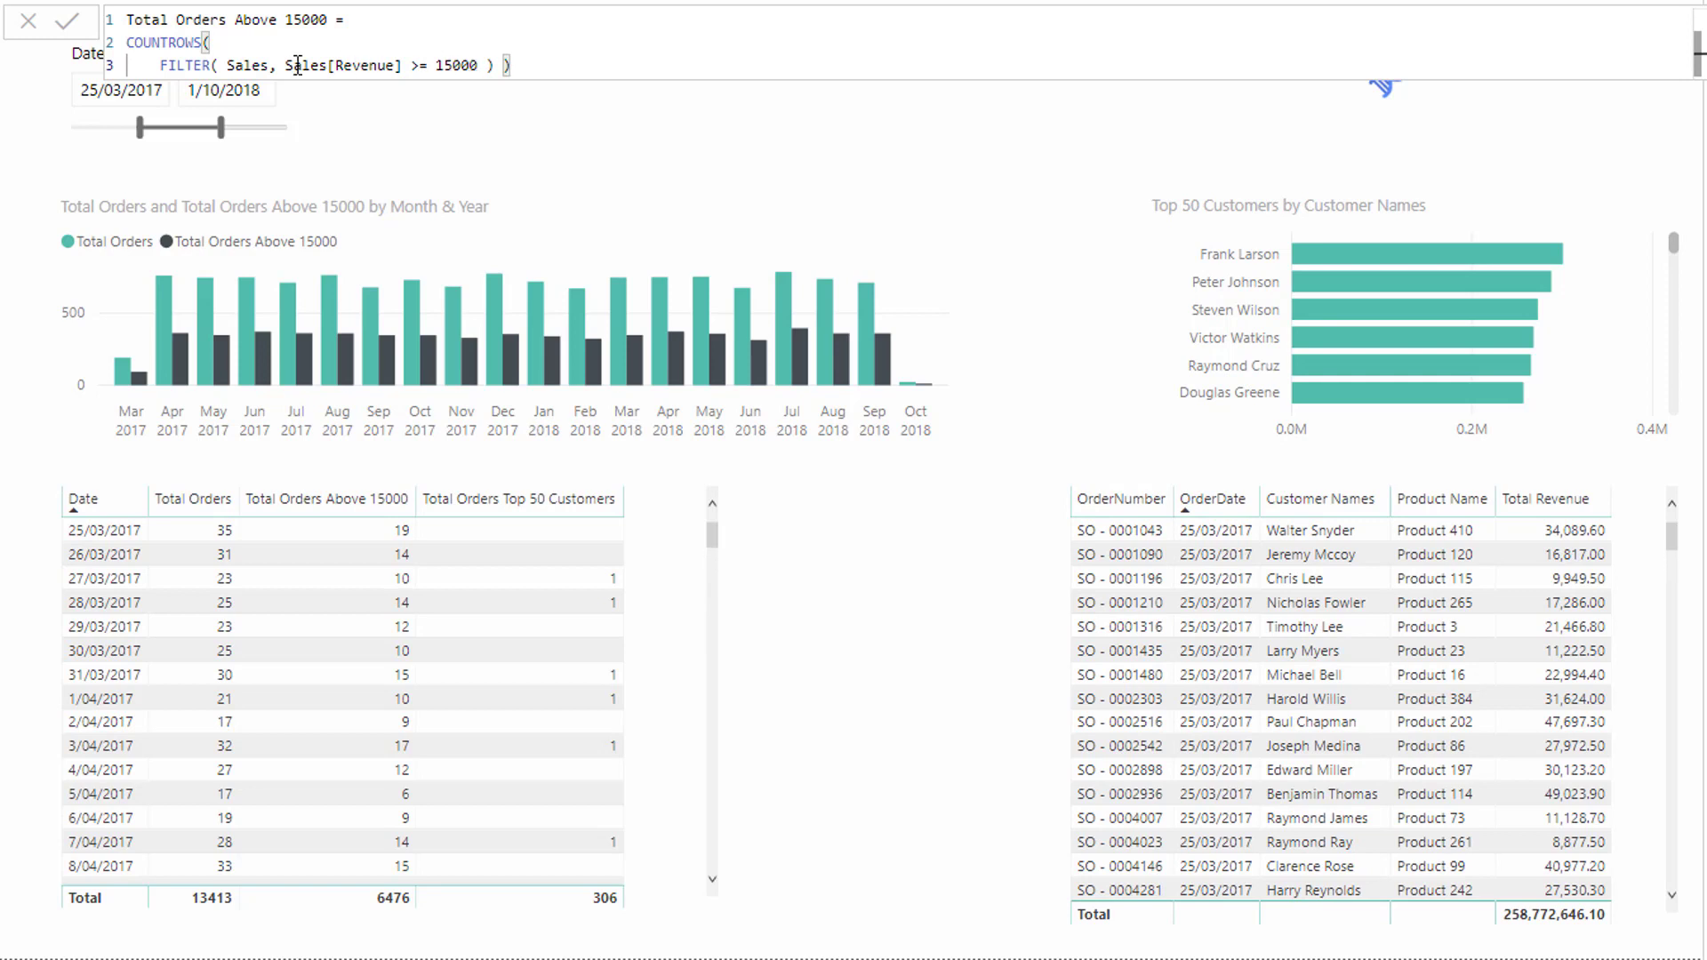
left_click_drag(283, 66, 477, 65)
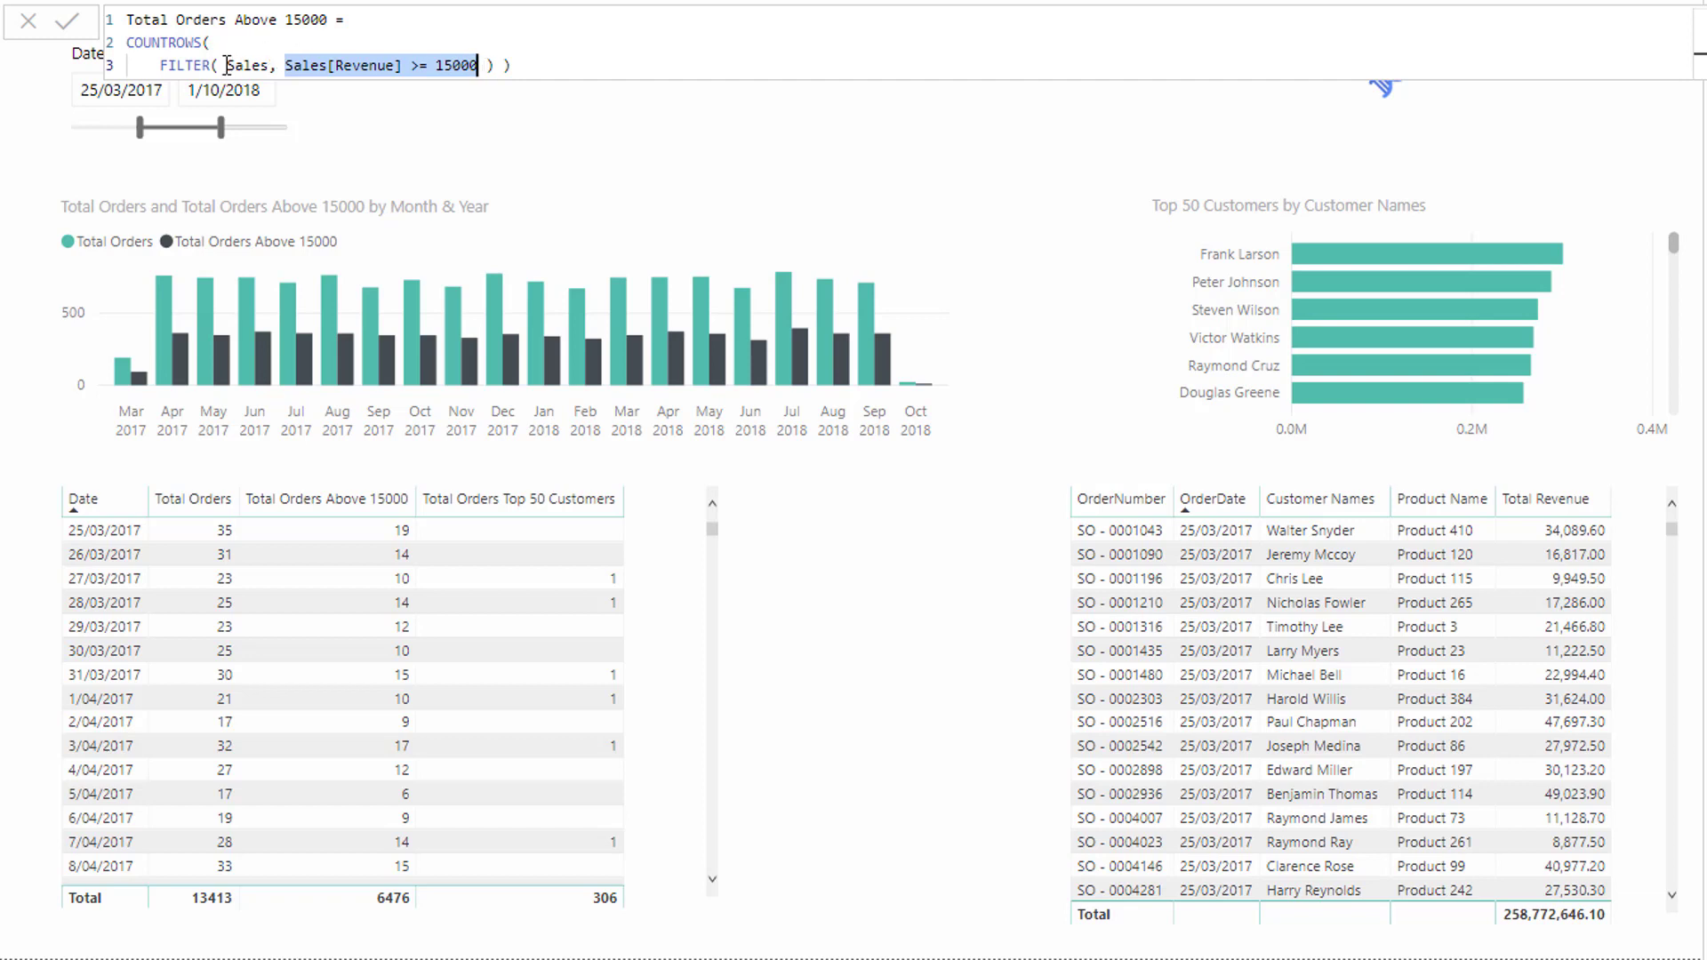
double_click(249, 66)
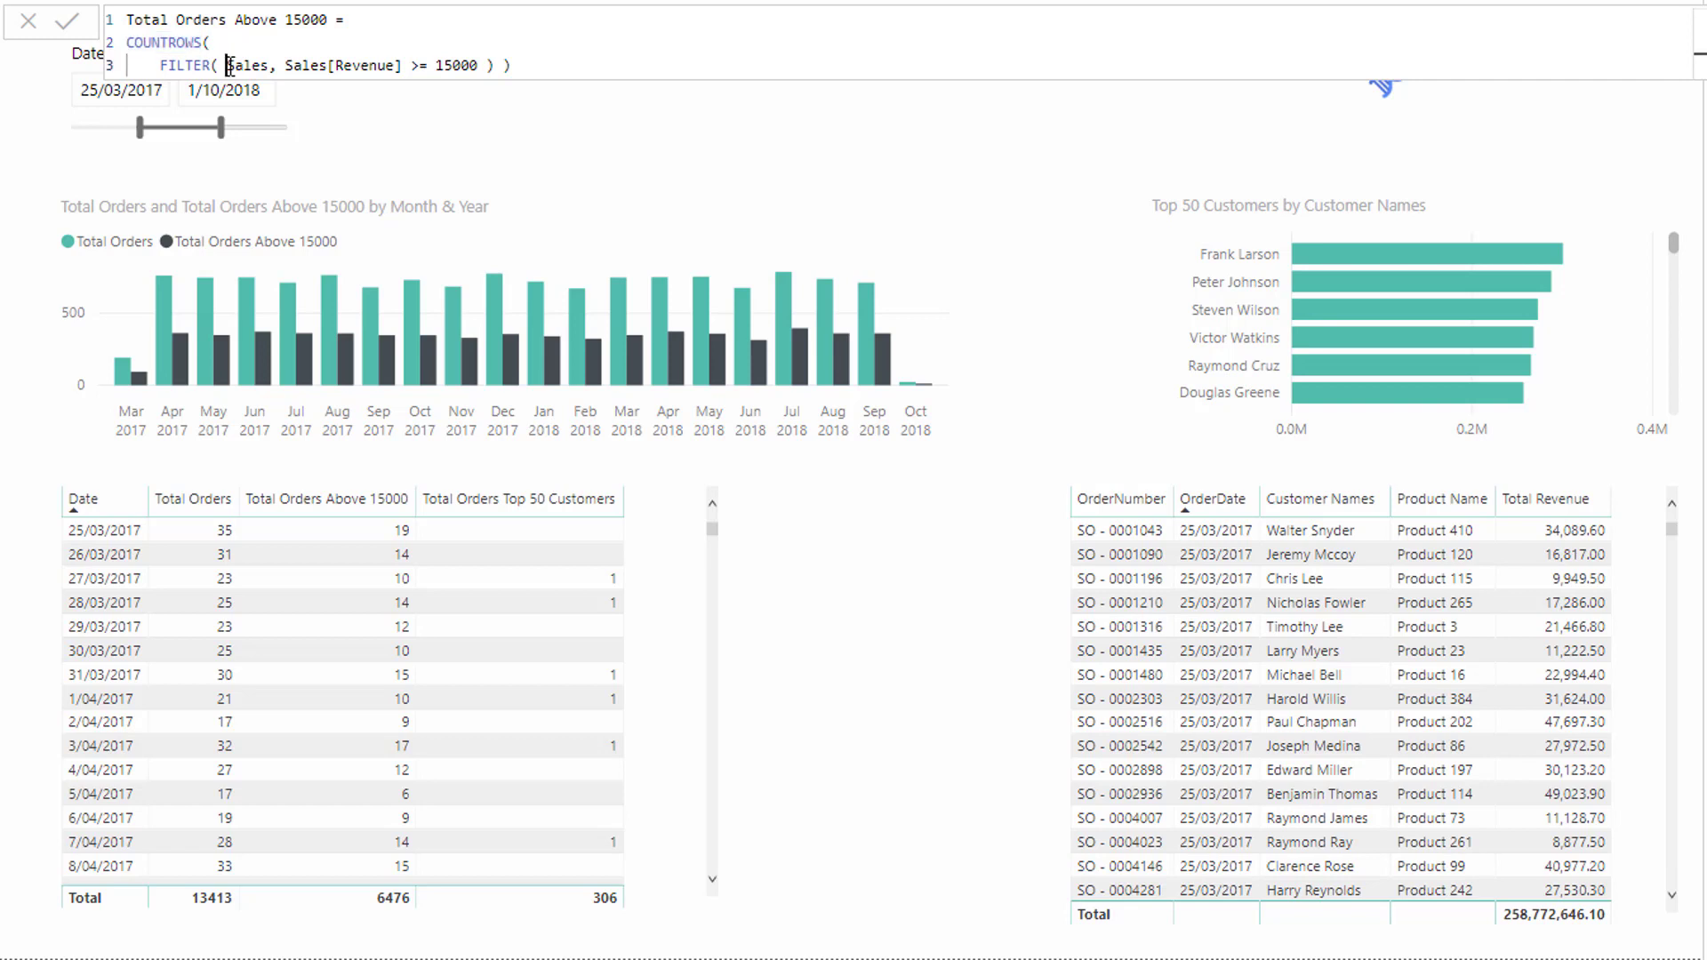
left_click_drag(230, 64, 491, 64)
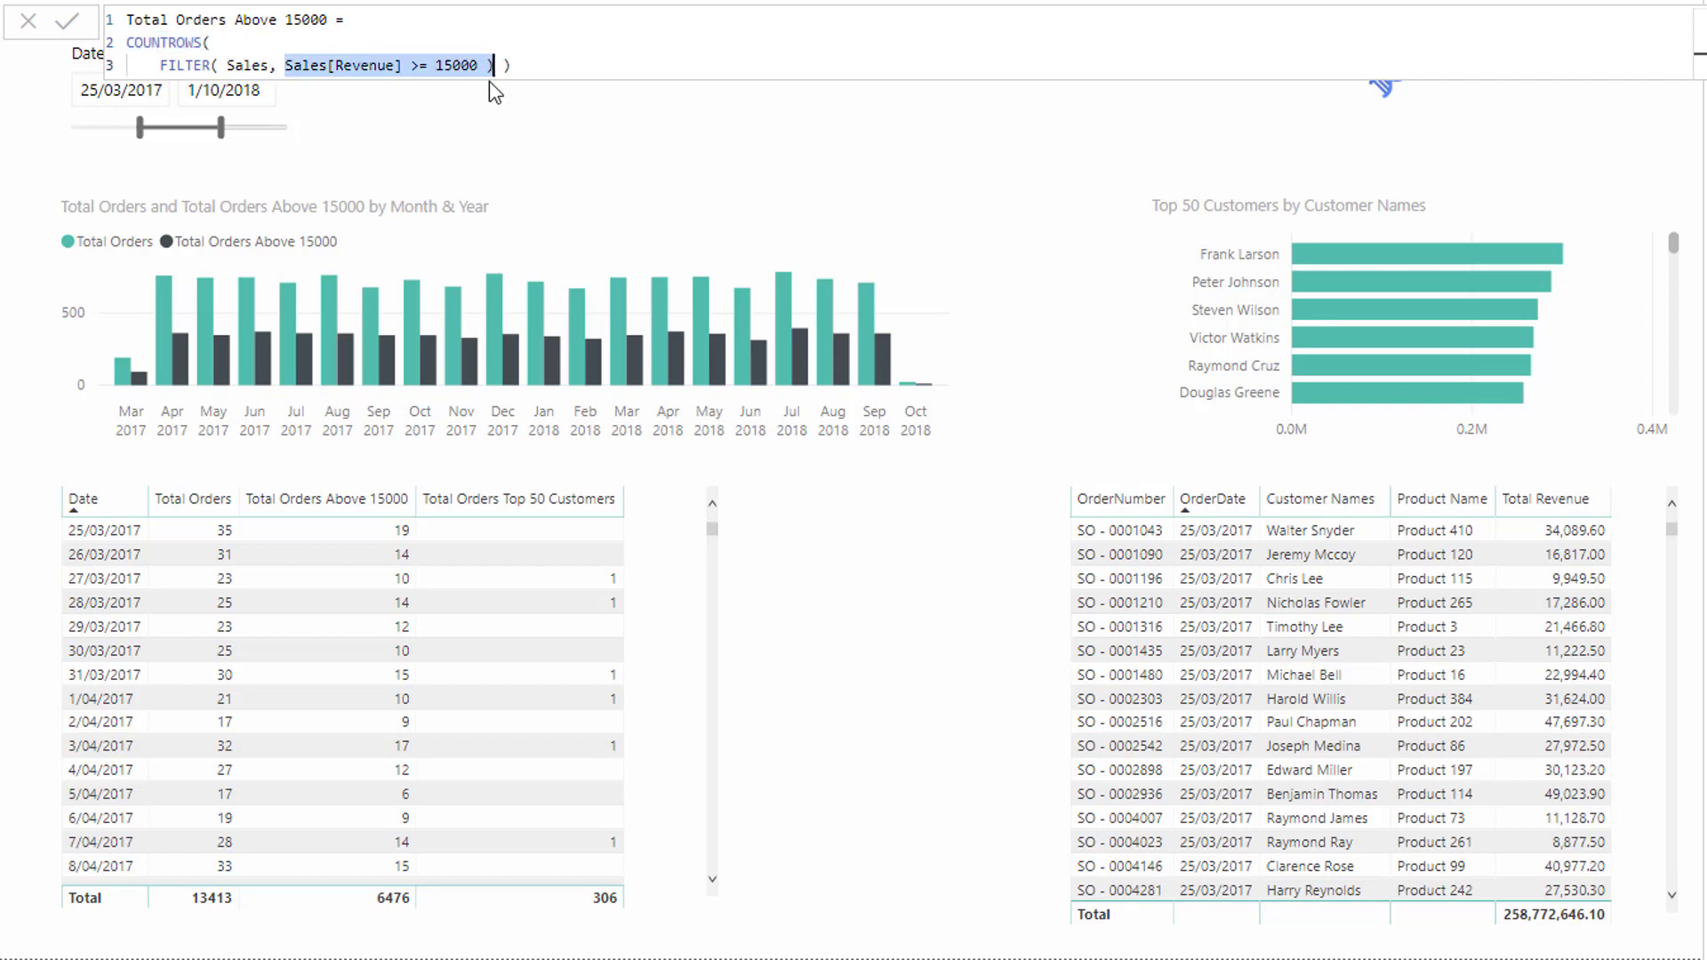
left_click(476, 65)
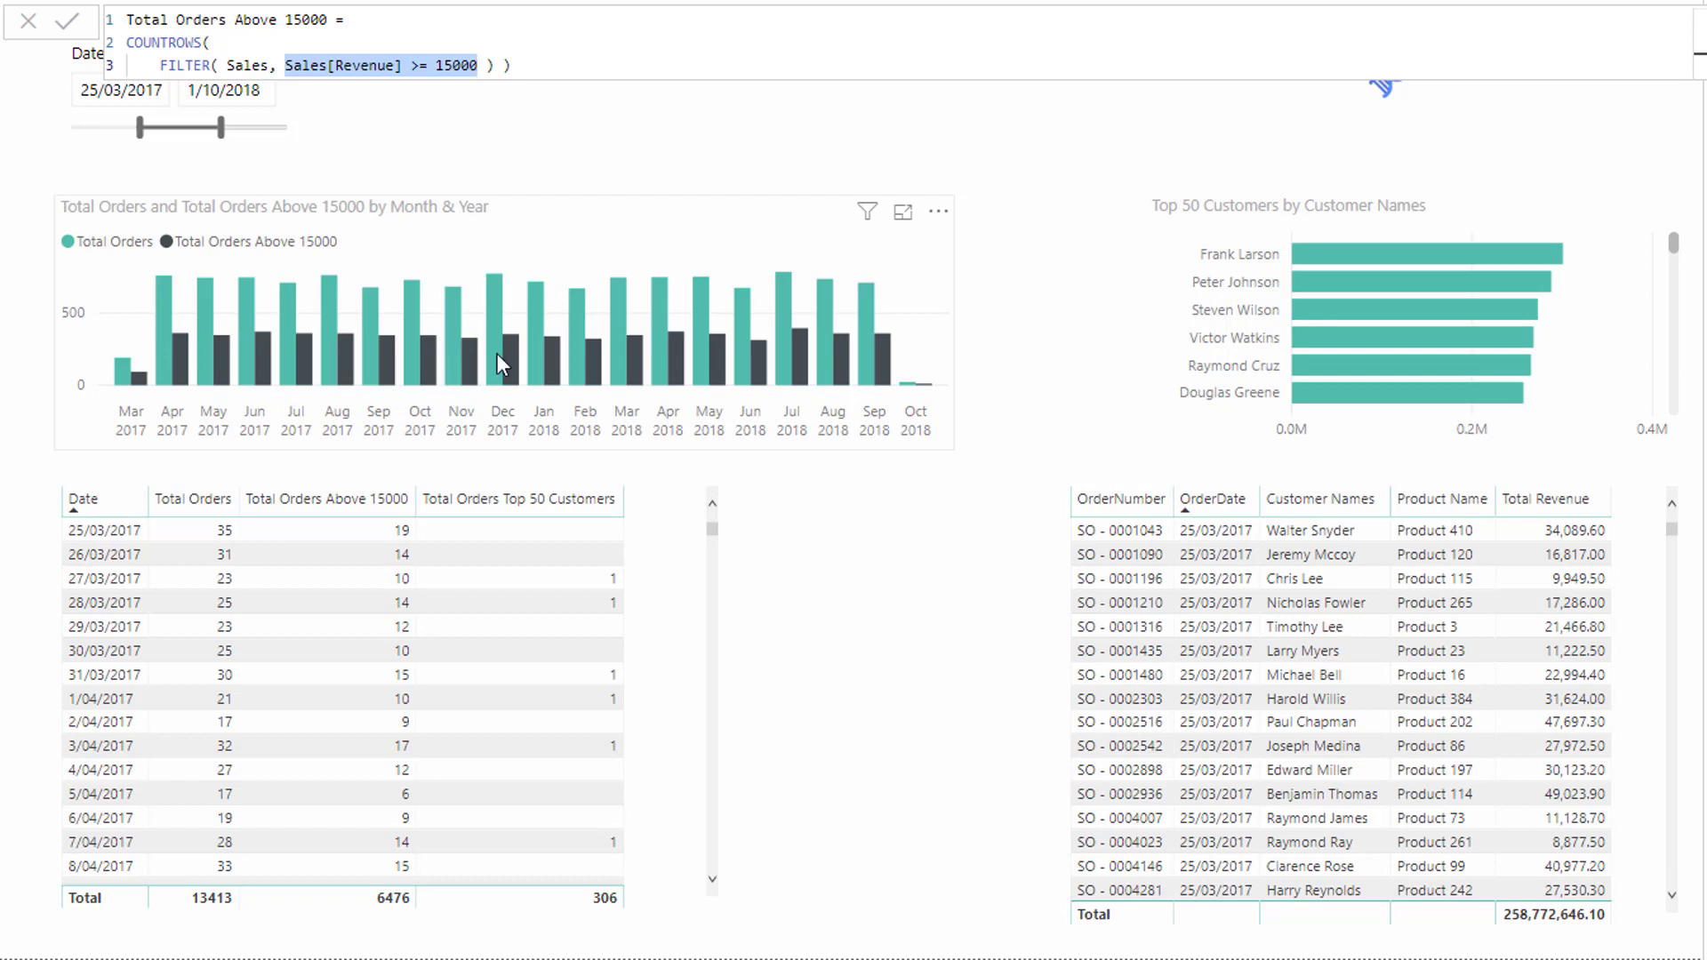
mouse_move(325, 207)
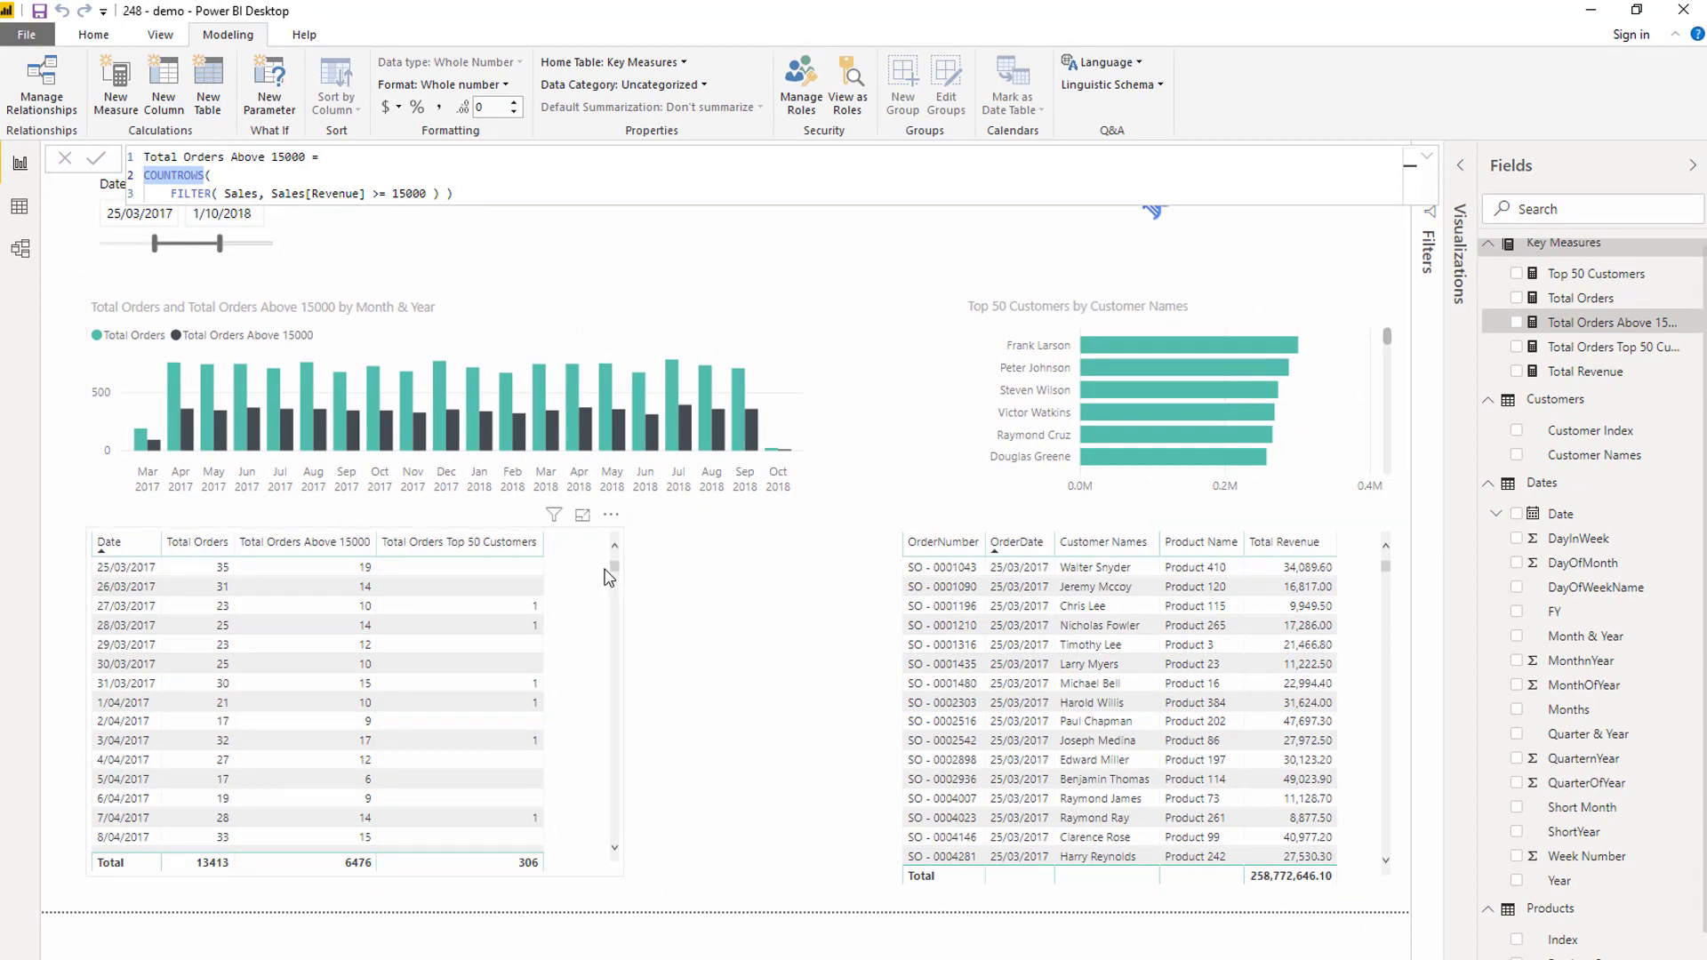
mouse_move(570, 617)
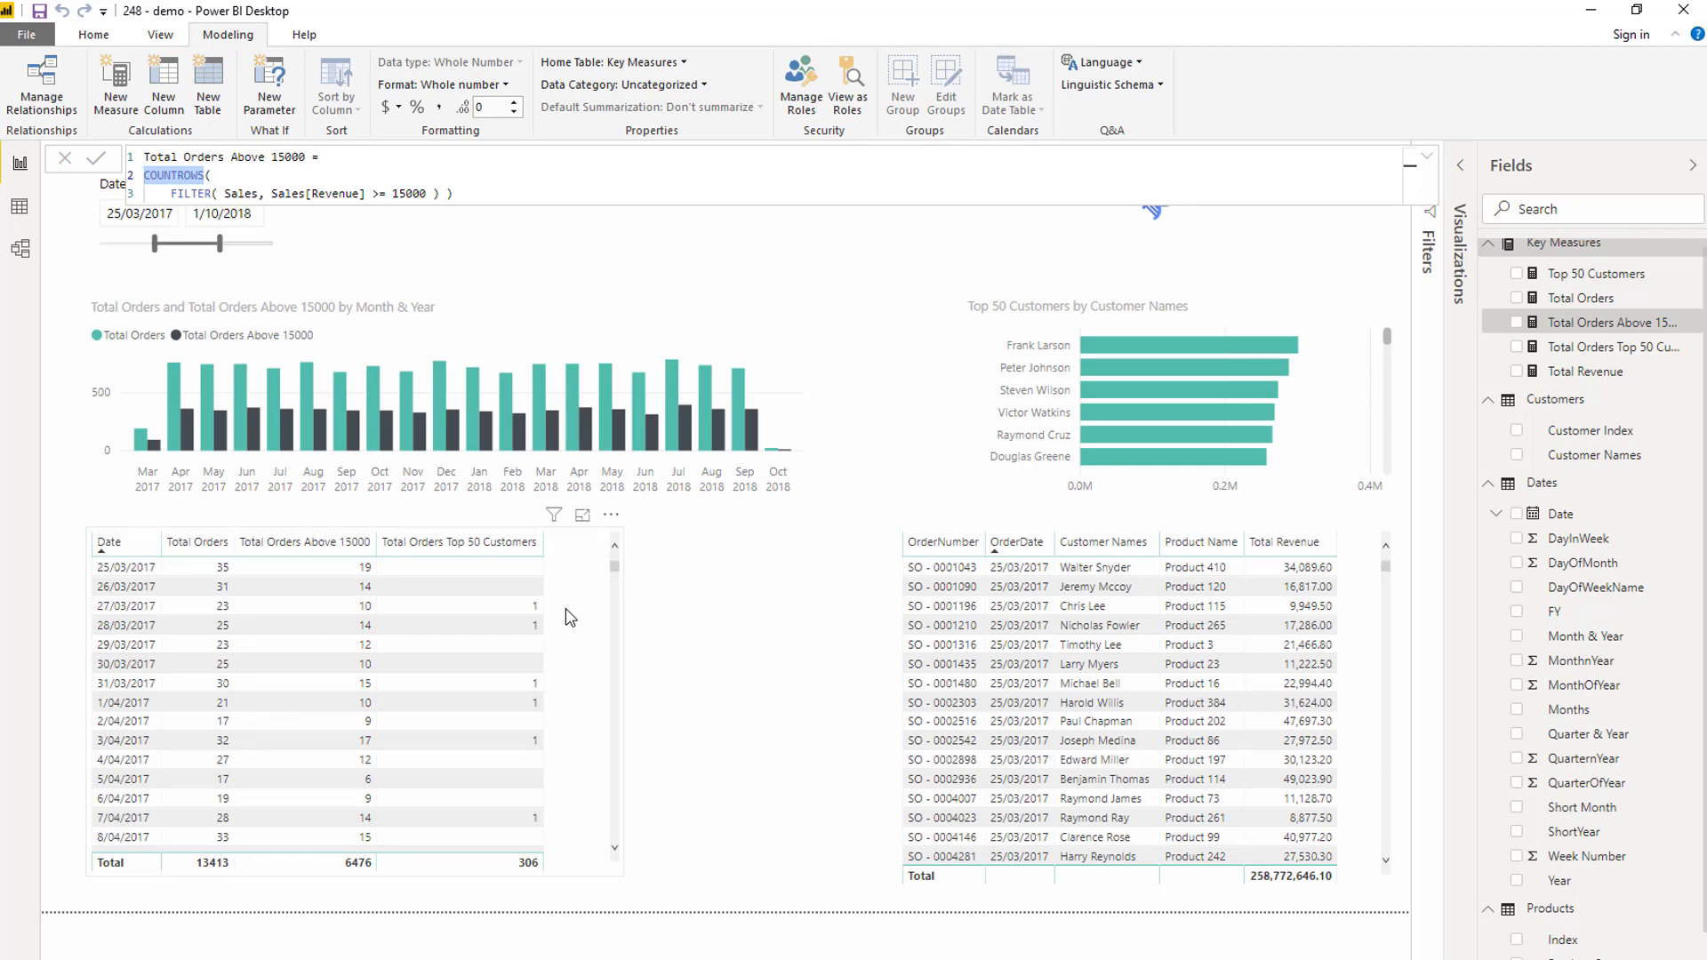
mouse_move(458, 542)
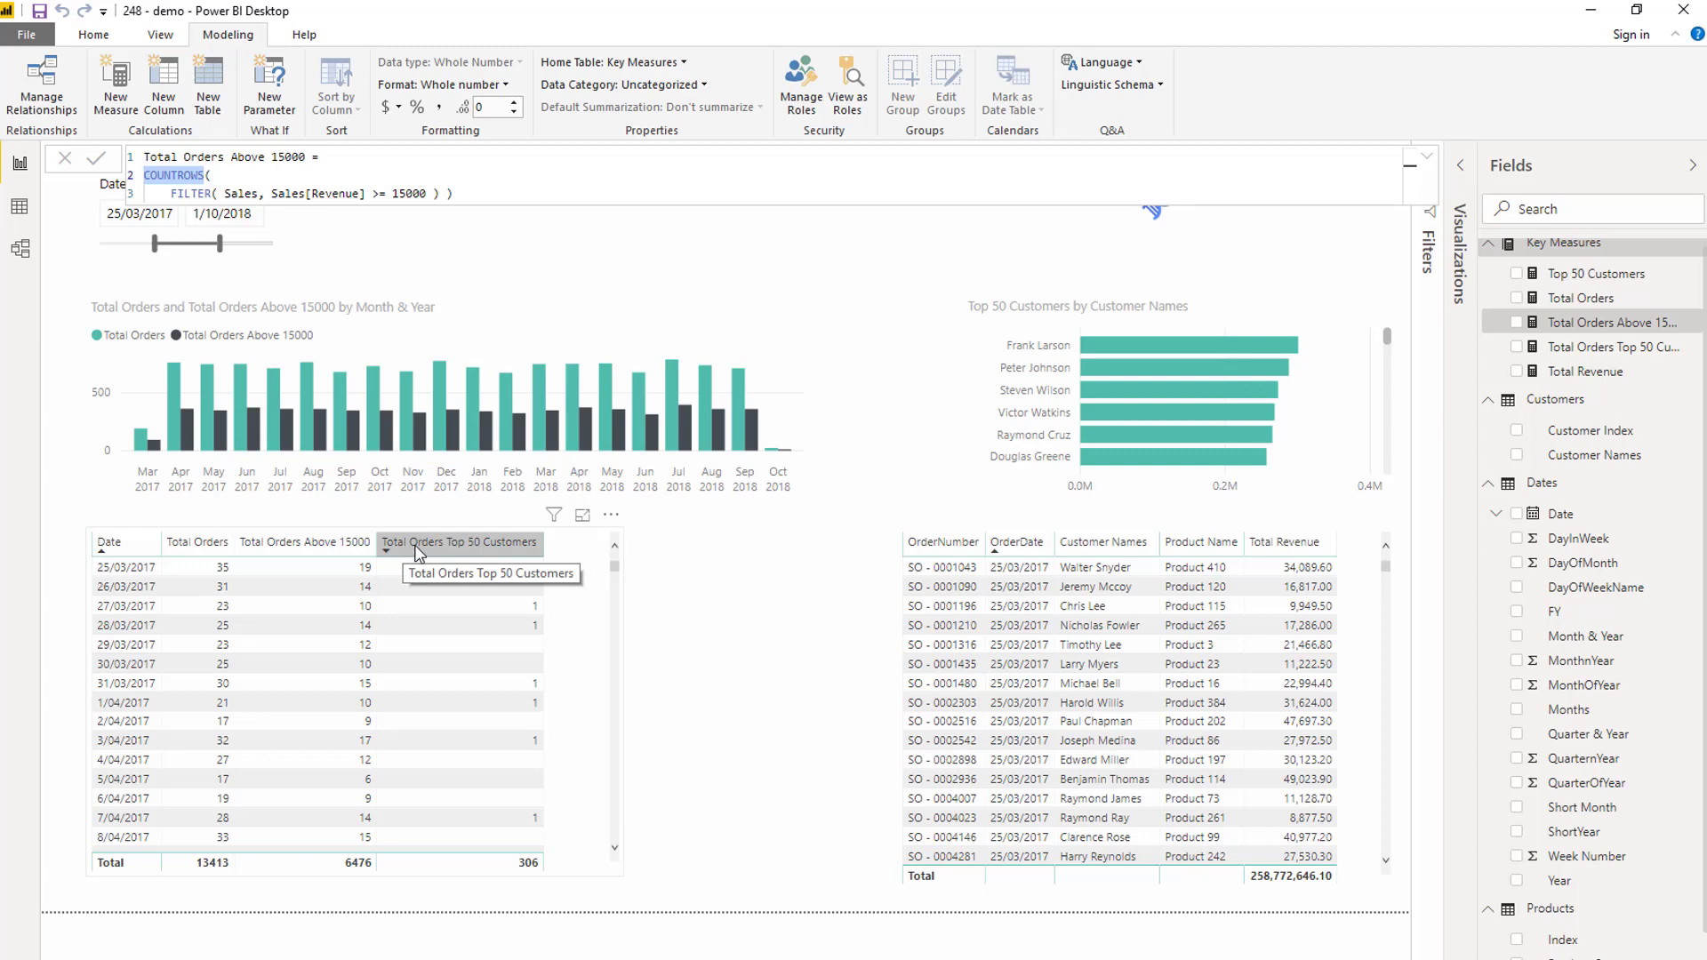
mouse_move(319, 606)
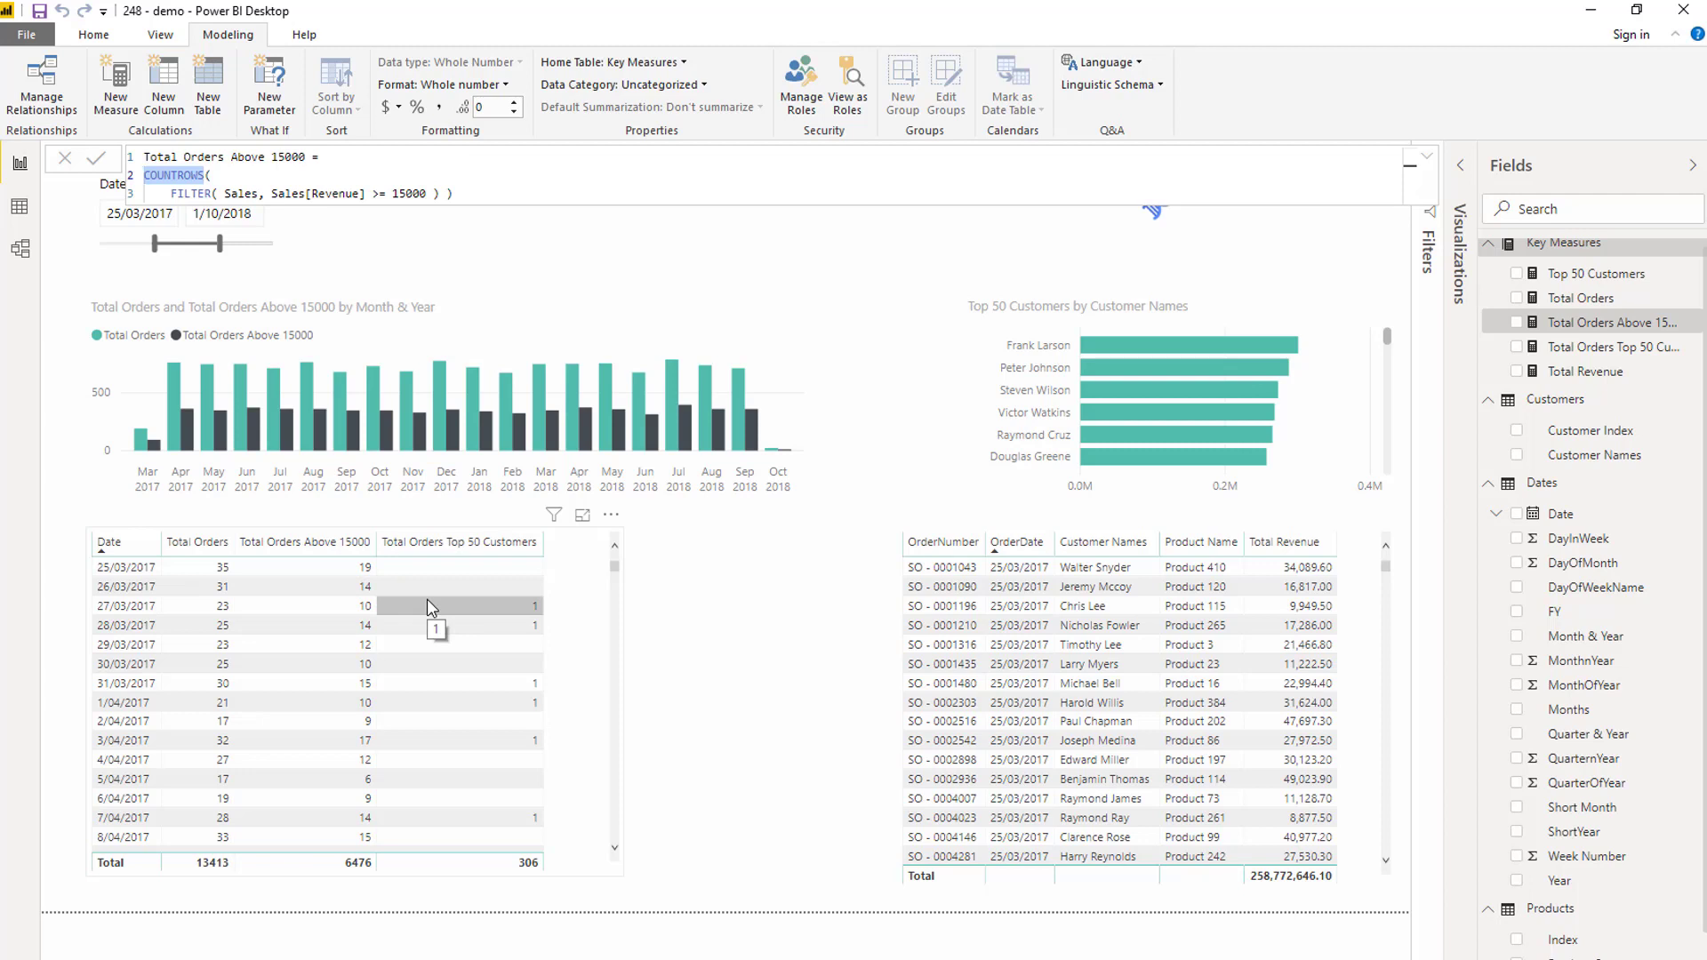
mouse_move(459, 543)
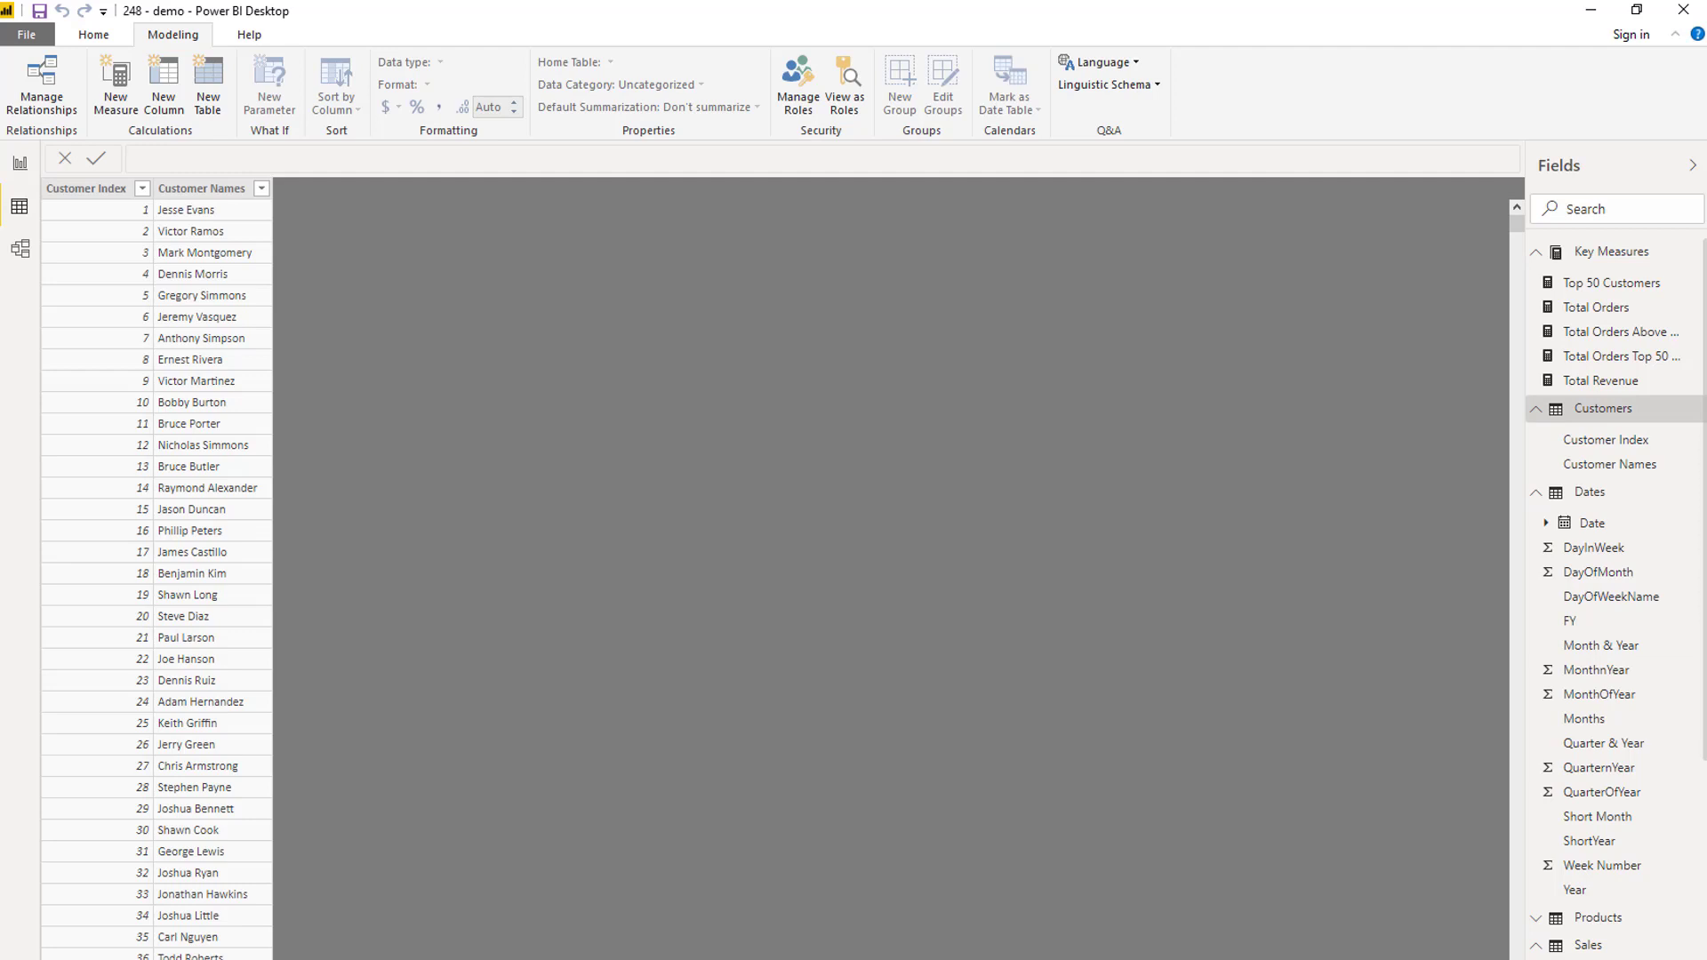
- Scroll down through the Customers table rows
scroll("down", 3)
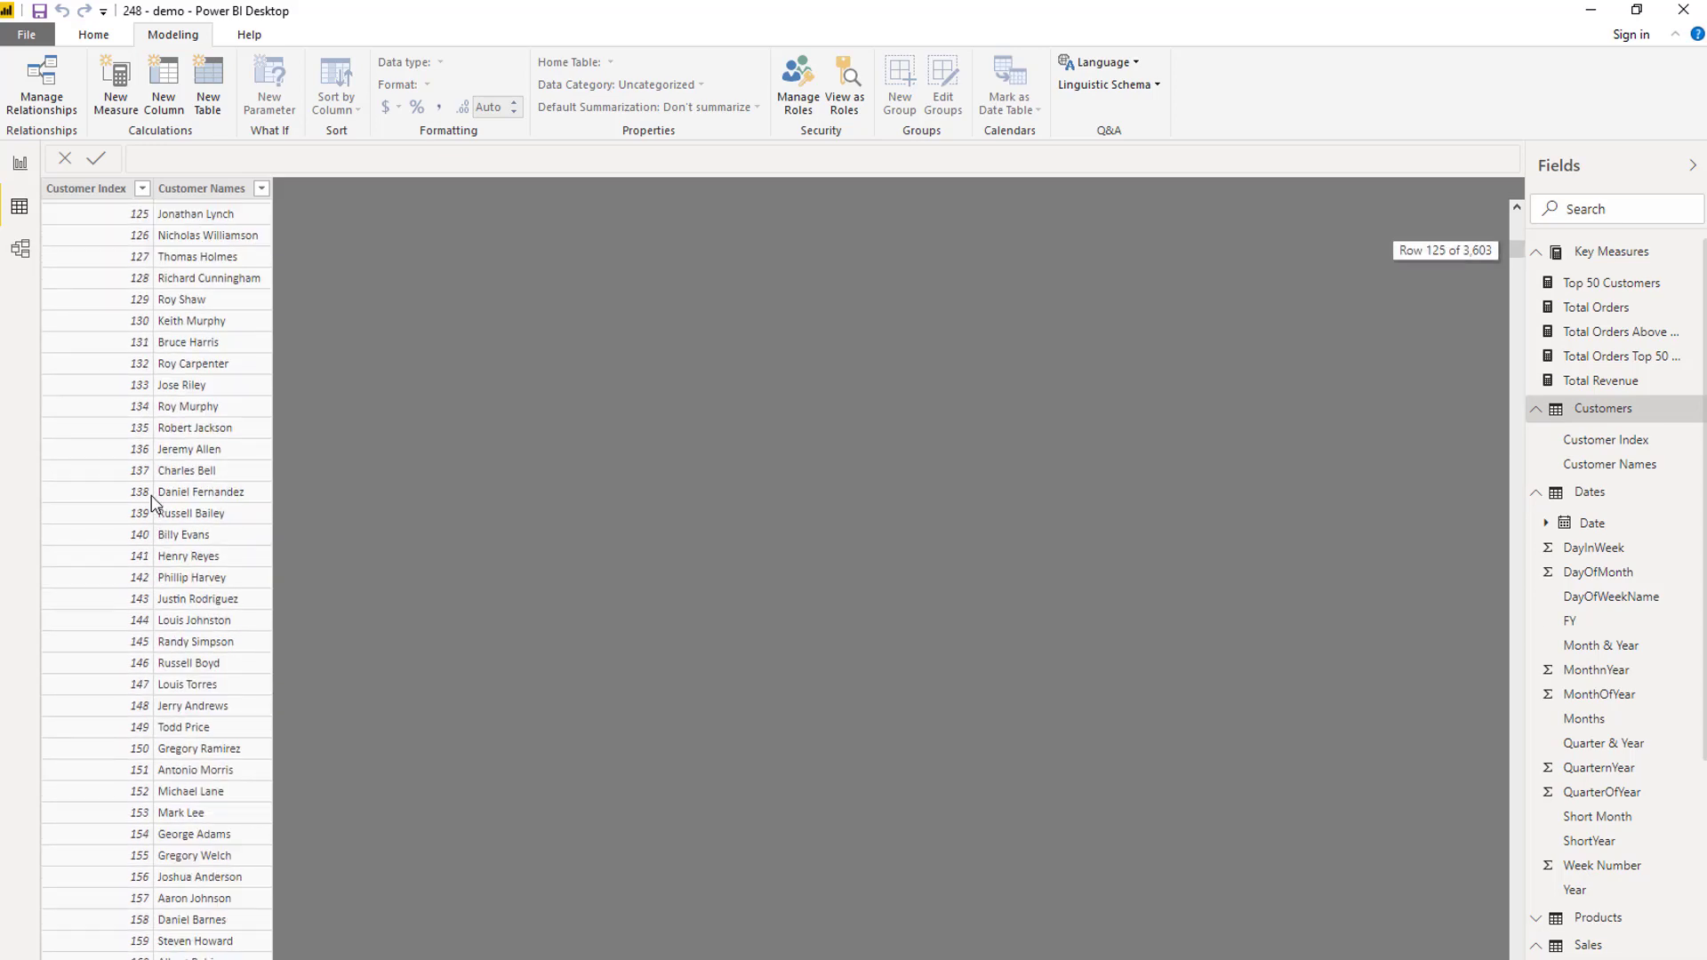
mouse_move(14, 161)
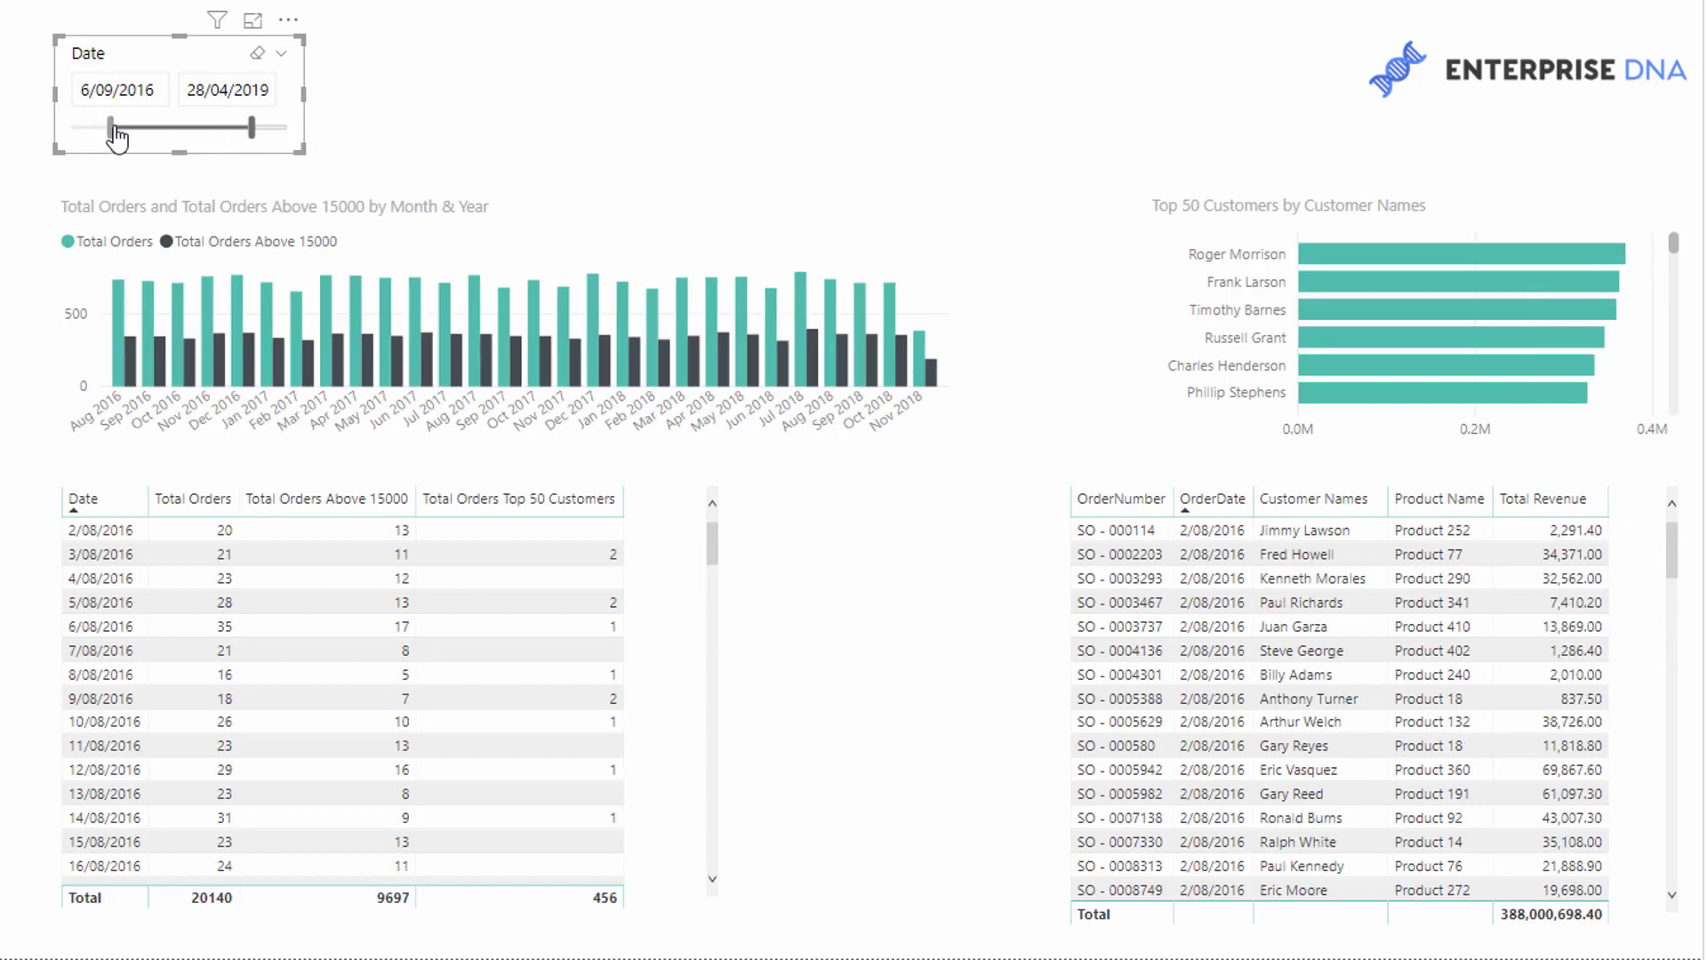
- Set the Date slicer to 19/12/2016–6/09/2019 and select the Total Orders Top 50 Customers measure
left_click_drag(113, 128, 125, 128)
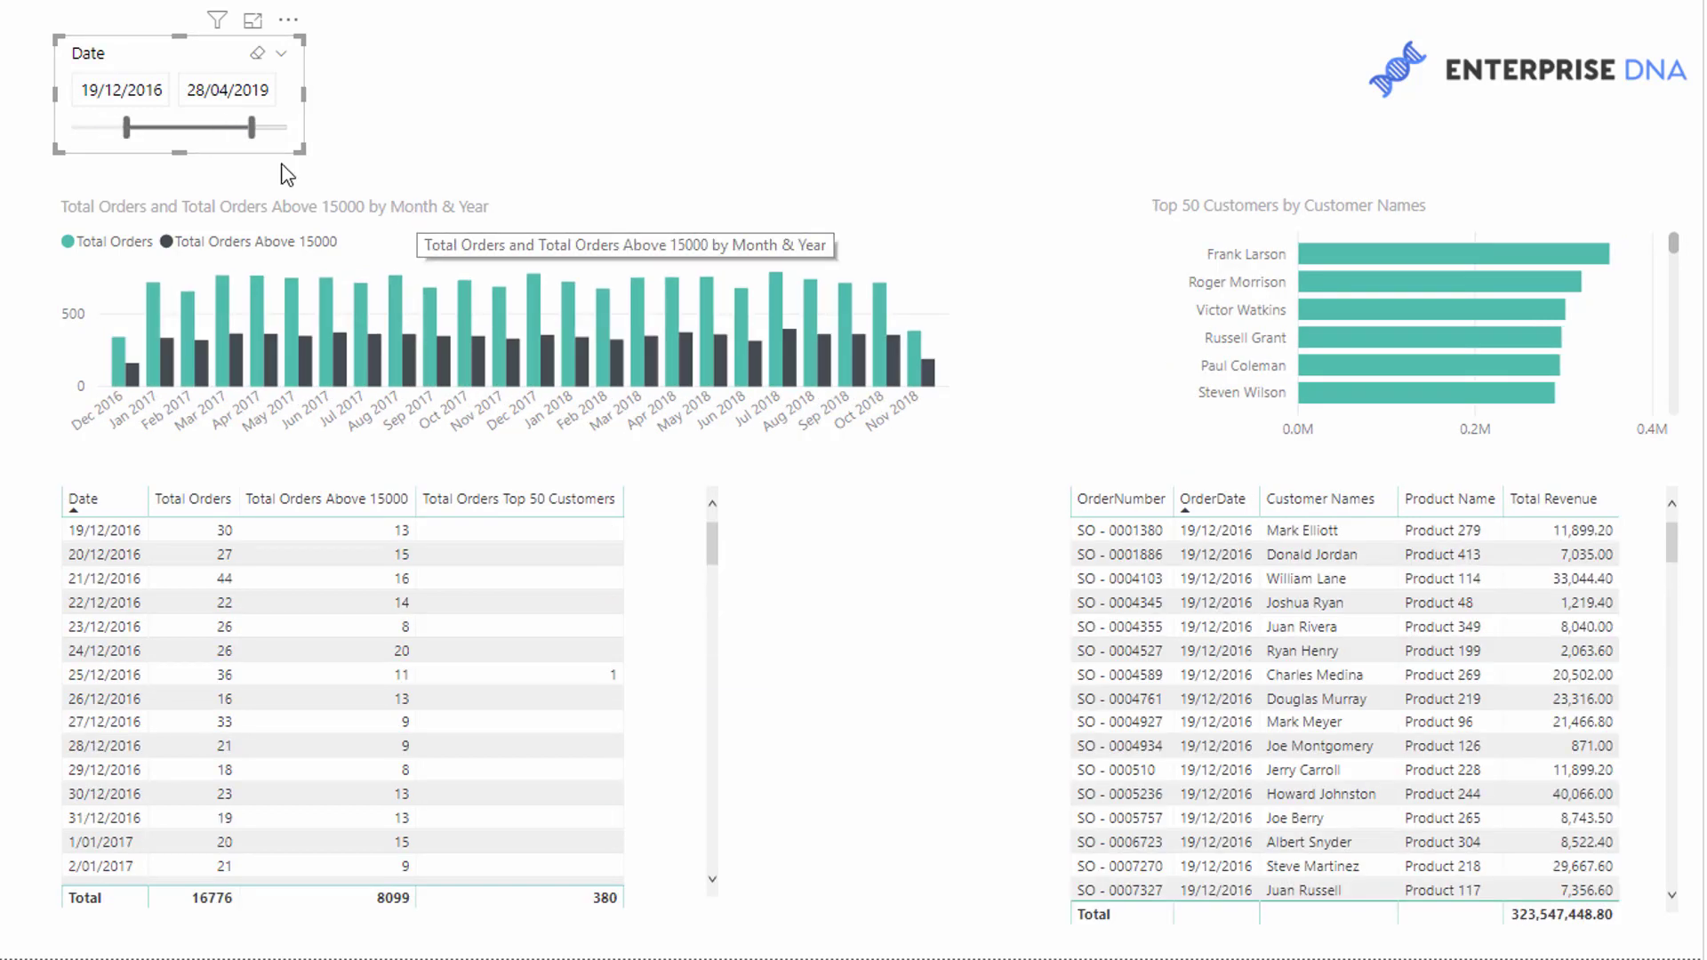
left_click_drag(221, 129, 267, 128)
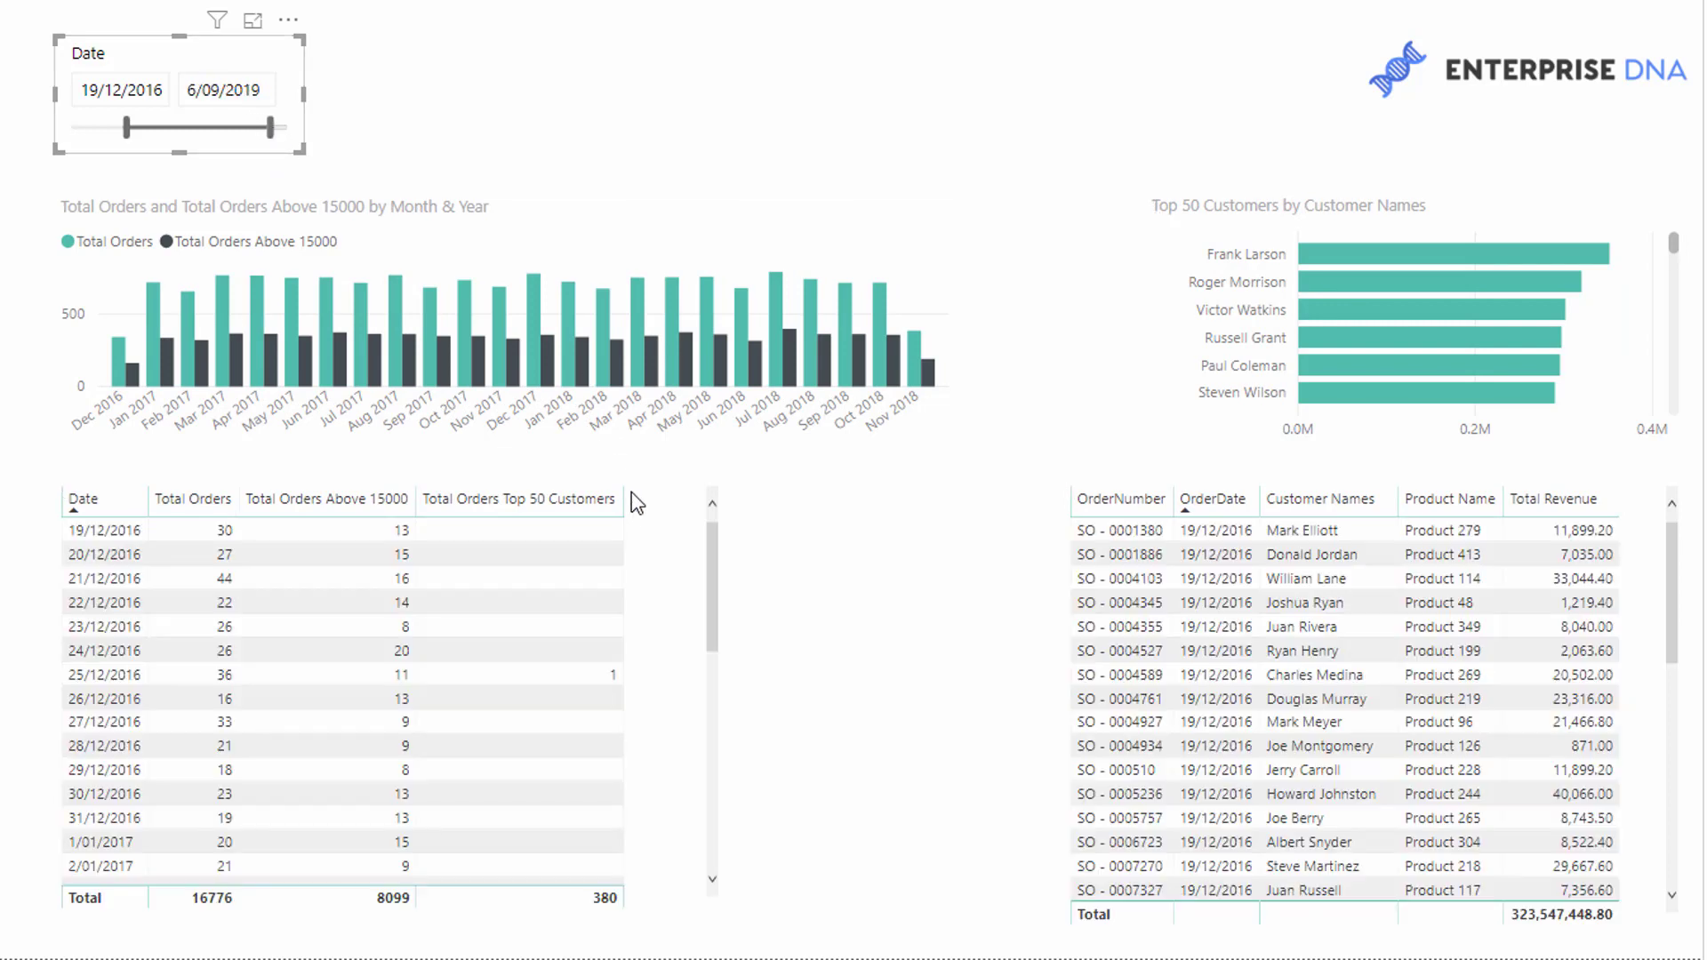
left_click(103, 674)
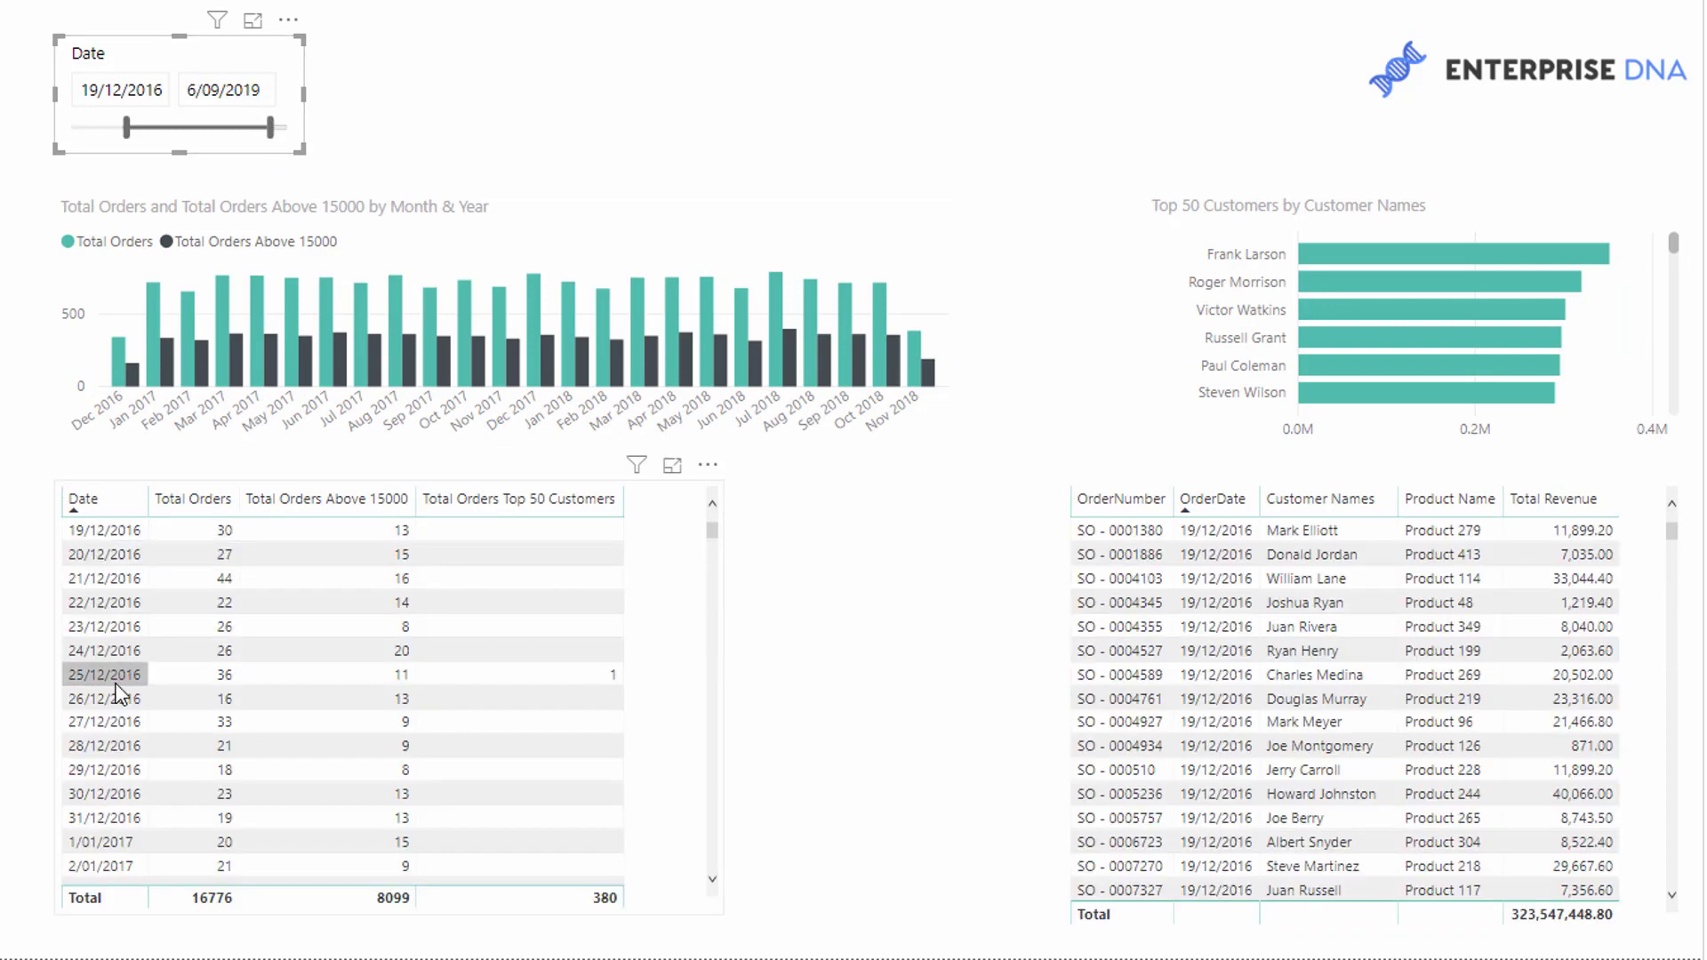
mouse_move(521, 681)
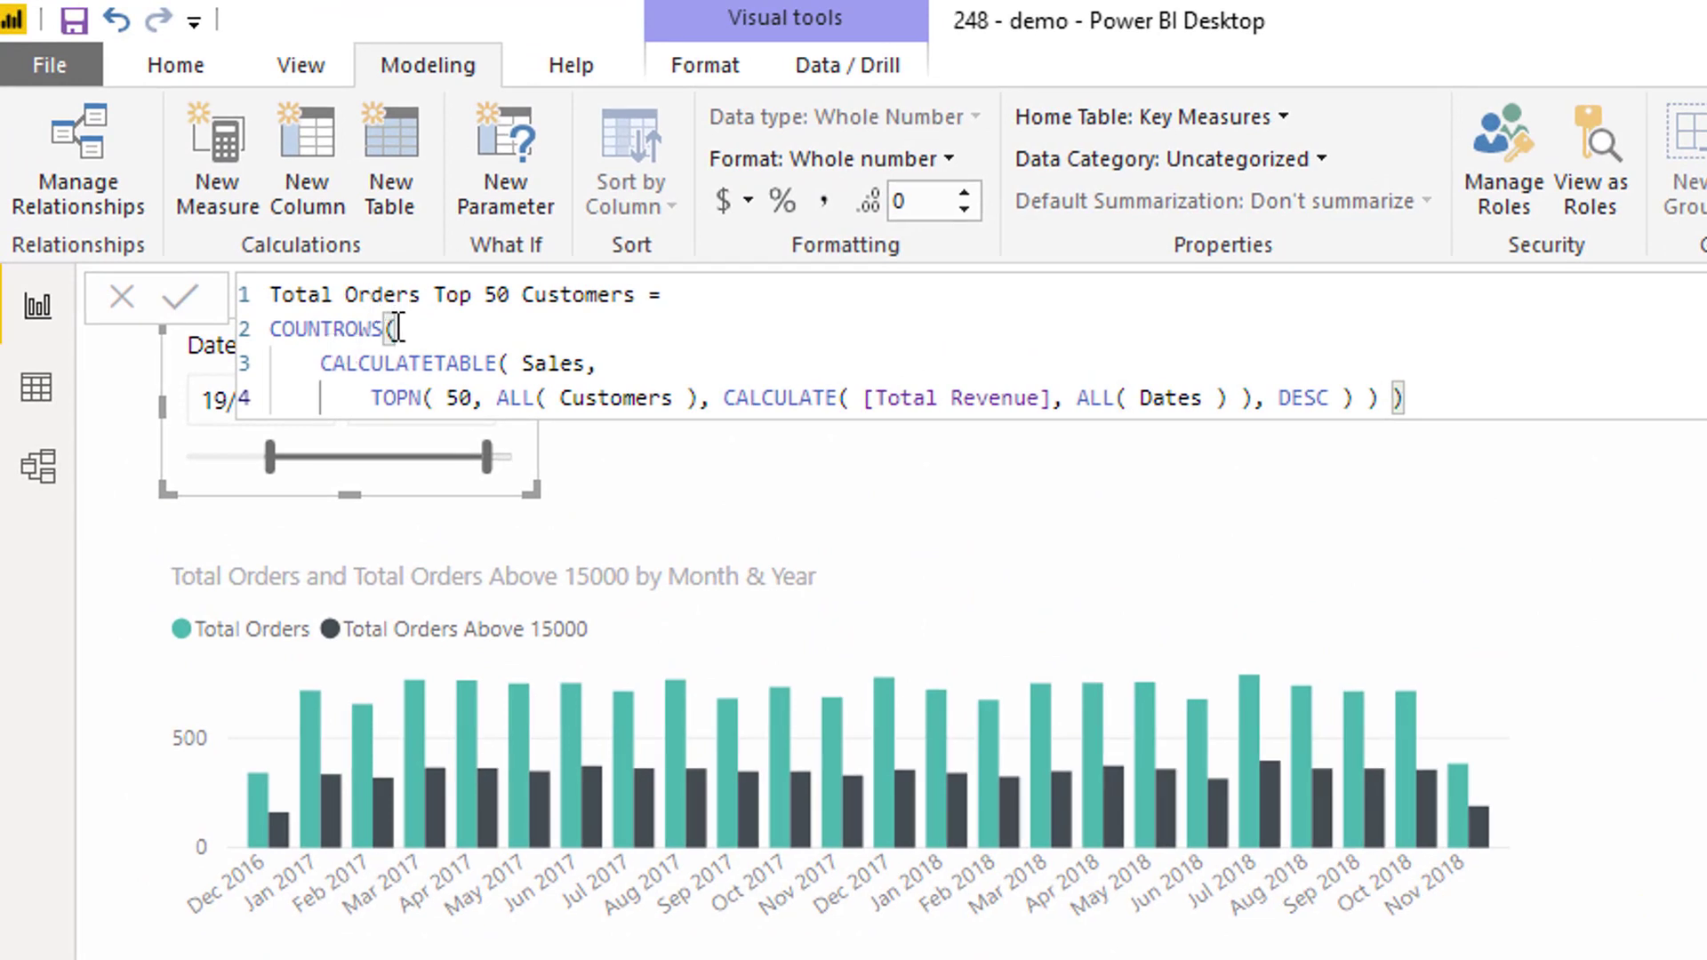
double_click(324, 329)
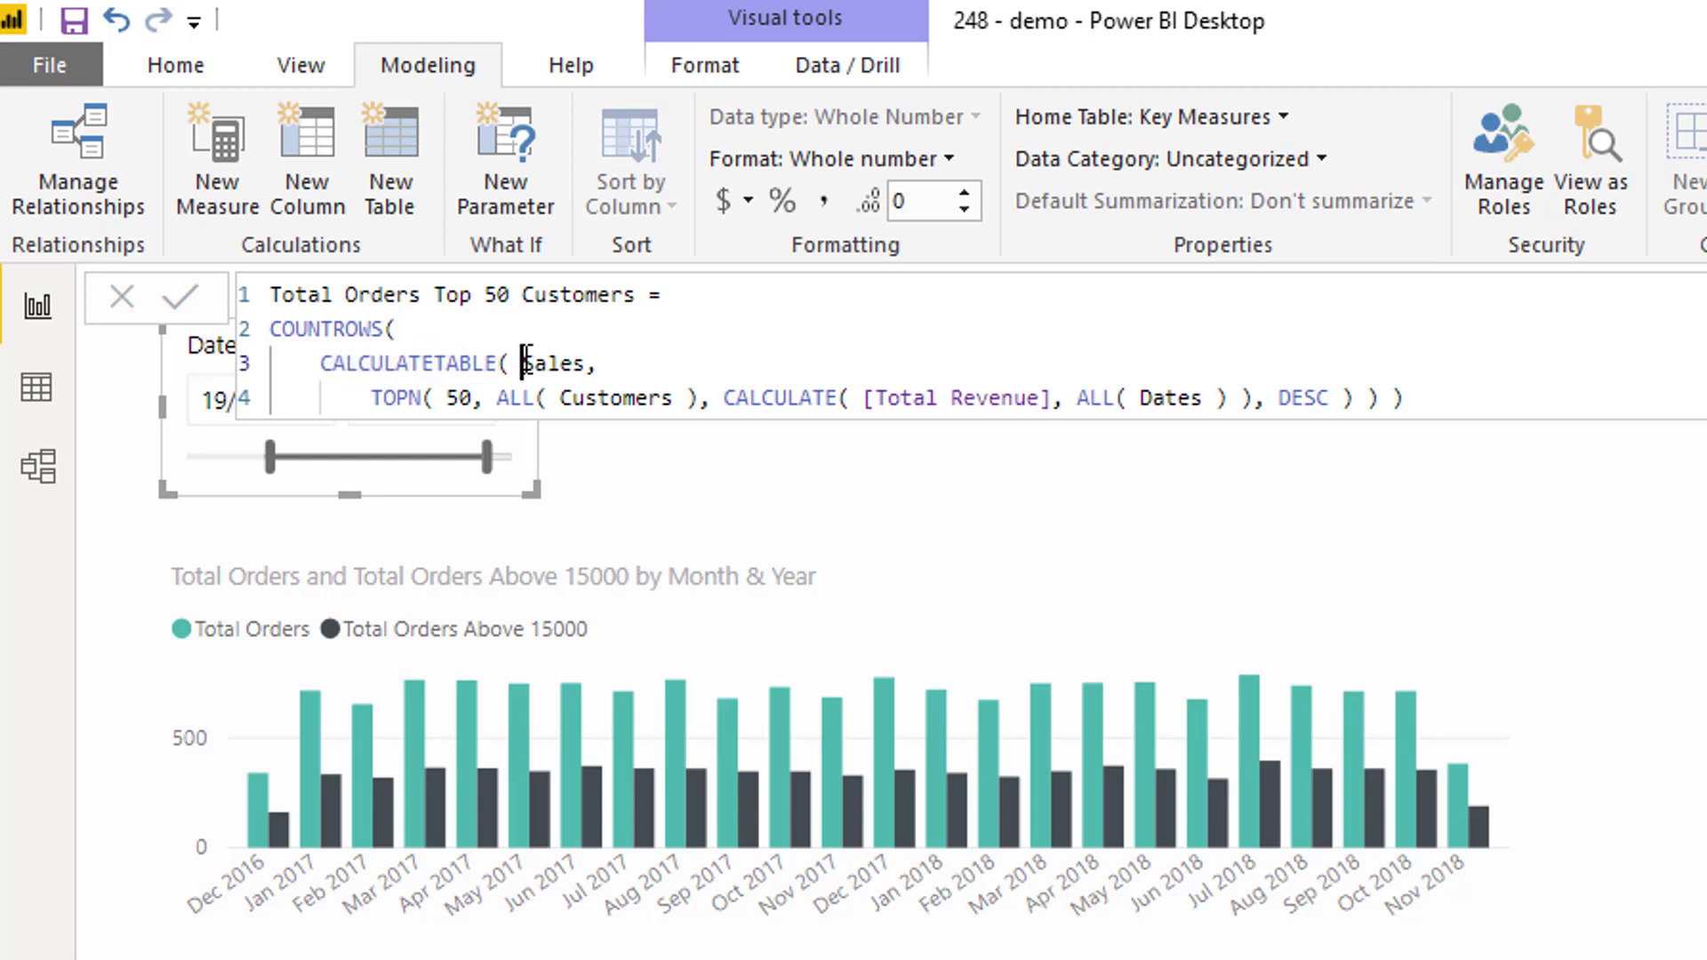
double_click(555, 363)
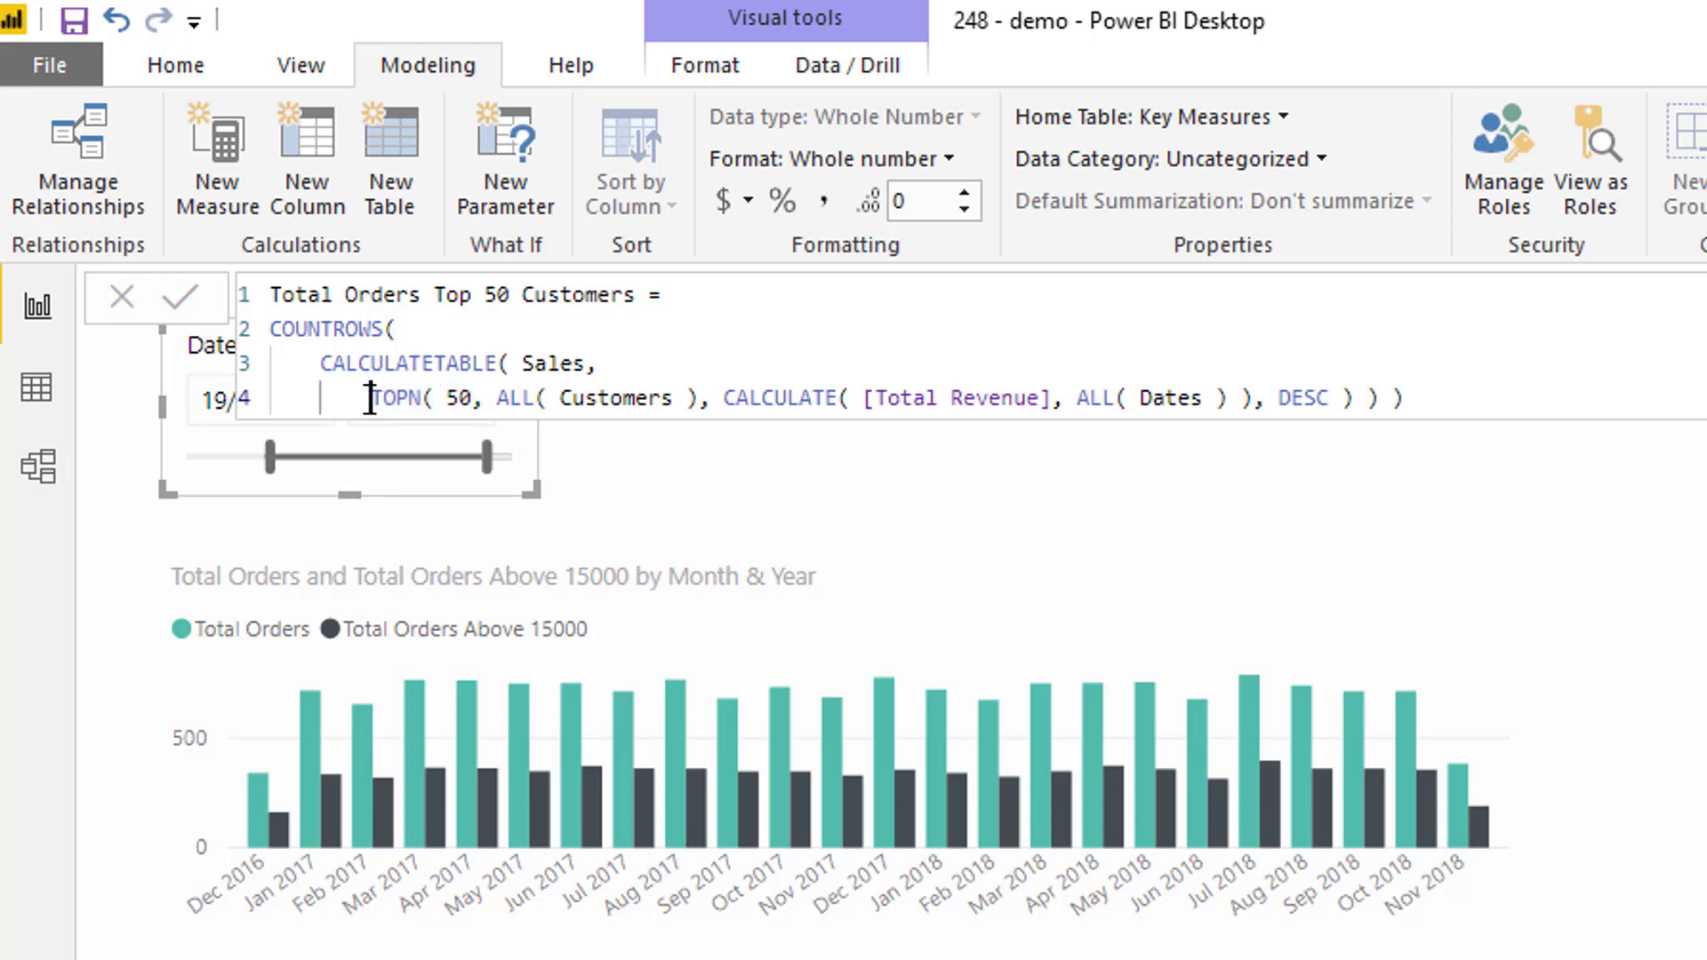
left_click_drag(370, 397, 703, 396)
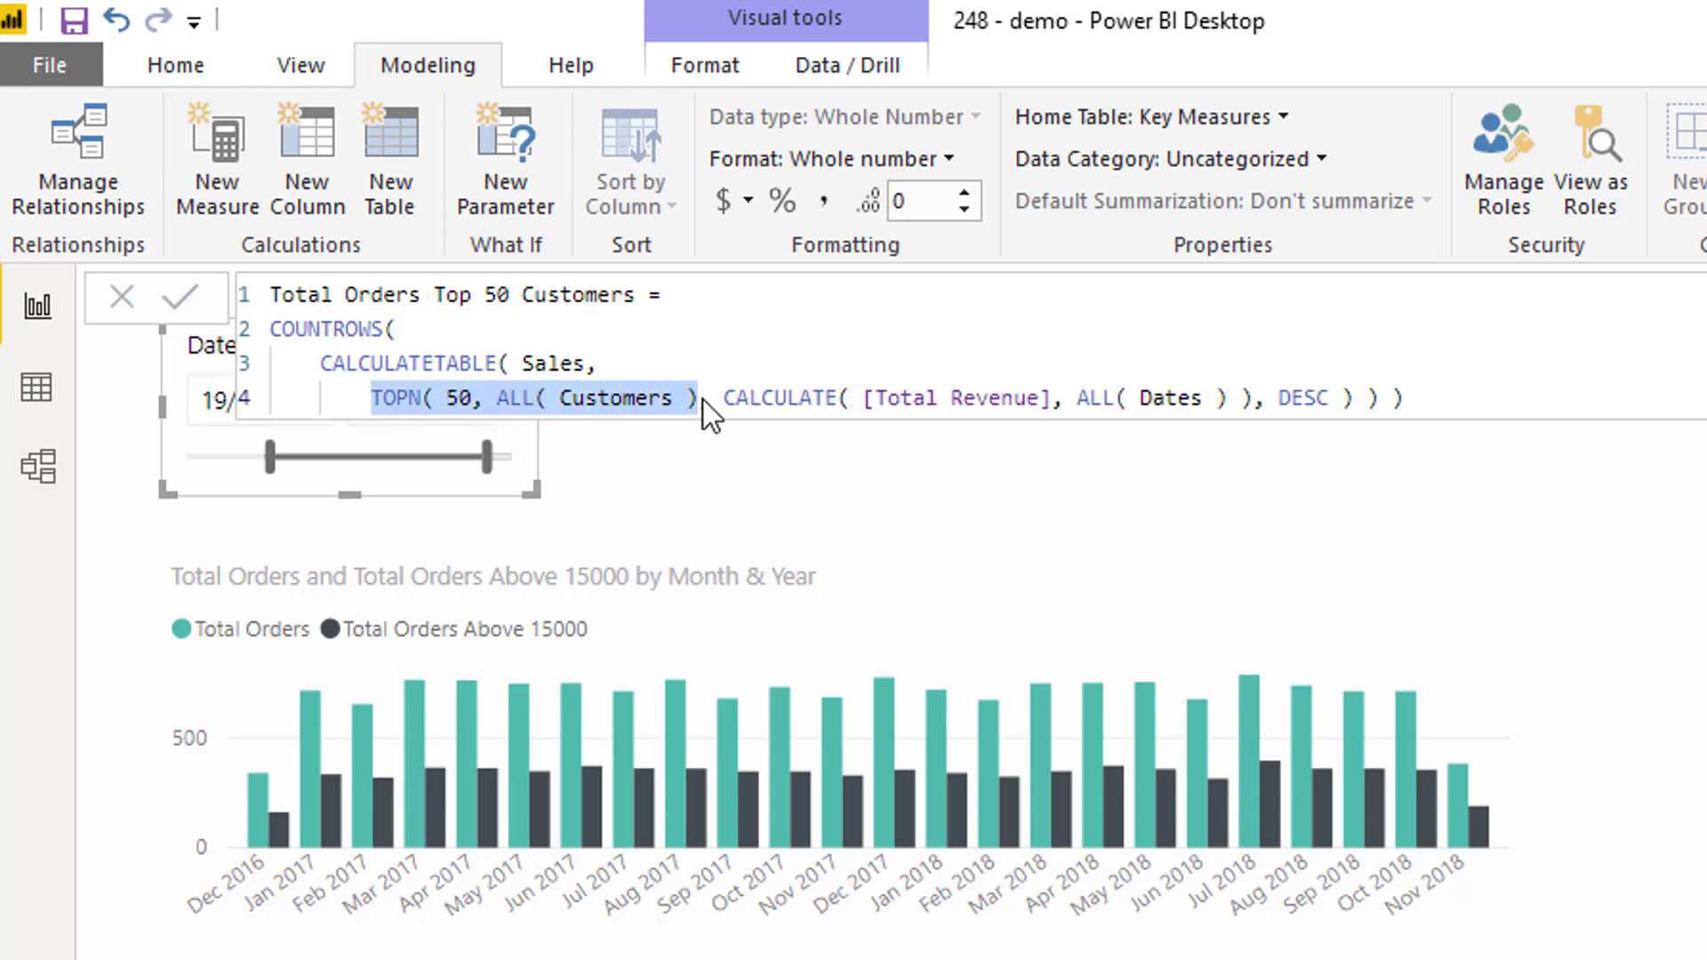
left_click(729, 397)
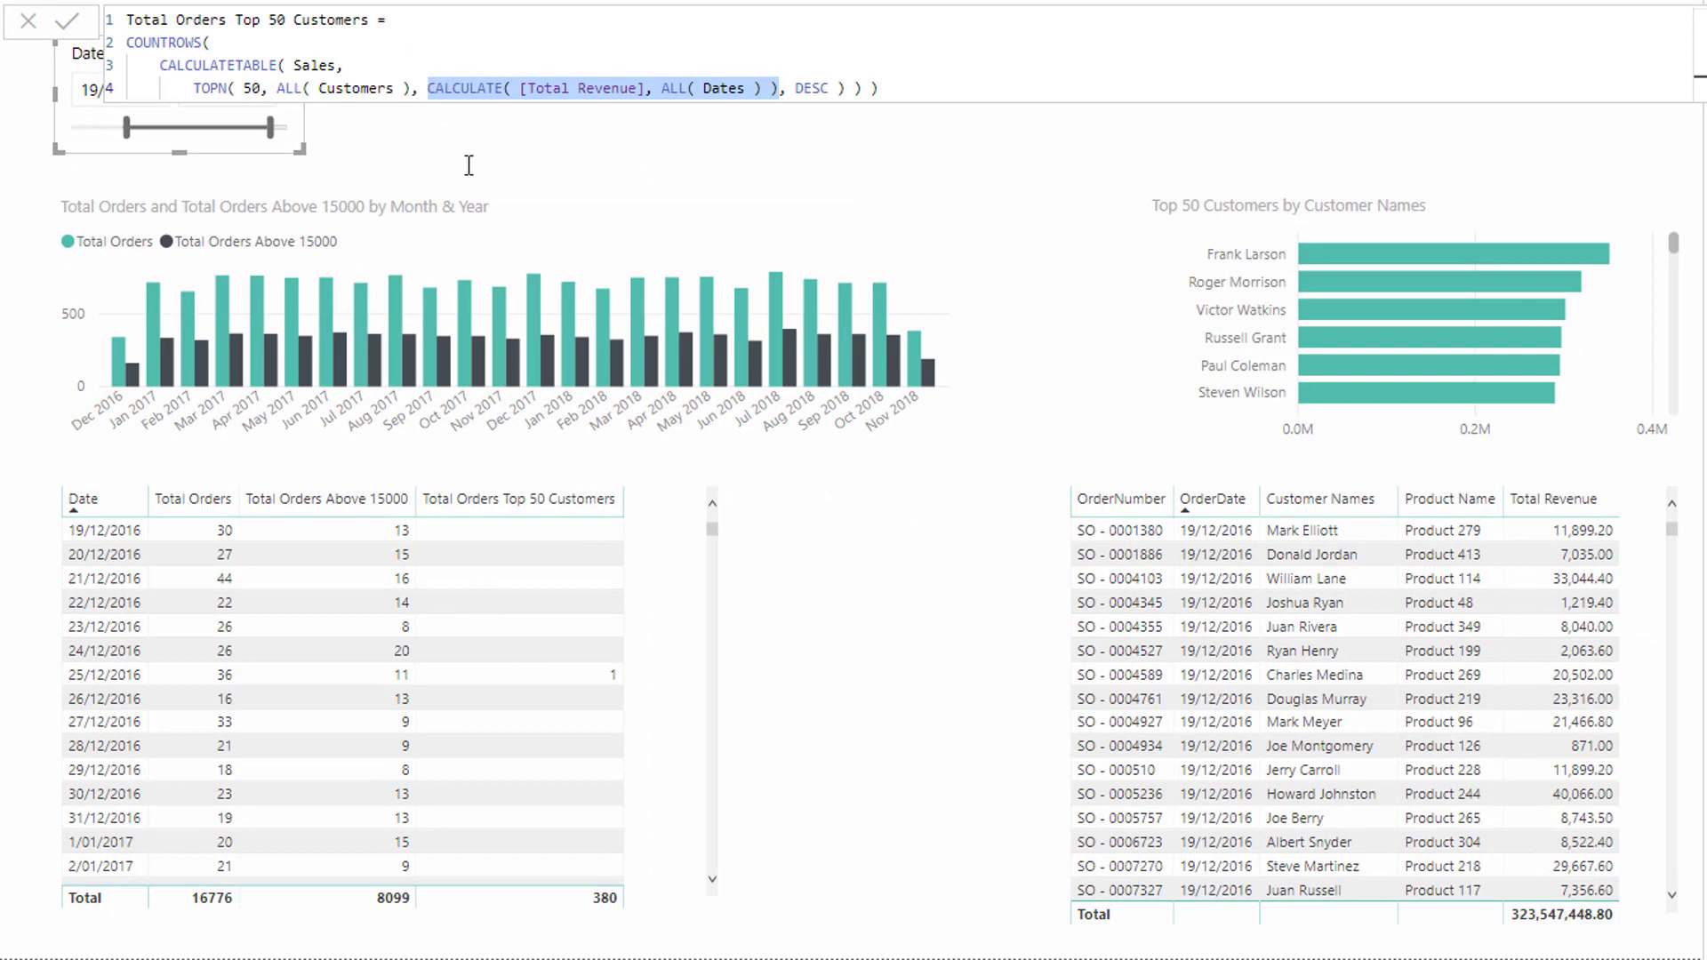
- Select the 25/12/2016 row in the Date table to cross-filter the report
left_click(661, 89)
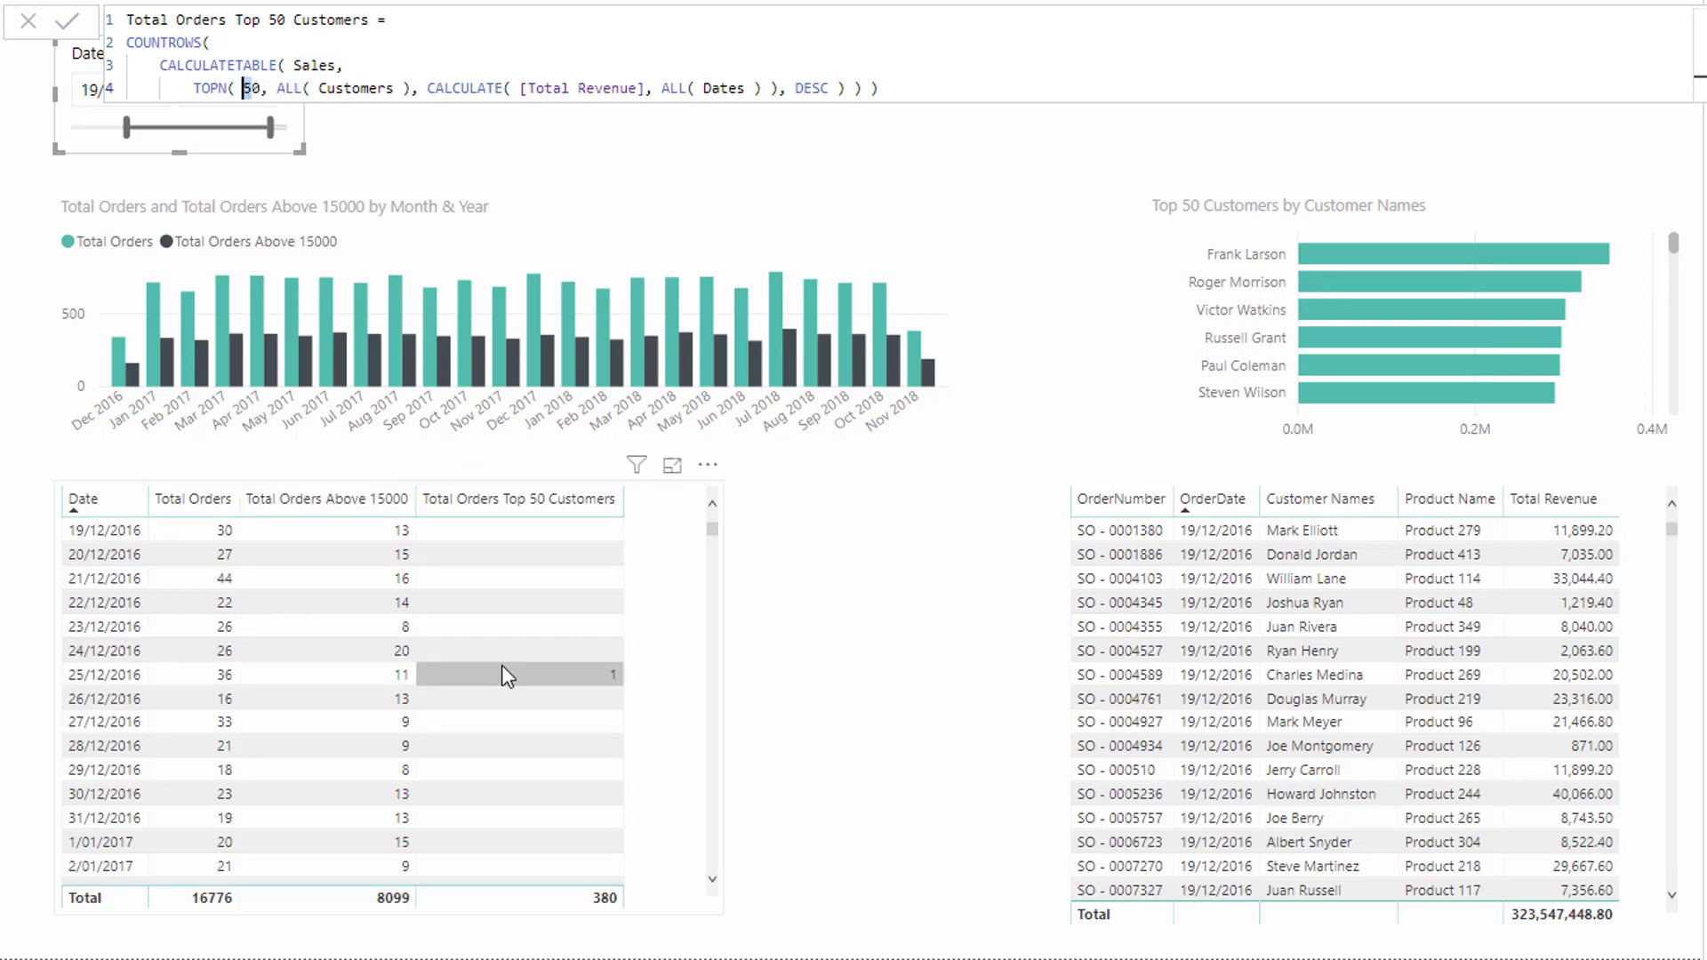
mouse_move(525, 696)
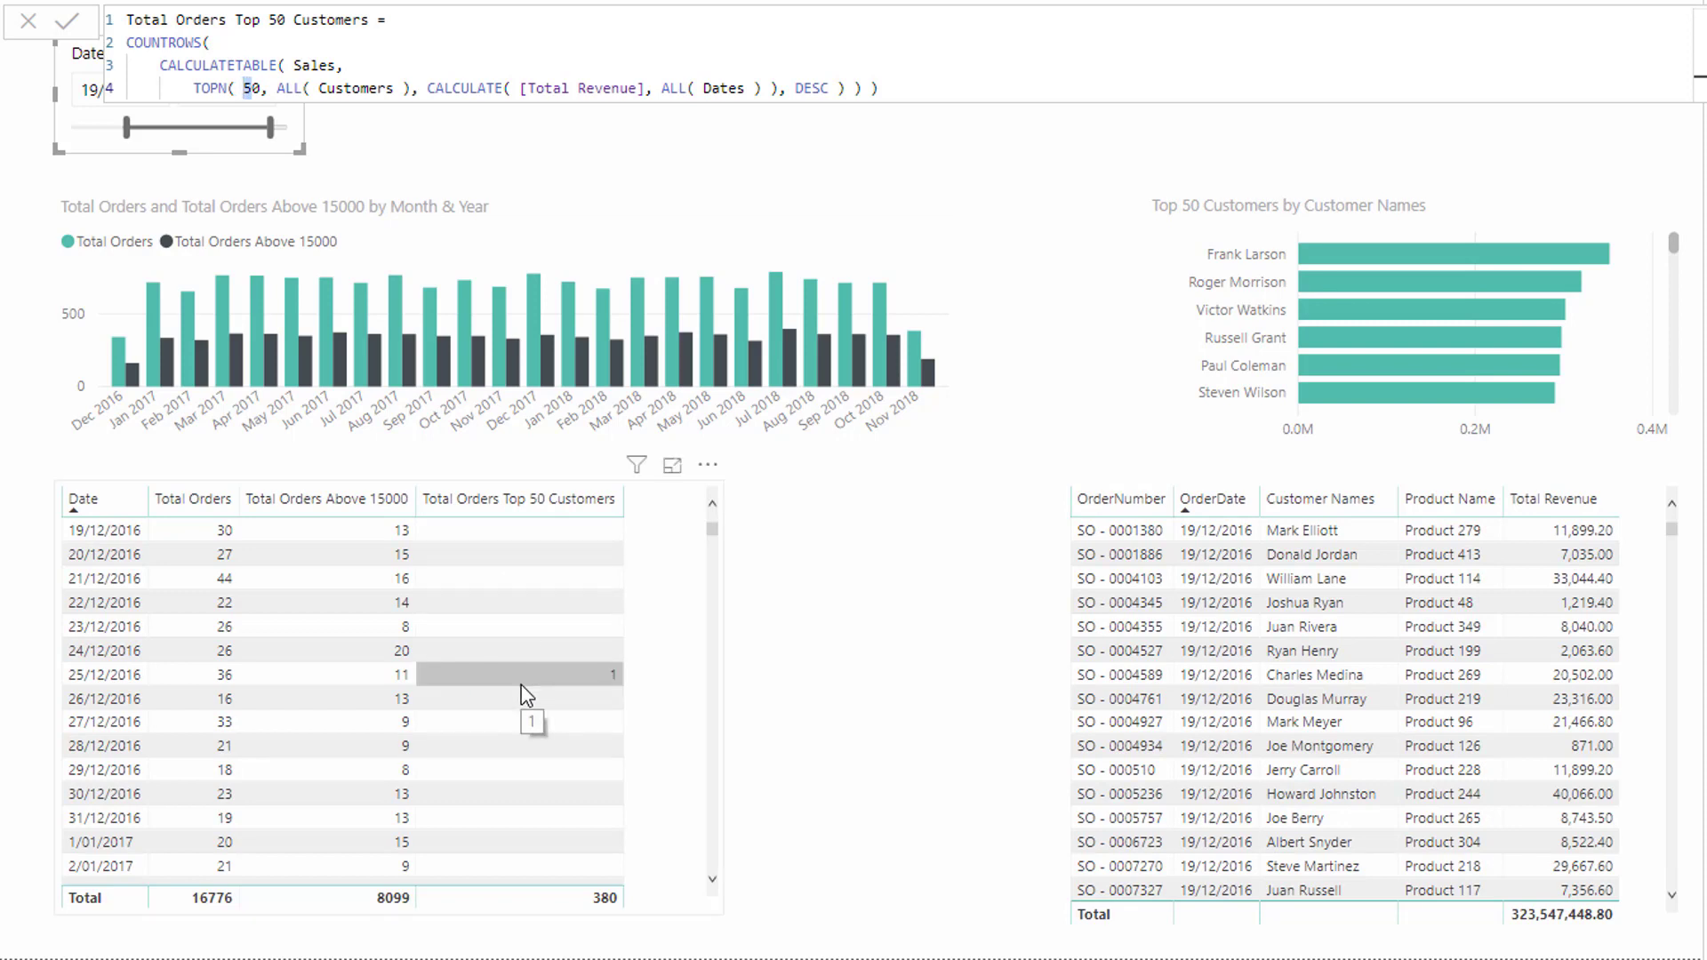
mouse_move(493, 690)
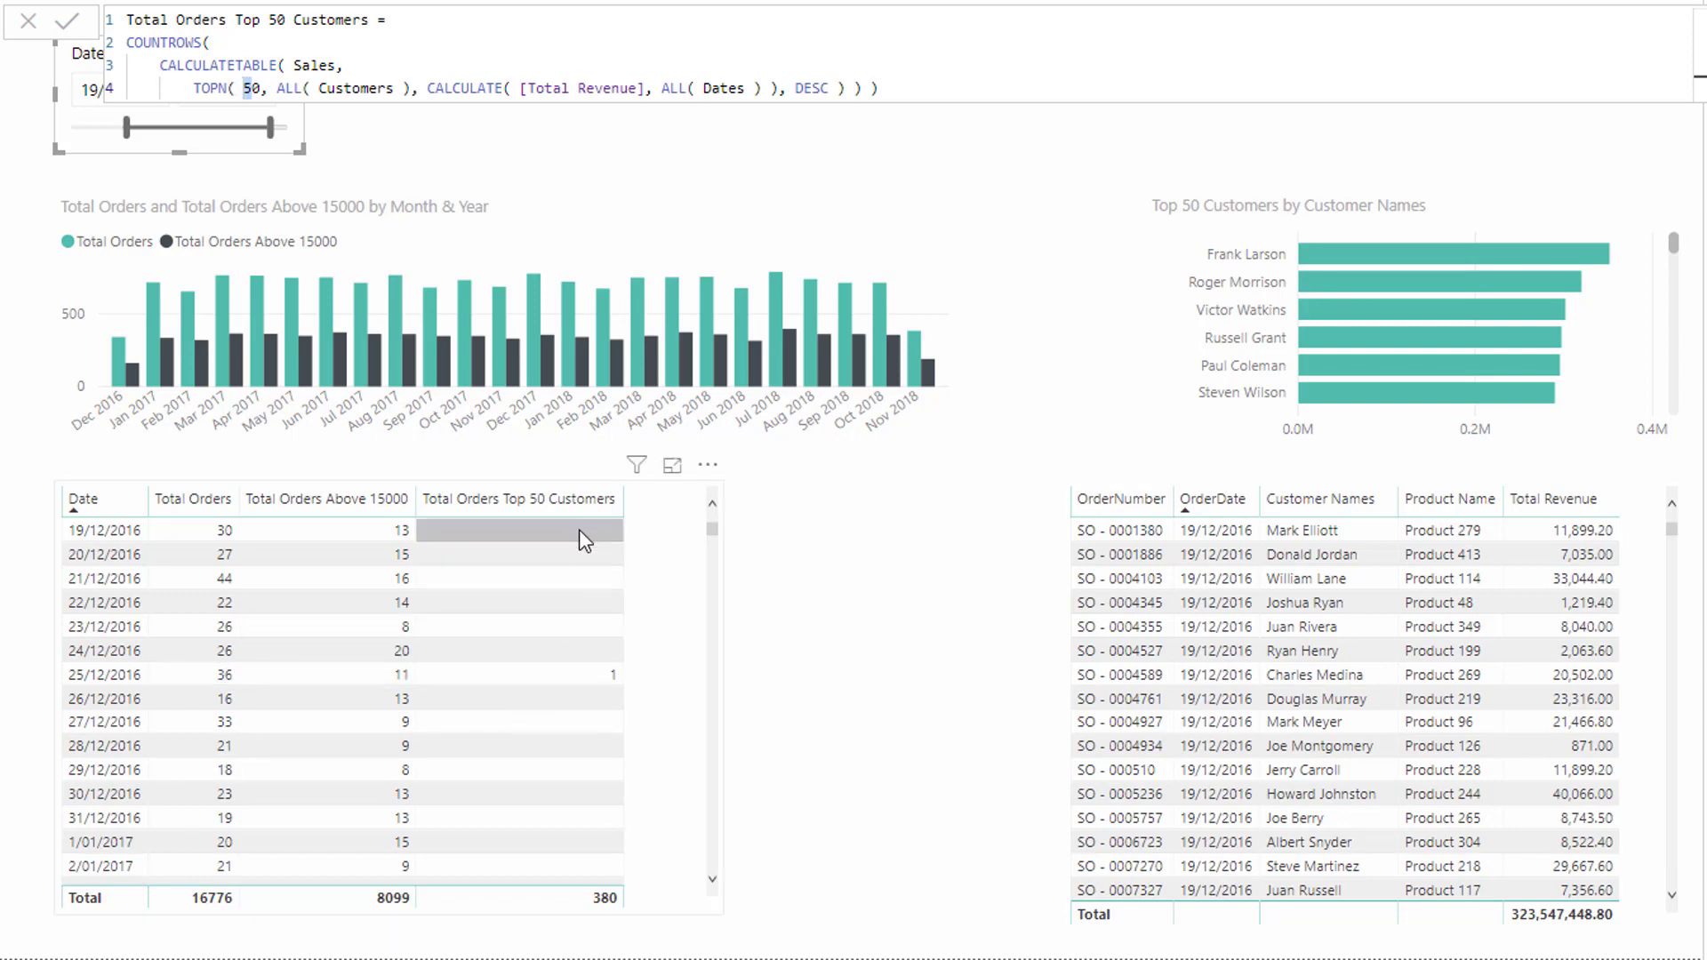
mouse_move(584, 651)
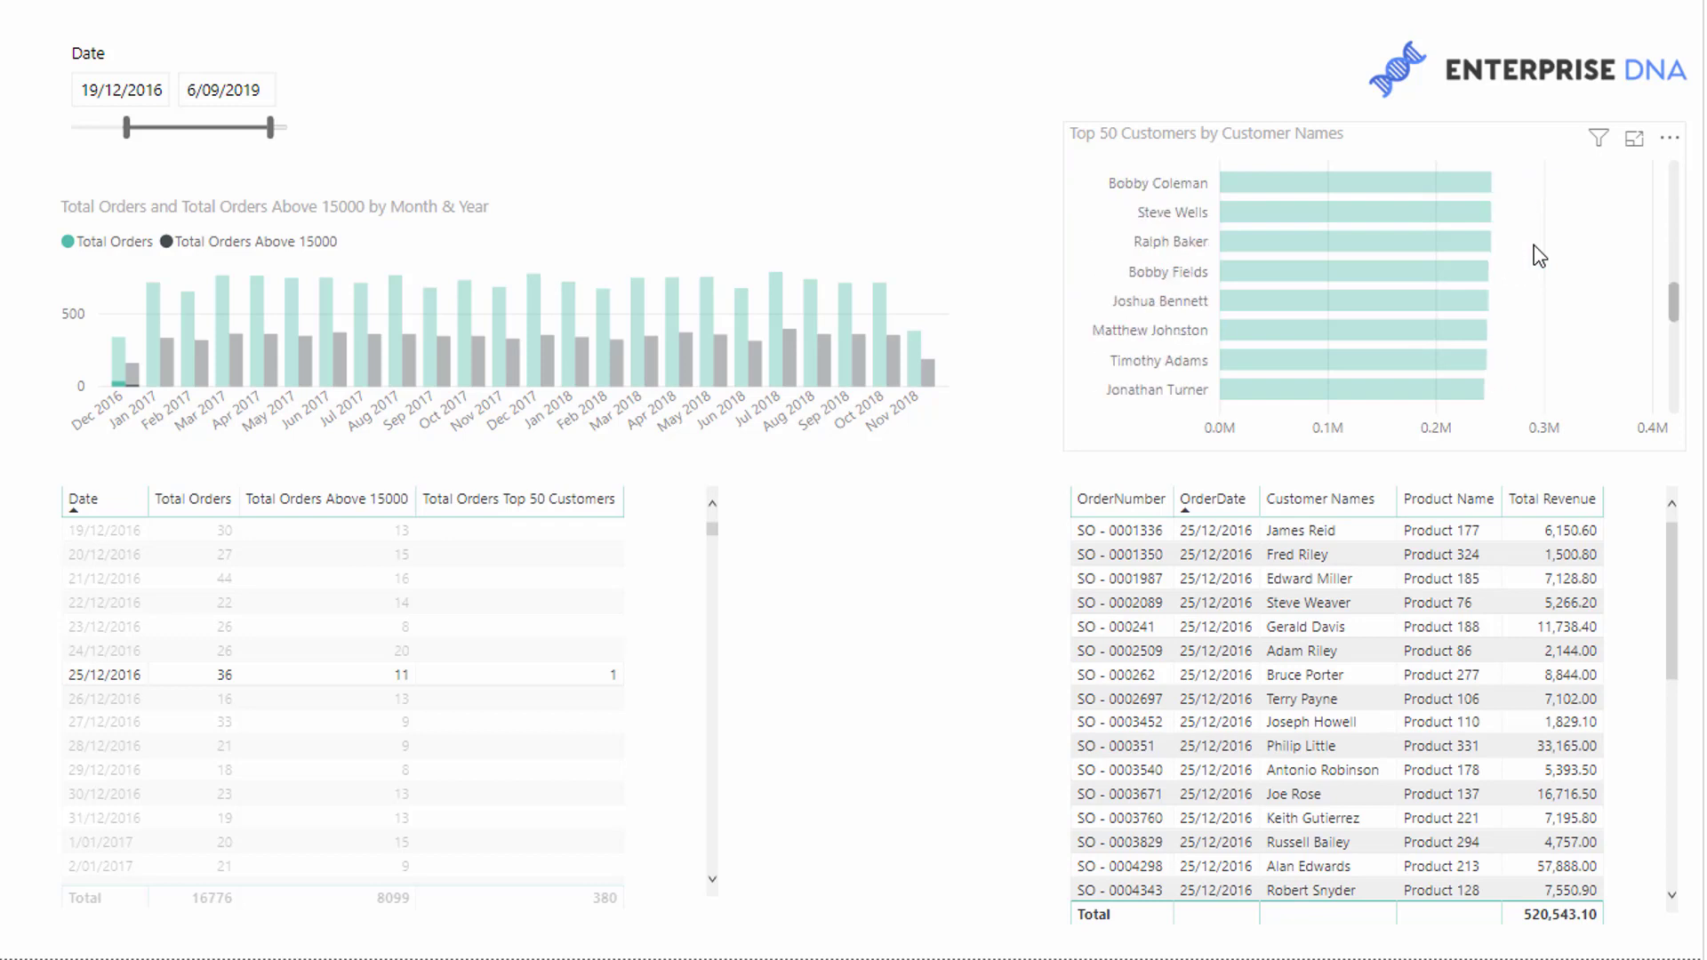
- Scroll the Top 50 Customers chart and orders table to compare customers against the order list
scroll("down", 3)
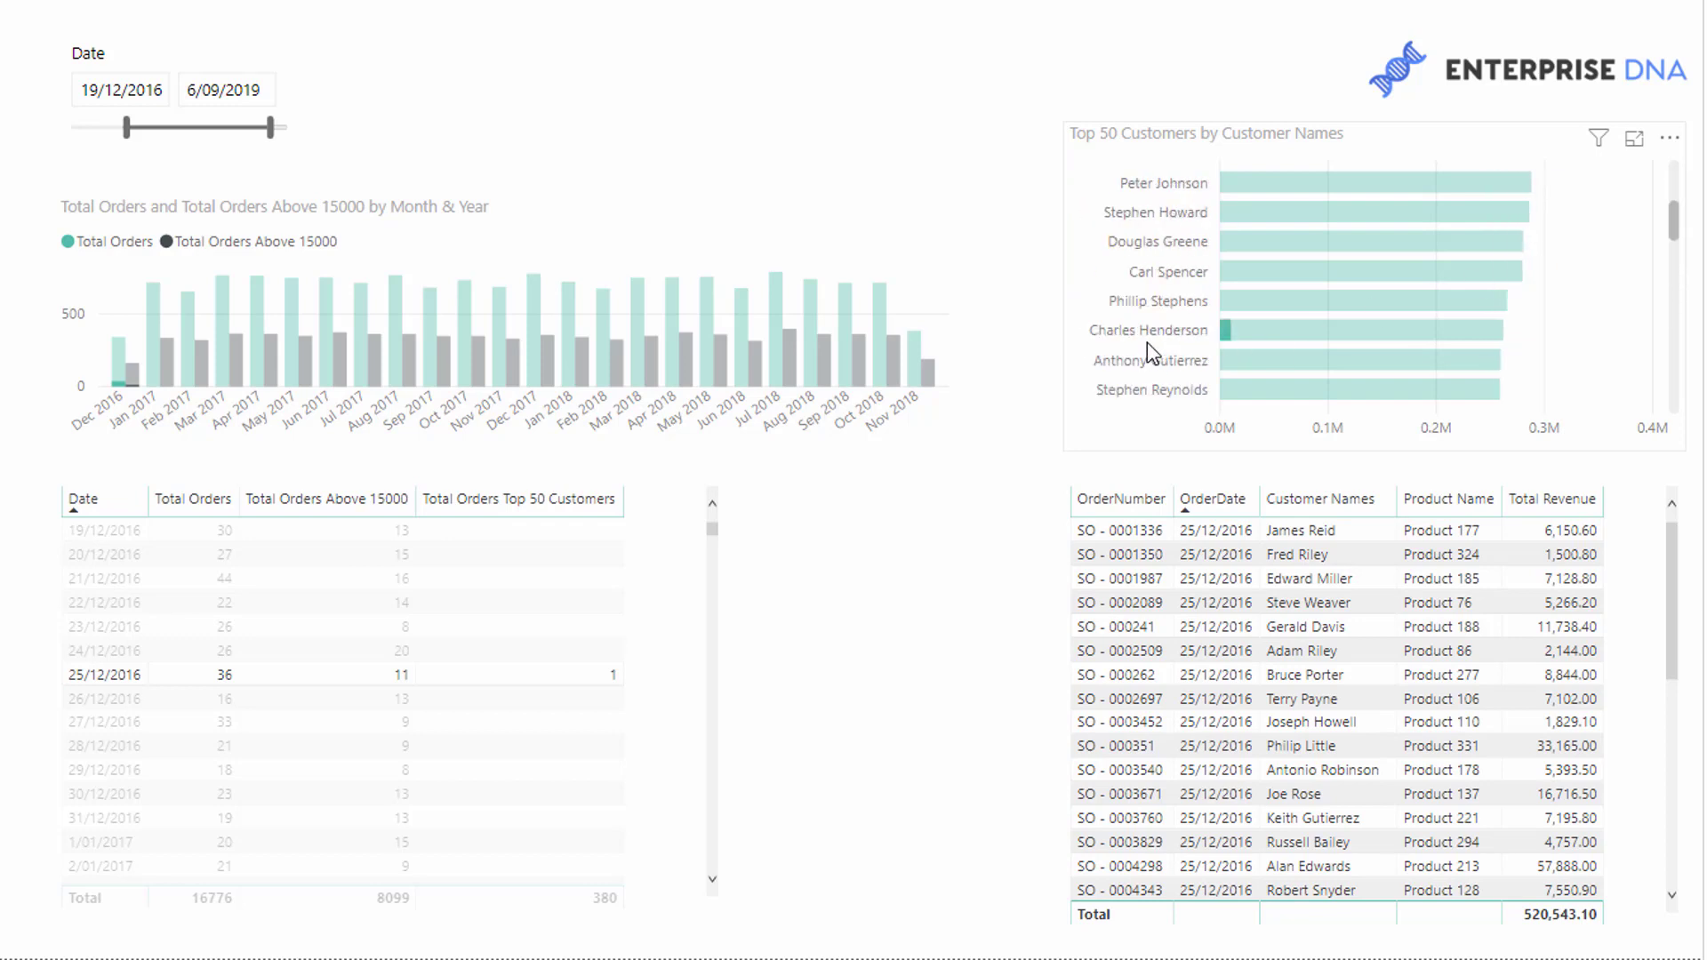
mouse_move(1190, 341)
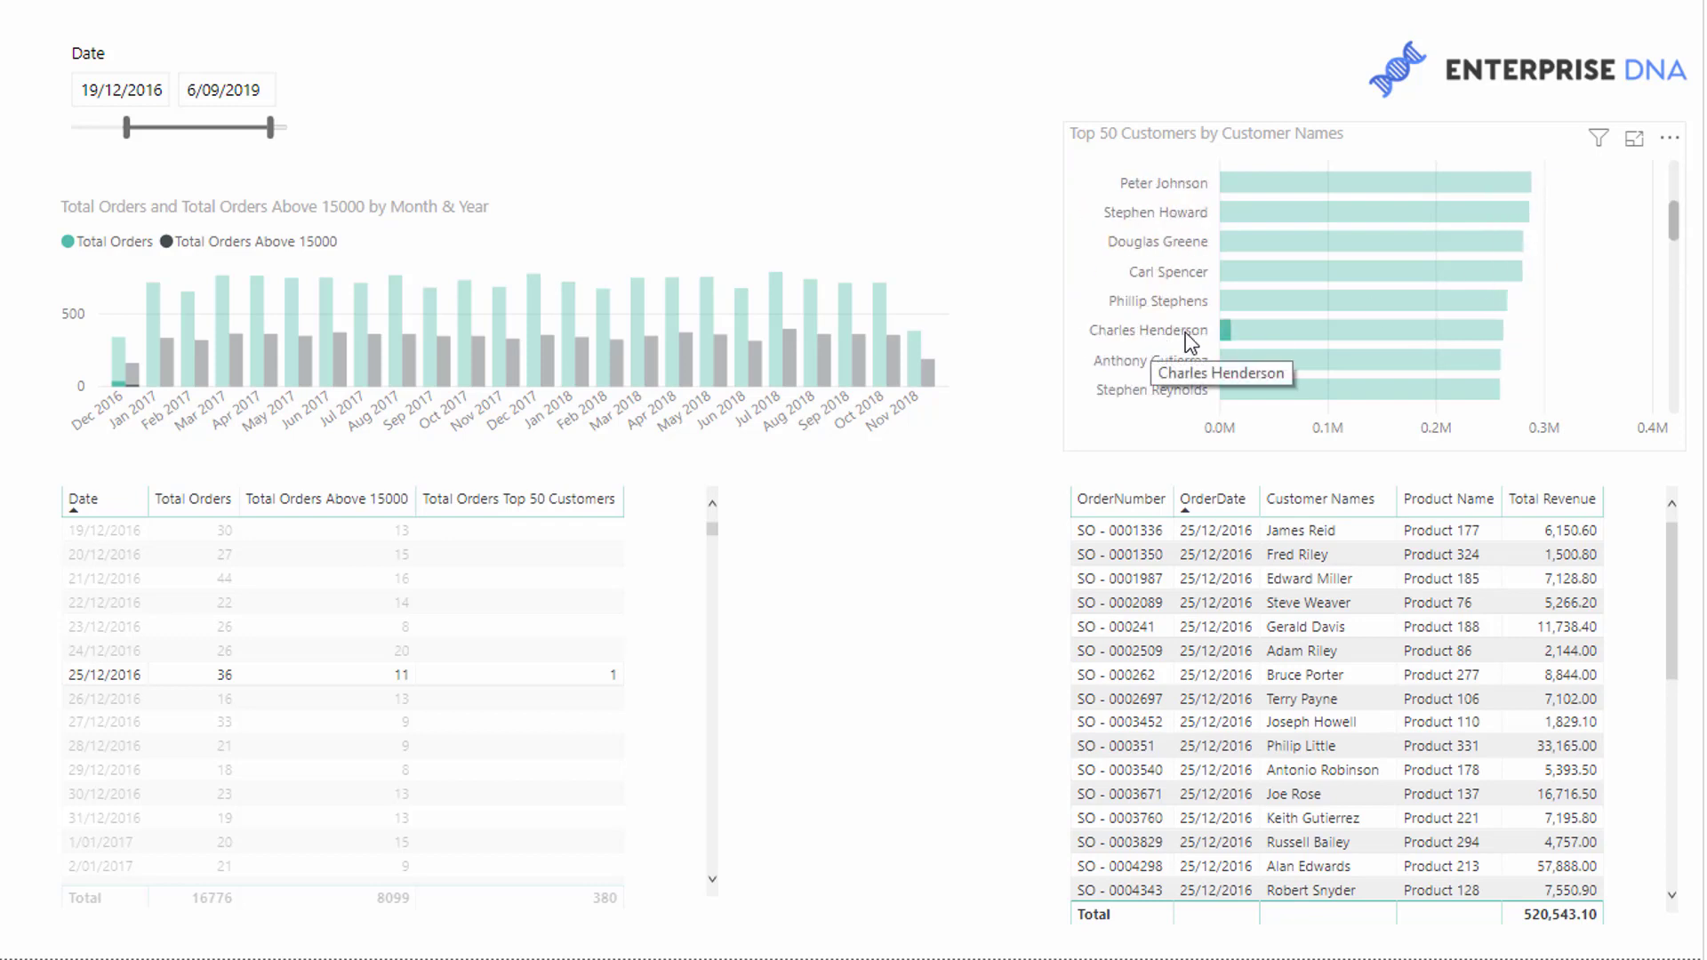
mouse_move(1167, 347)
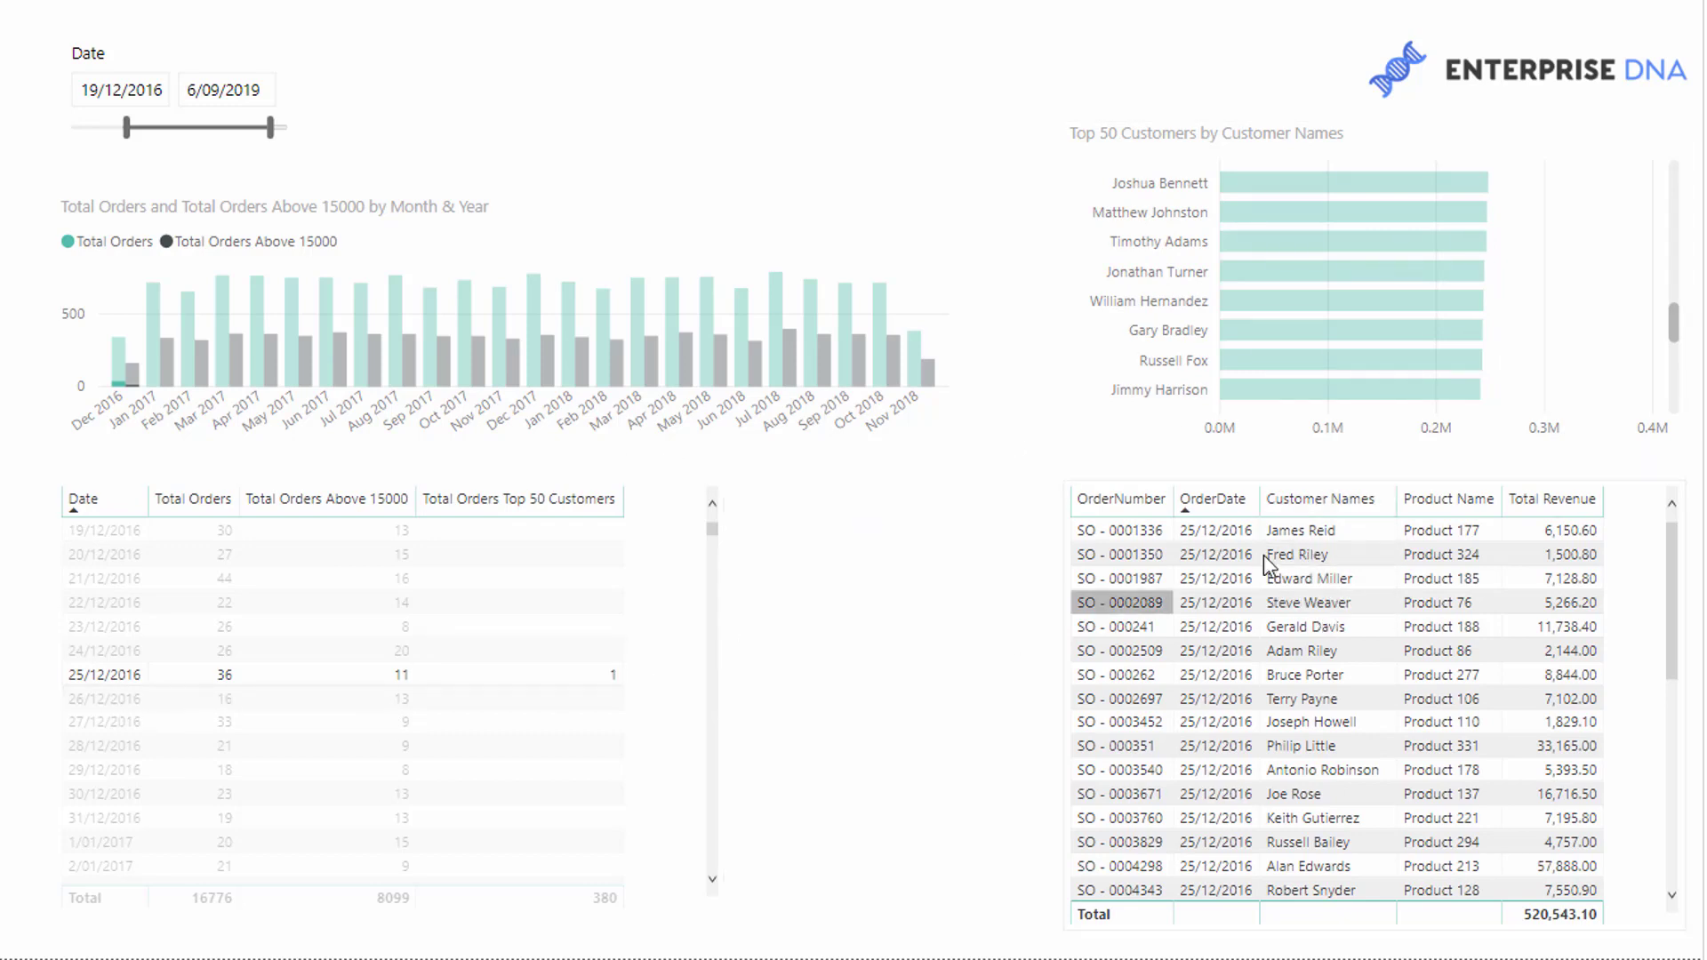
scroll("down", 3)
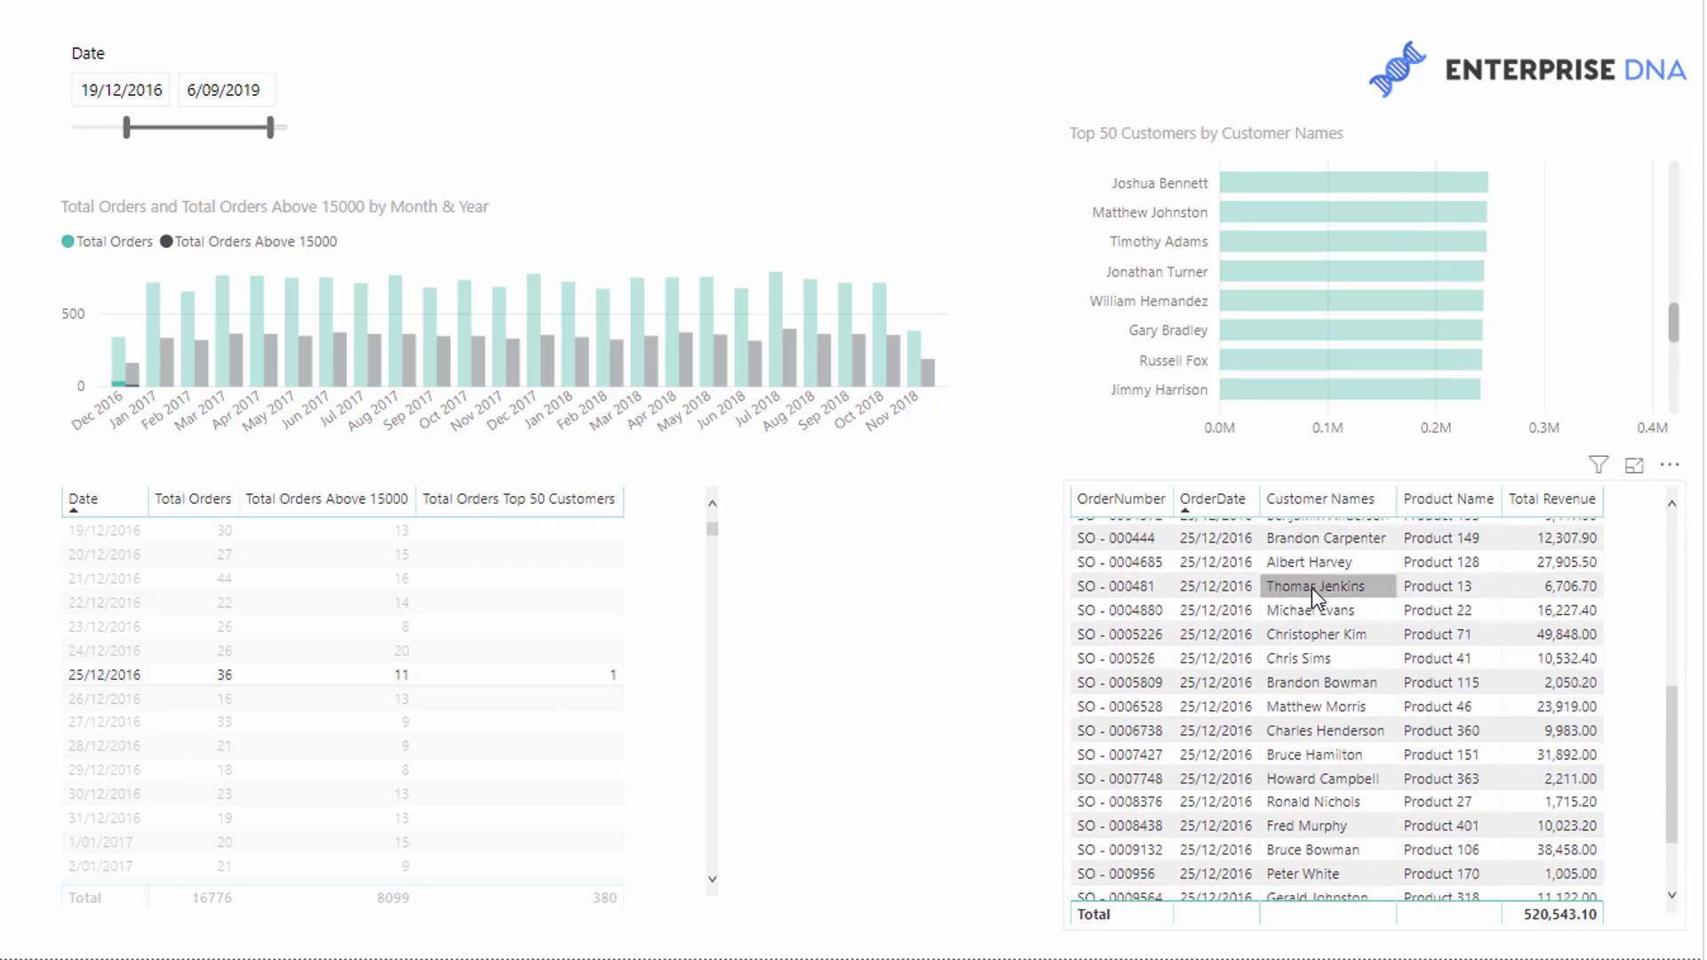
scroll("down", 3)
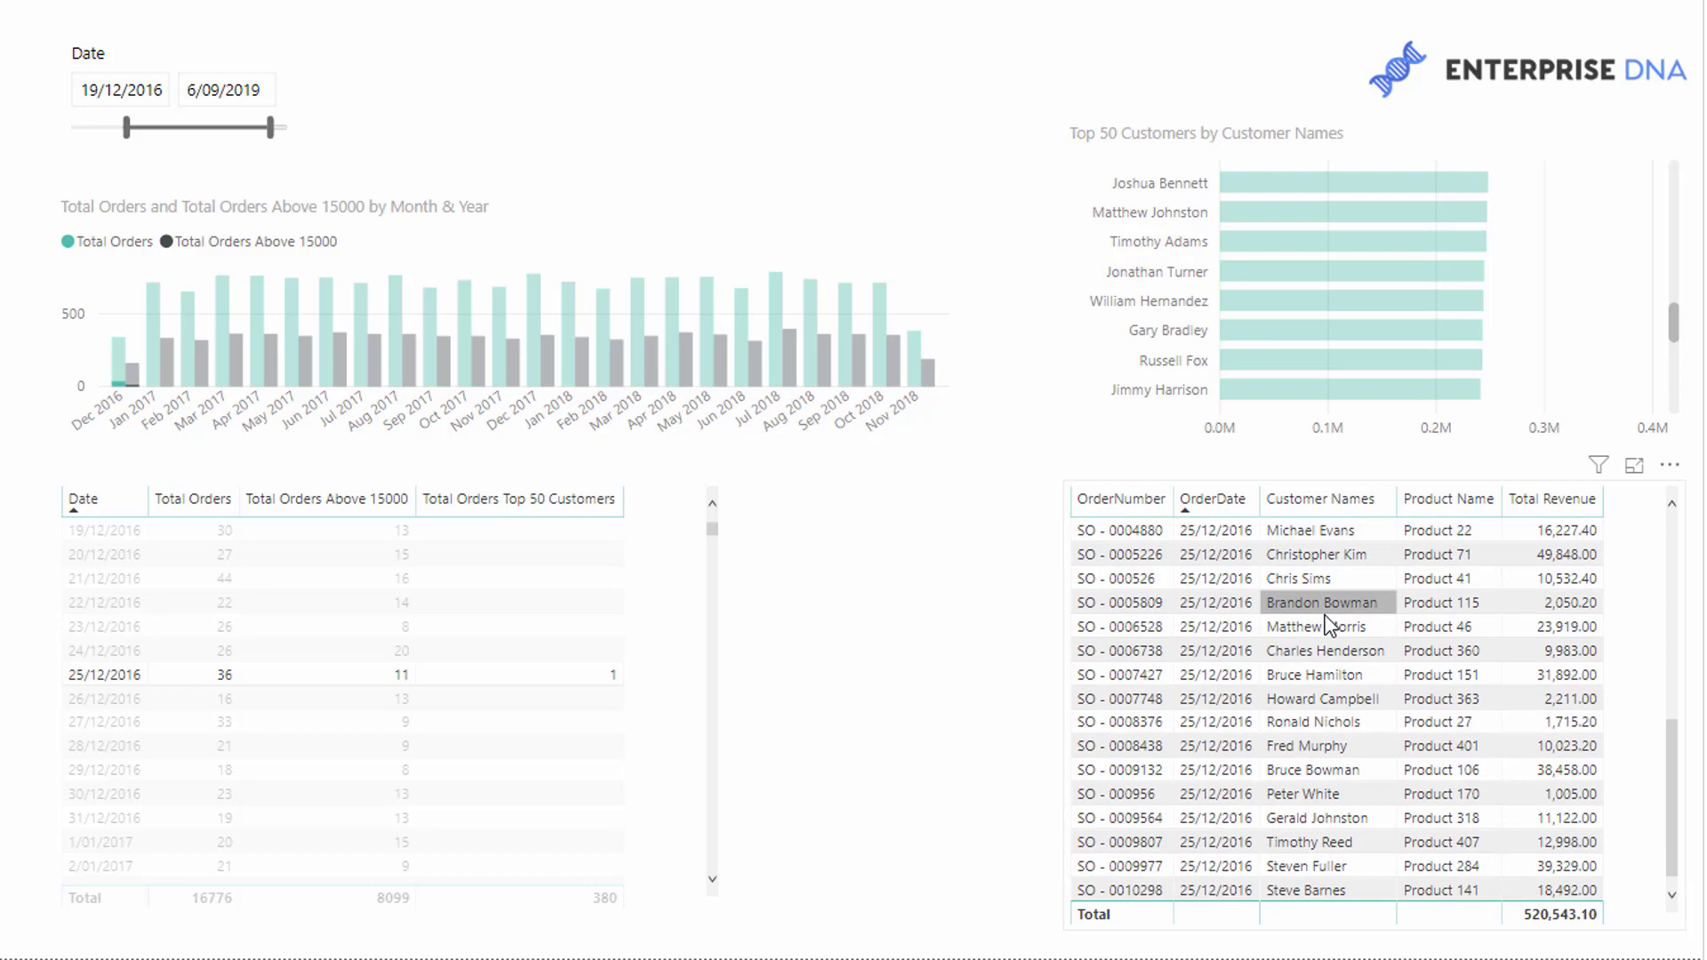
mouse_move(1374, 653)
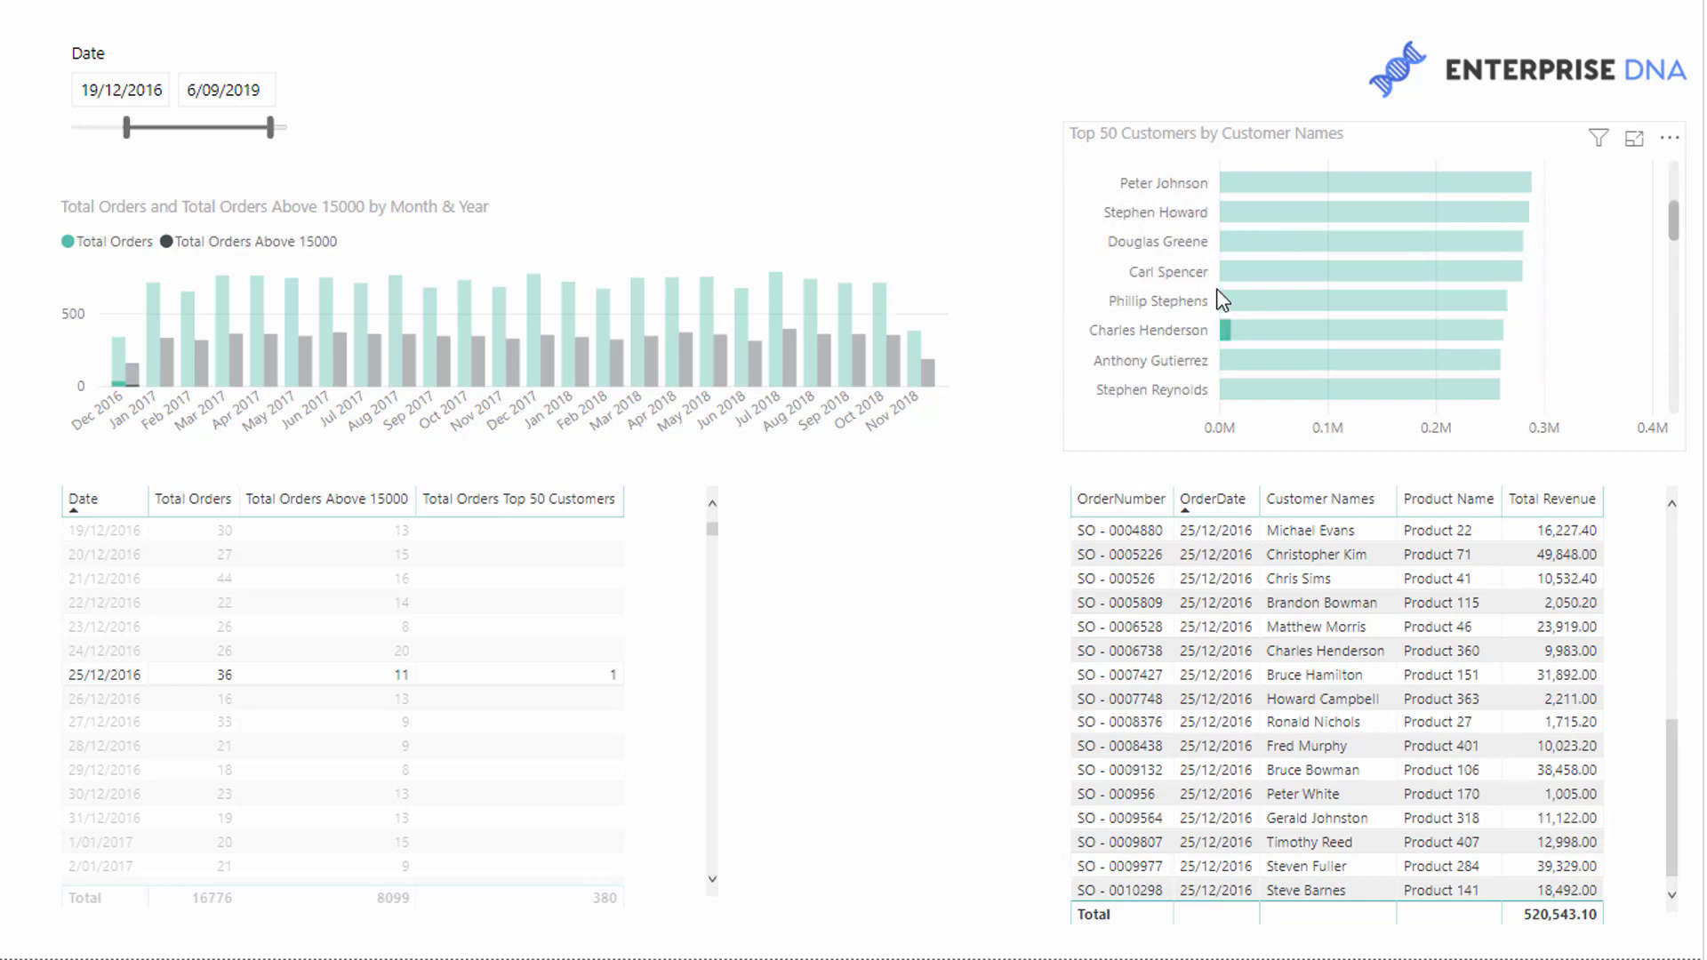
mouse_move(1254, 285)
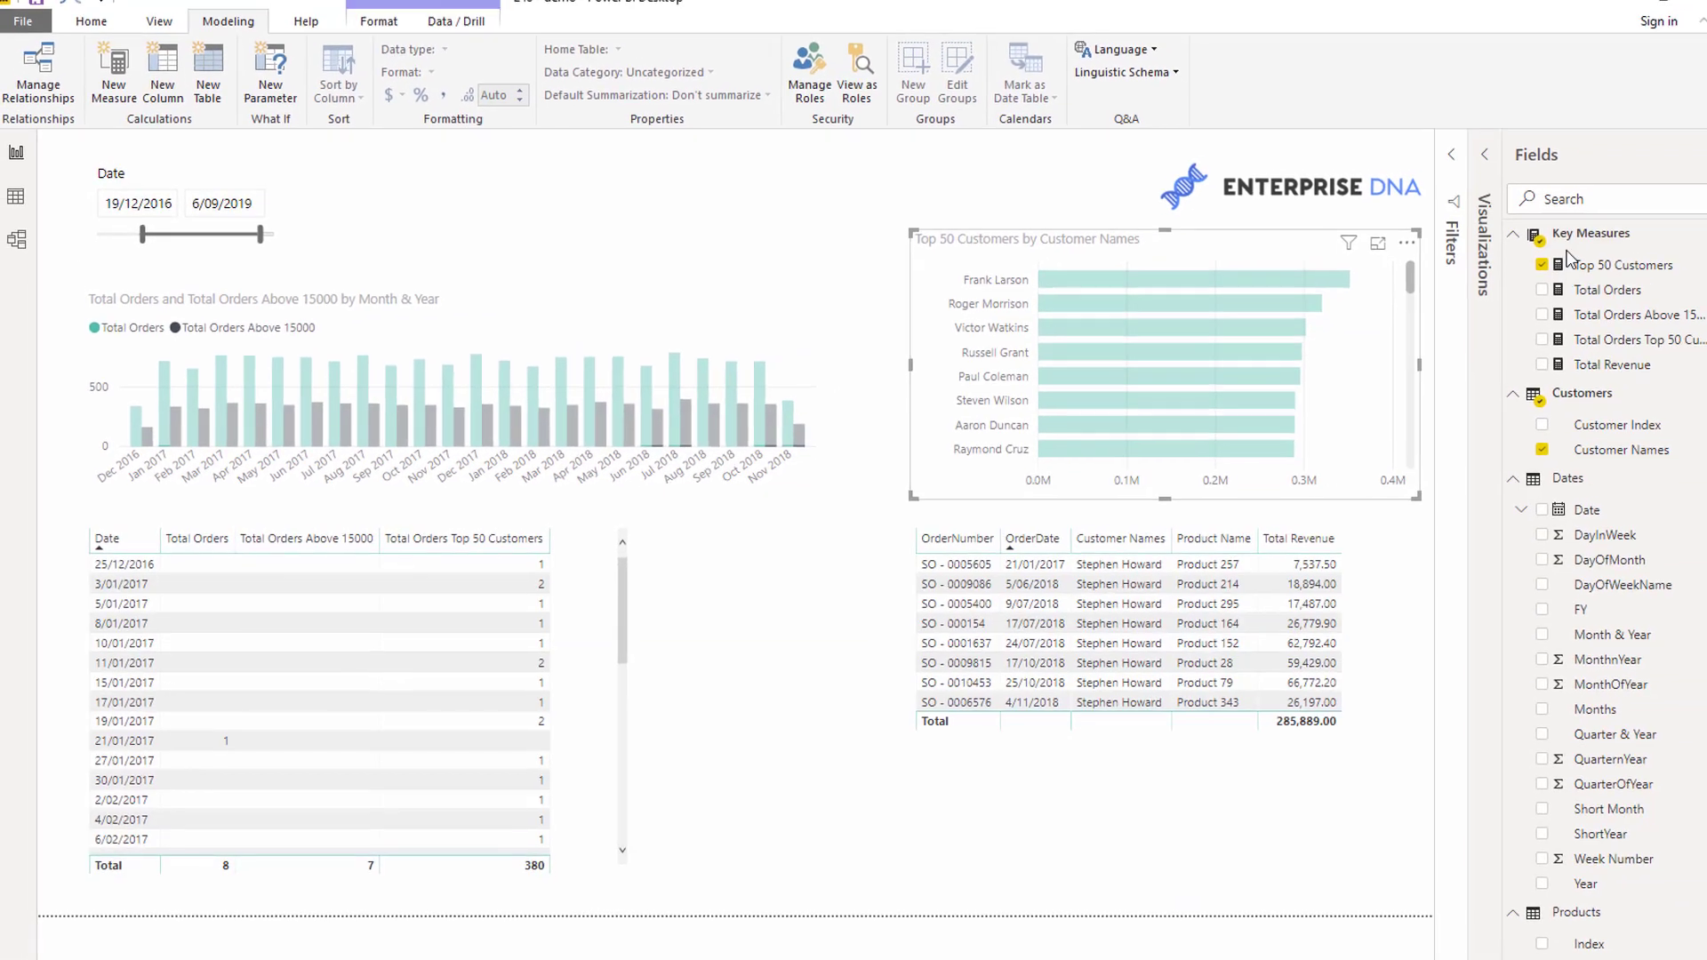
- Select the Top 50 Customers measure under Key Measures to show its TOPN formula
left_click(1622, 265)
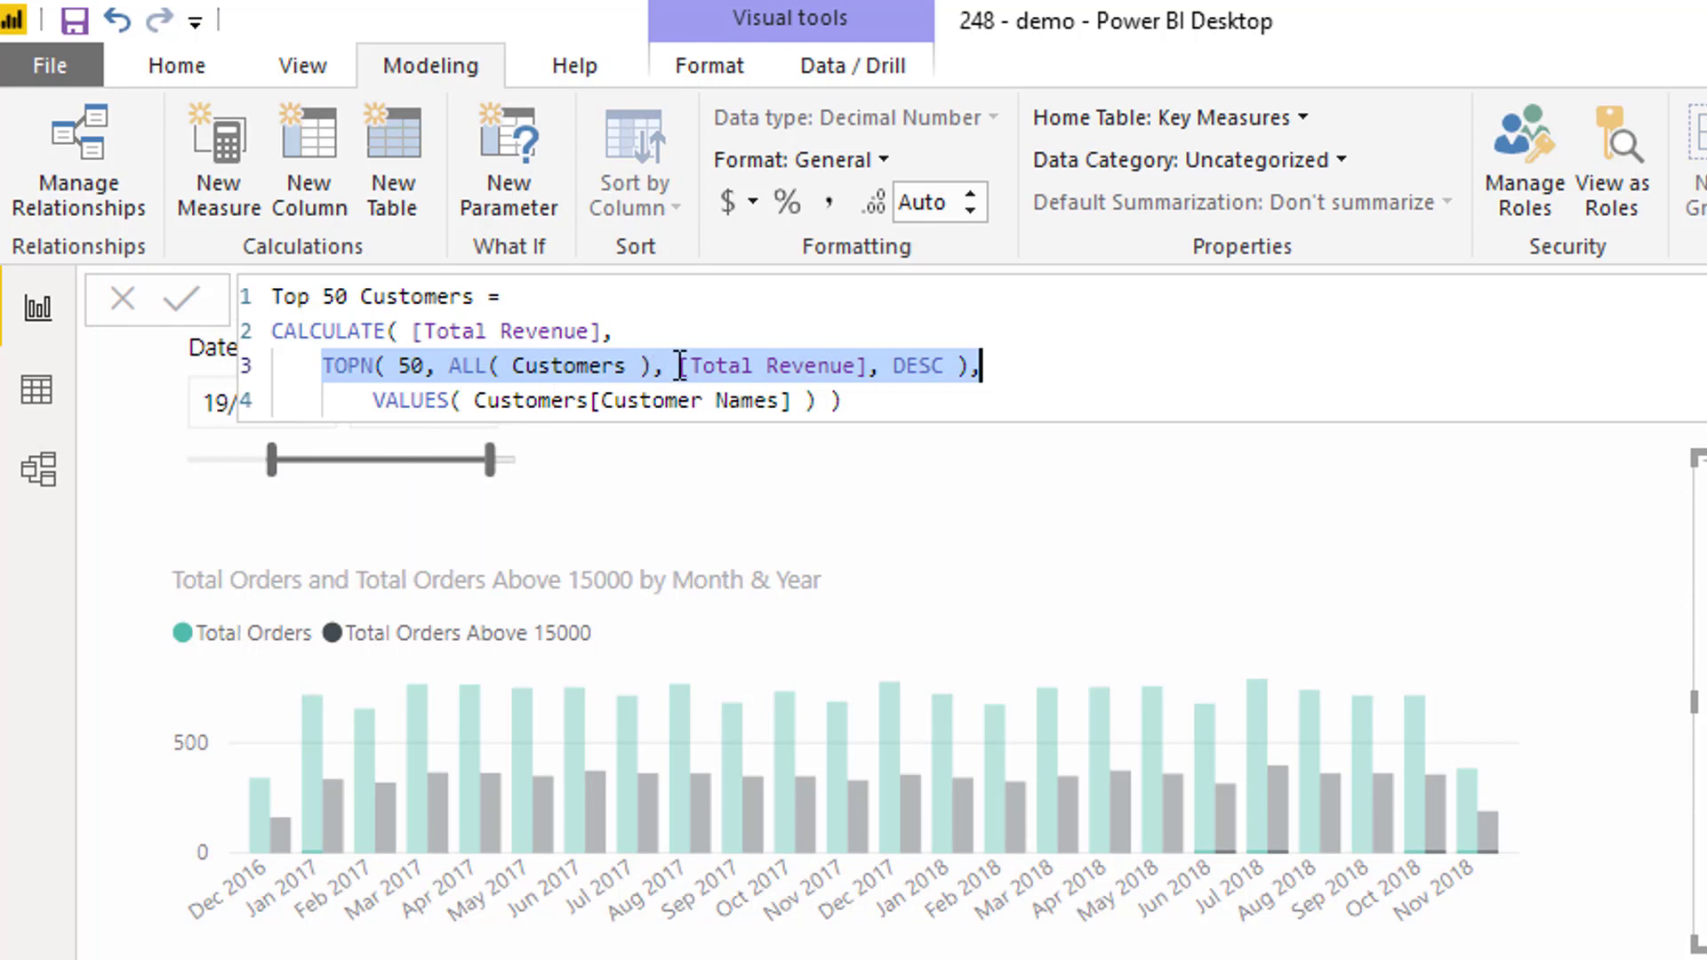
- Wrap [Total Revenue] in CALCULATE( [Total Revenue], ALL( Dates ) ) inside the TOPN ranking
type("CALCULATE(")
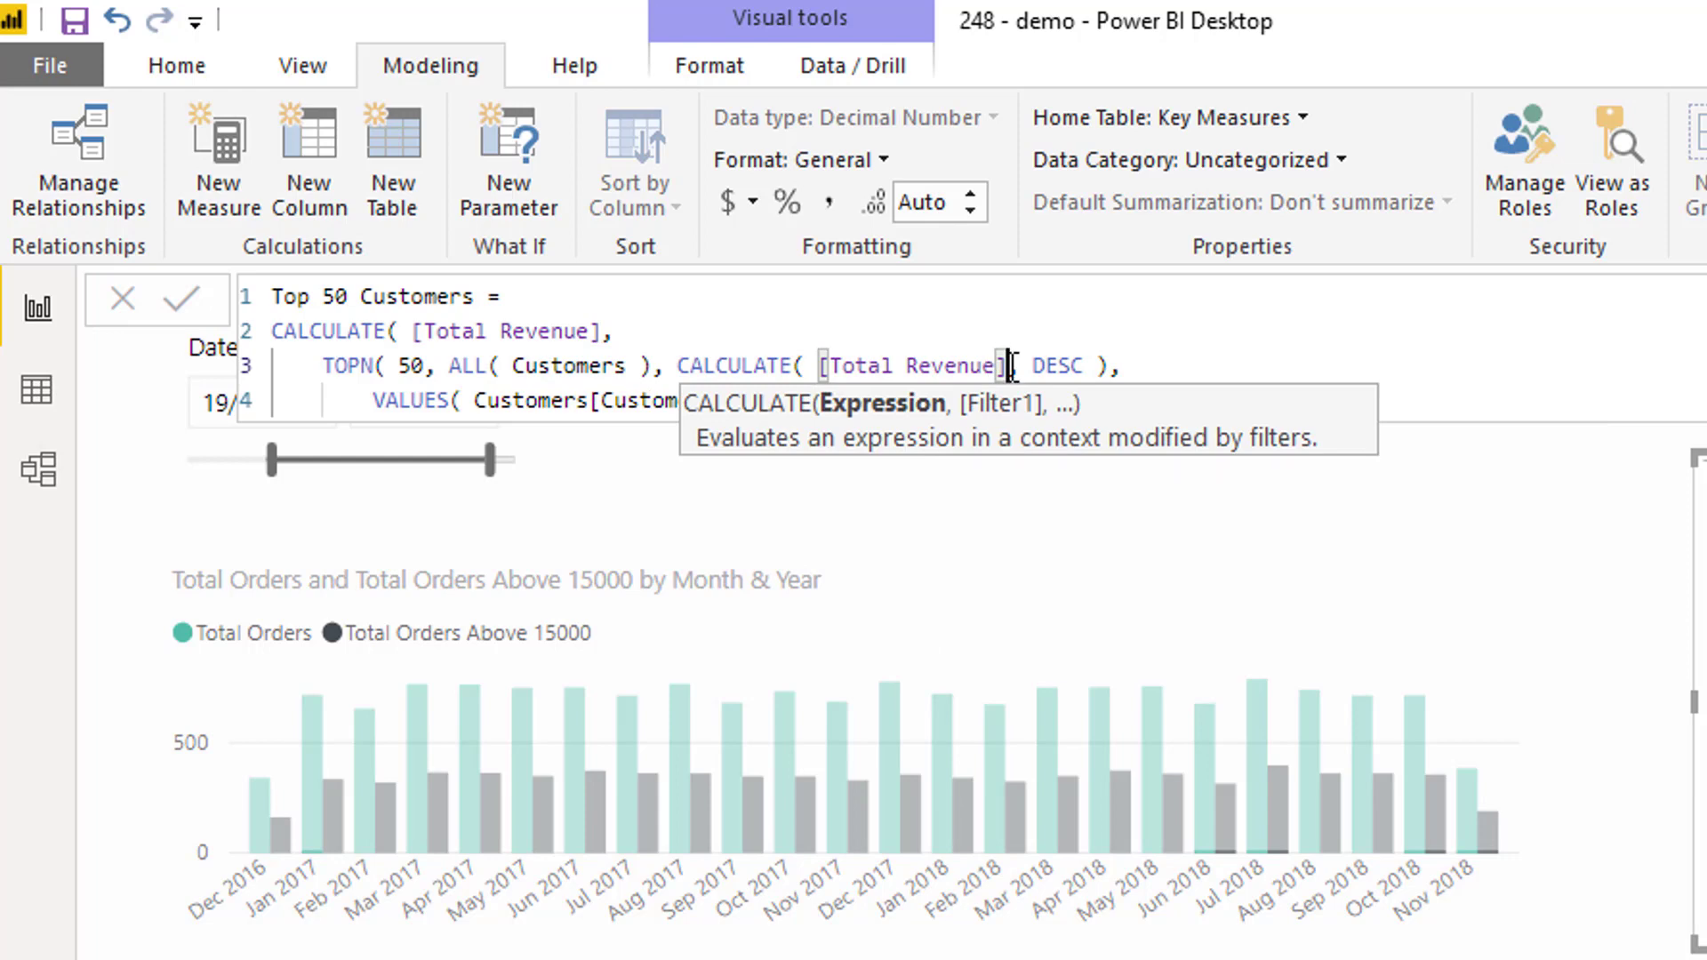
type("ALL( Dates ) ),")
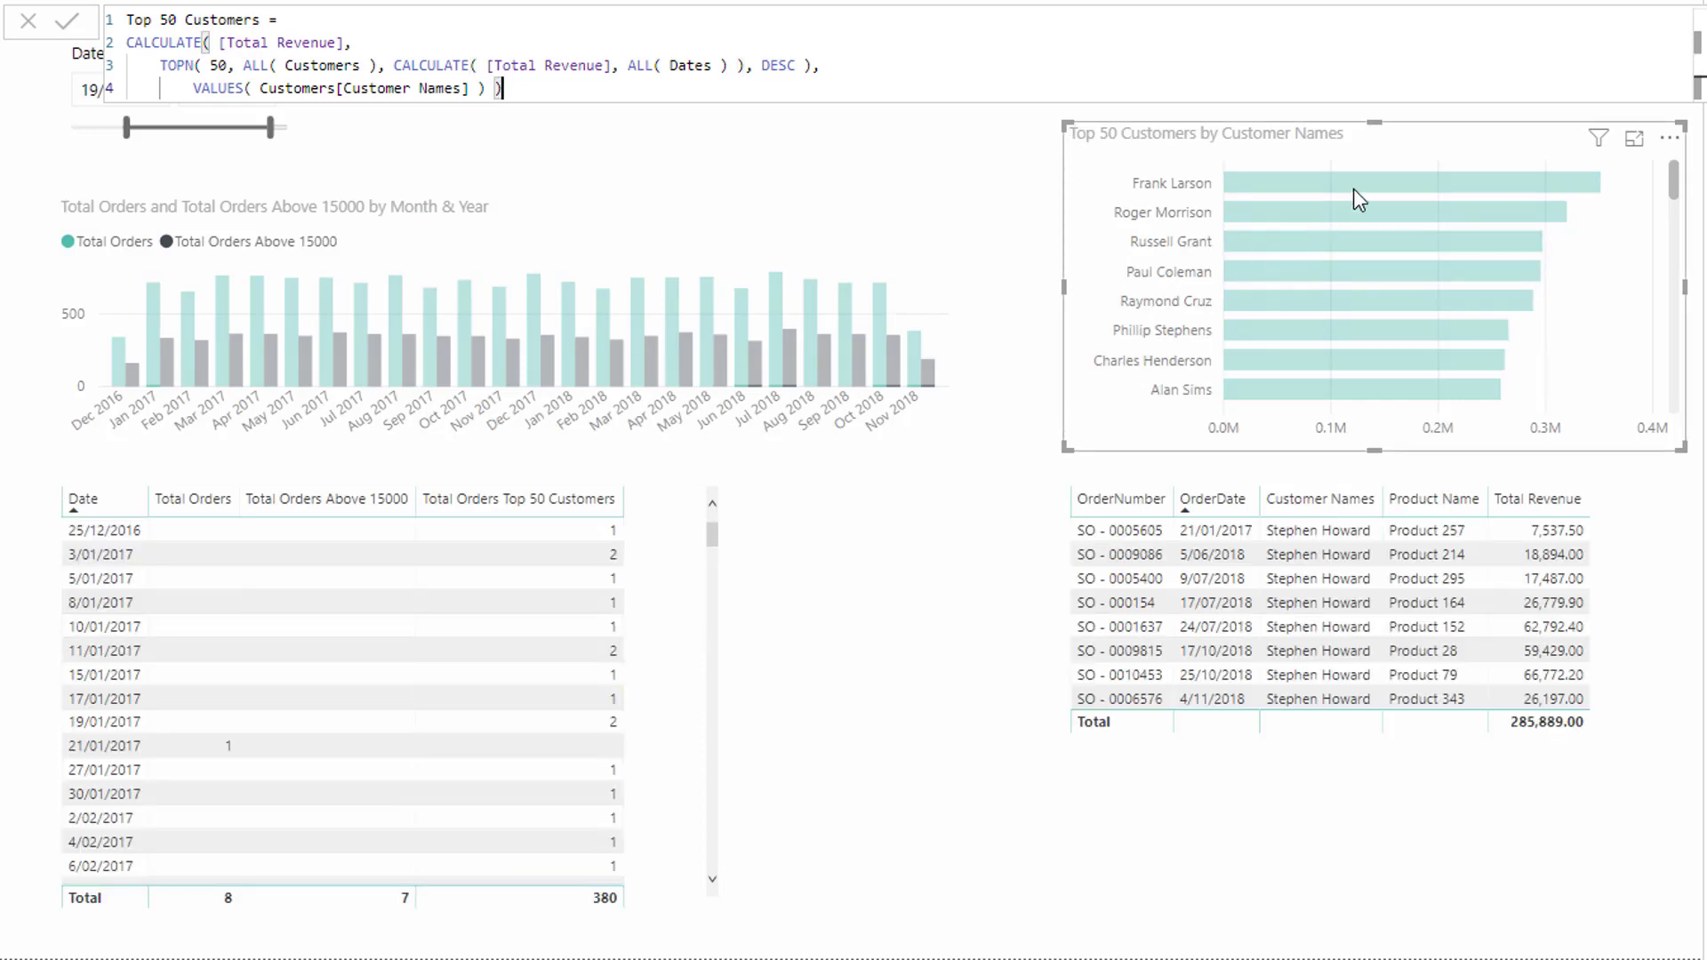
mouse_move(1435, 198)
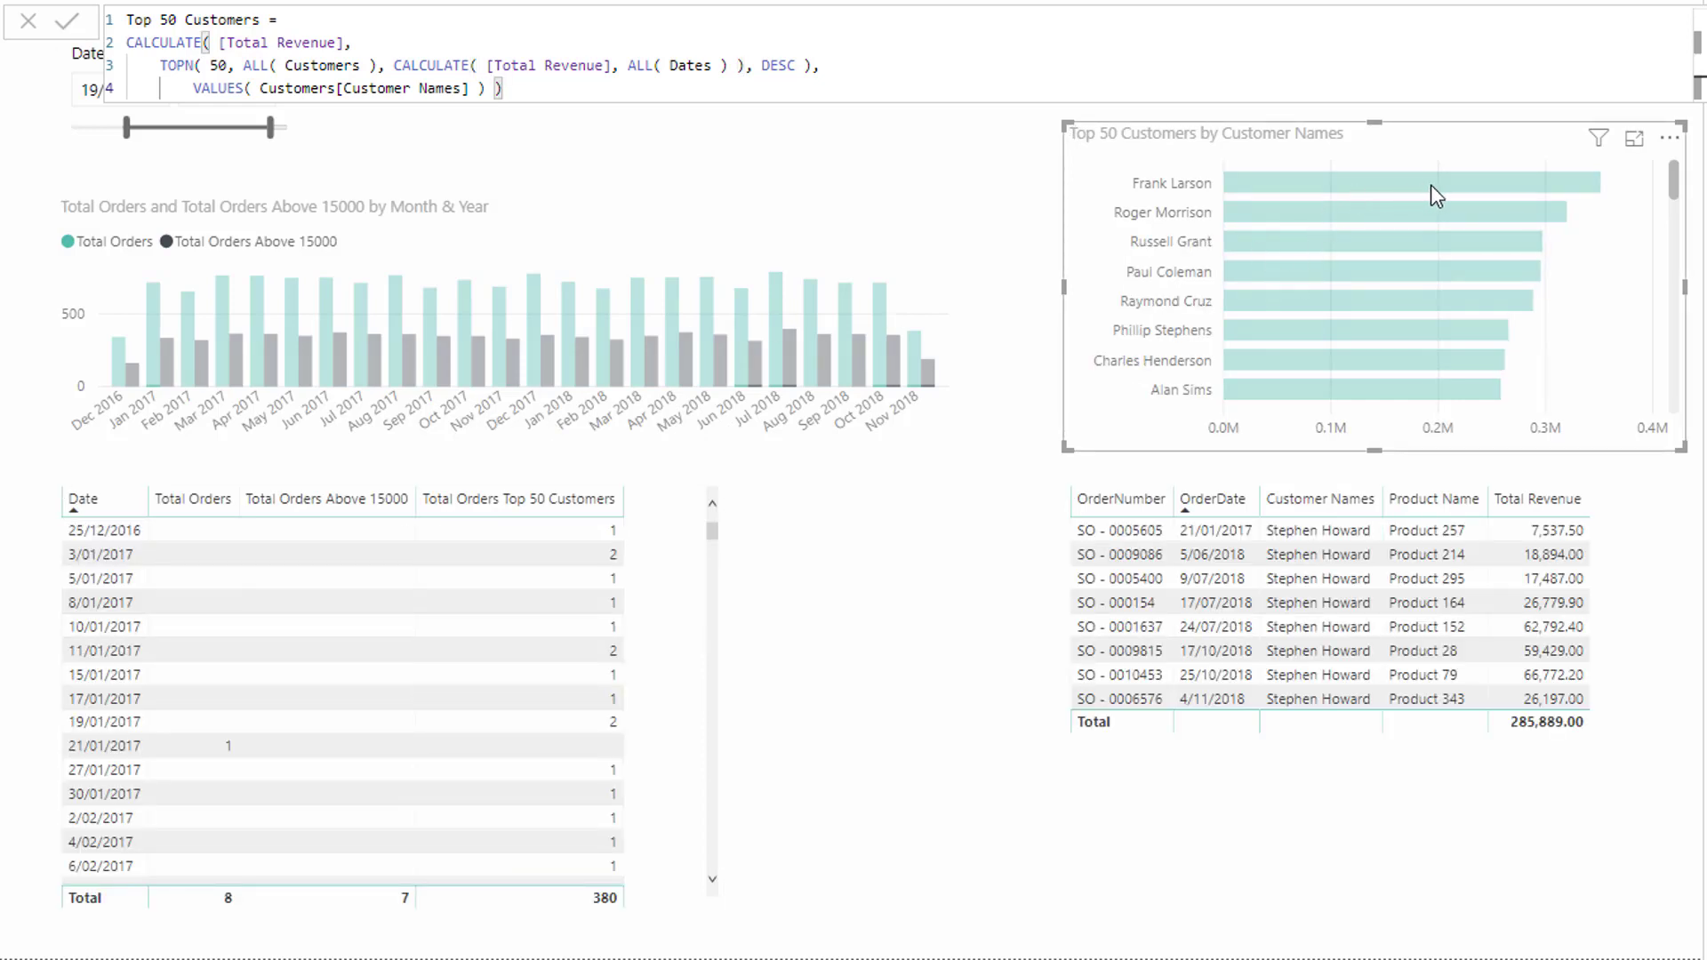
- Clear the customer selection so the report can be filtered to 7/03/2017
left_click(1416, 181)
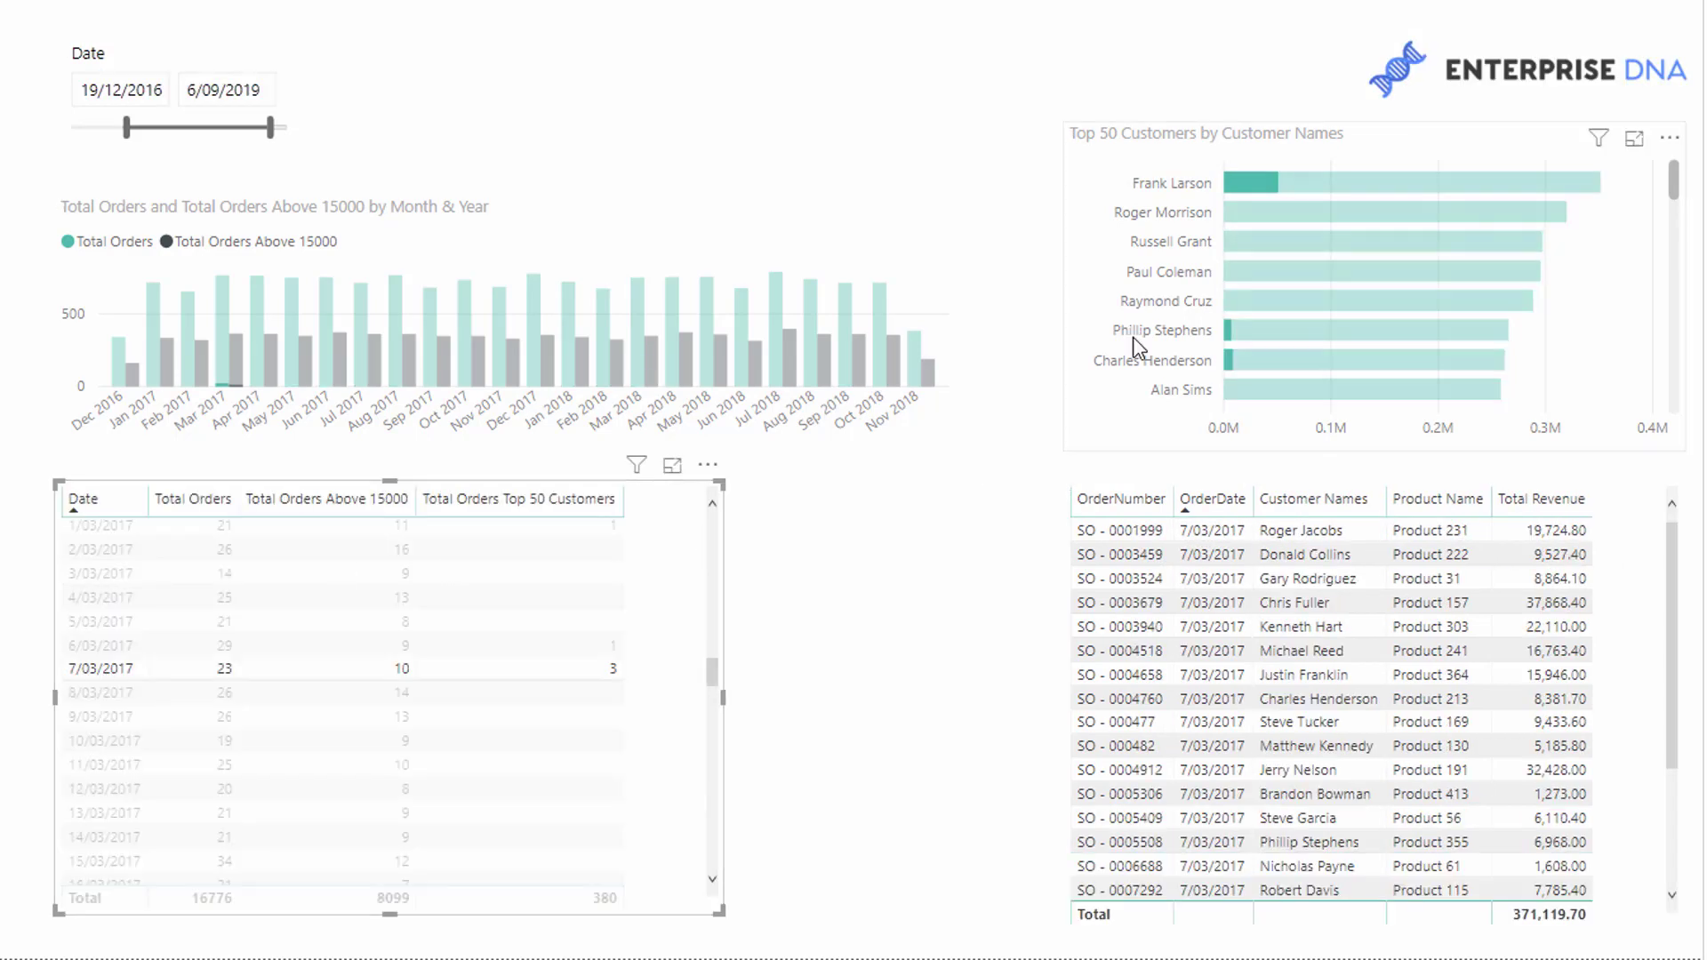
mouse_move(1263, 183)
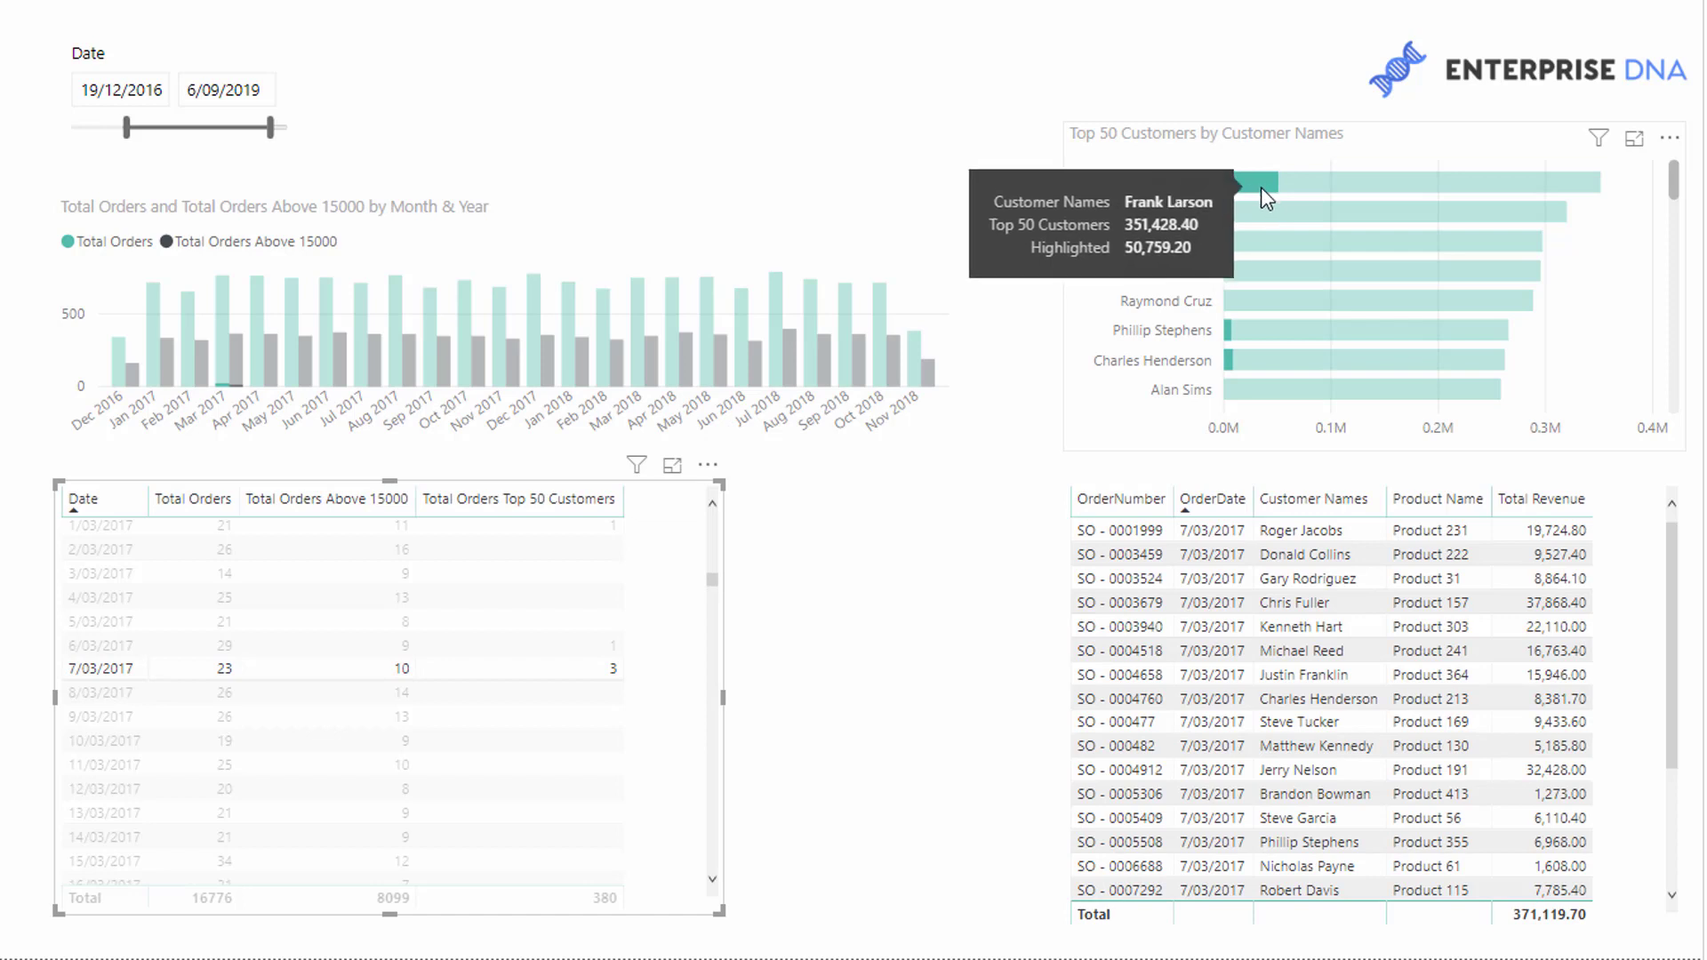
mouse_move(1209, 368)
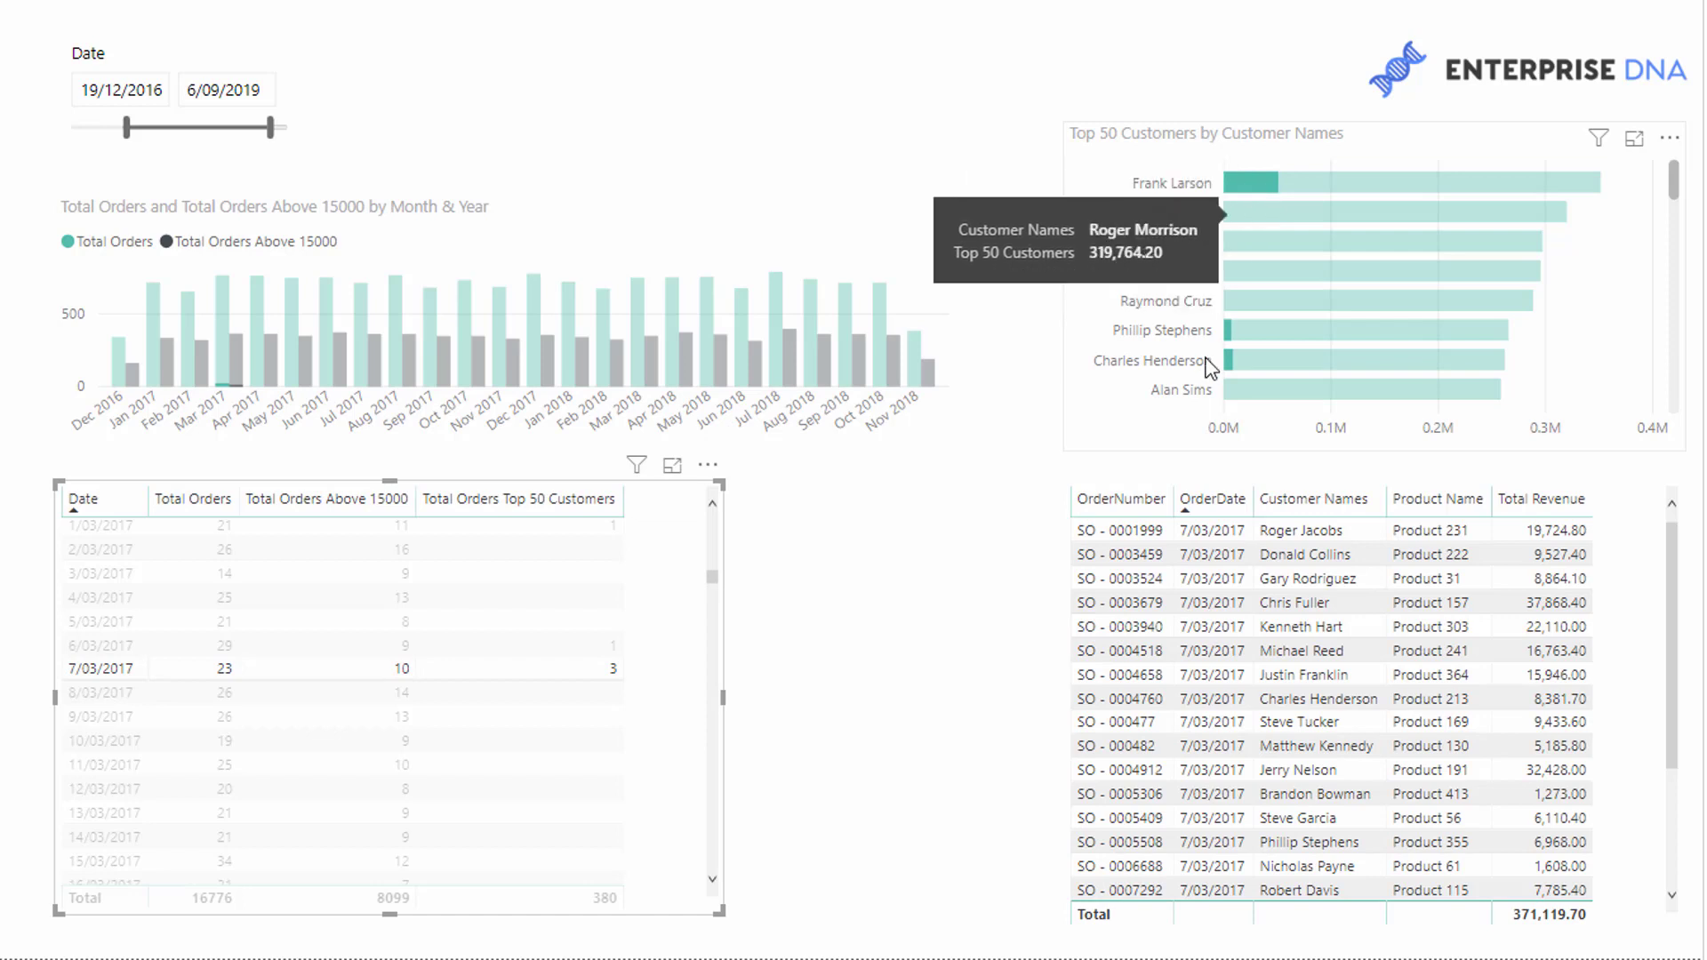
mouse_move(1186, 381)
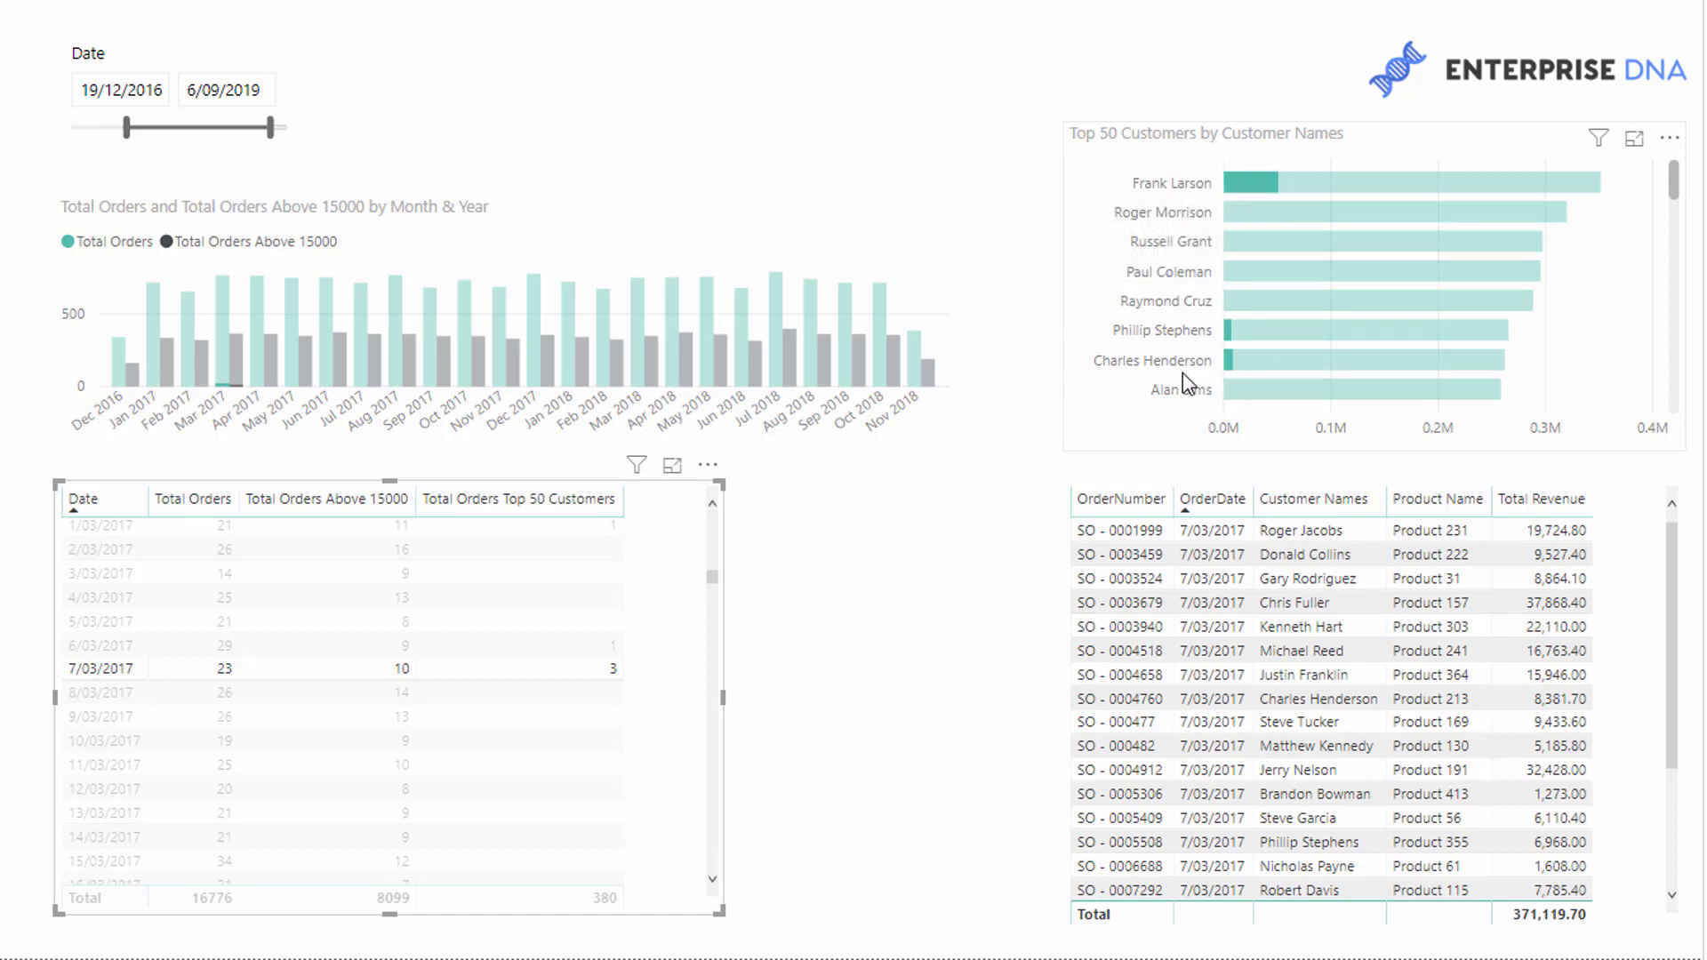
left_click(576, 669)
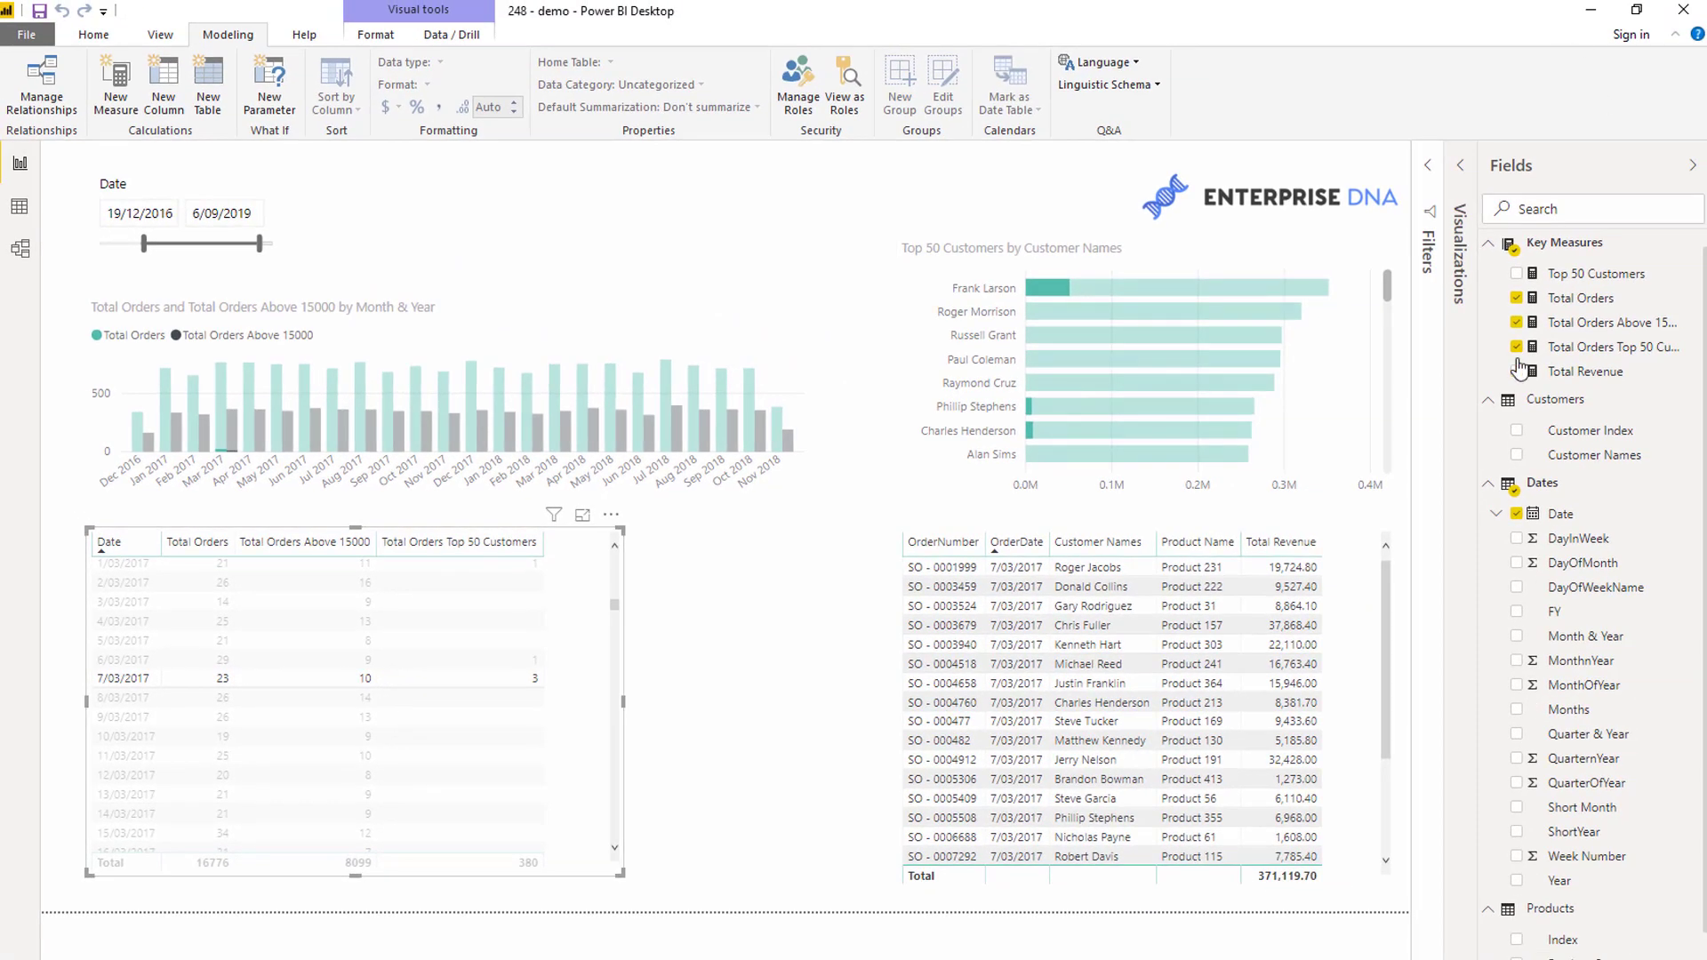
- Review the Total Orders Top 50 Customers formula, highlighting the ALL over Customers inside TOPN 50
left_click(1617, 347)
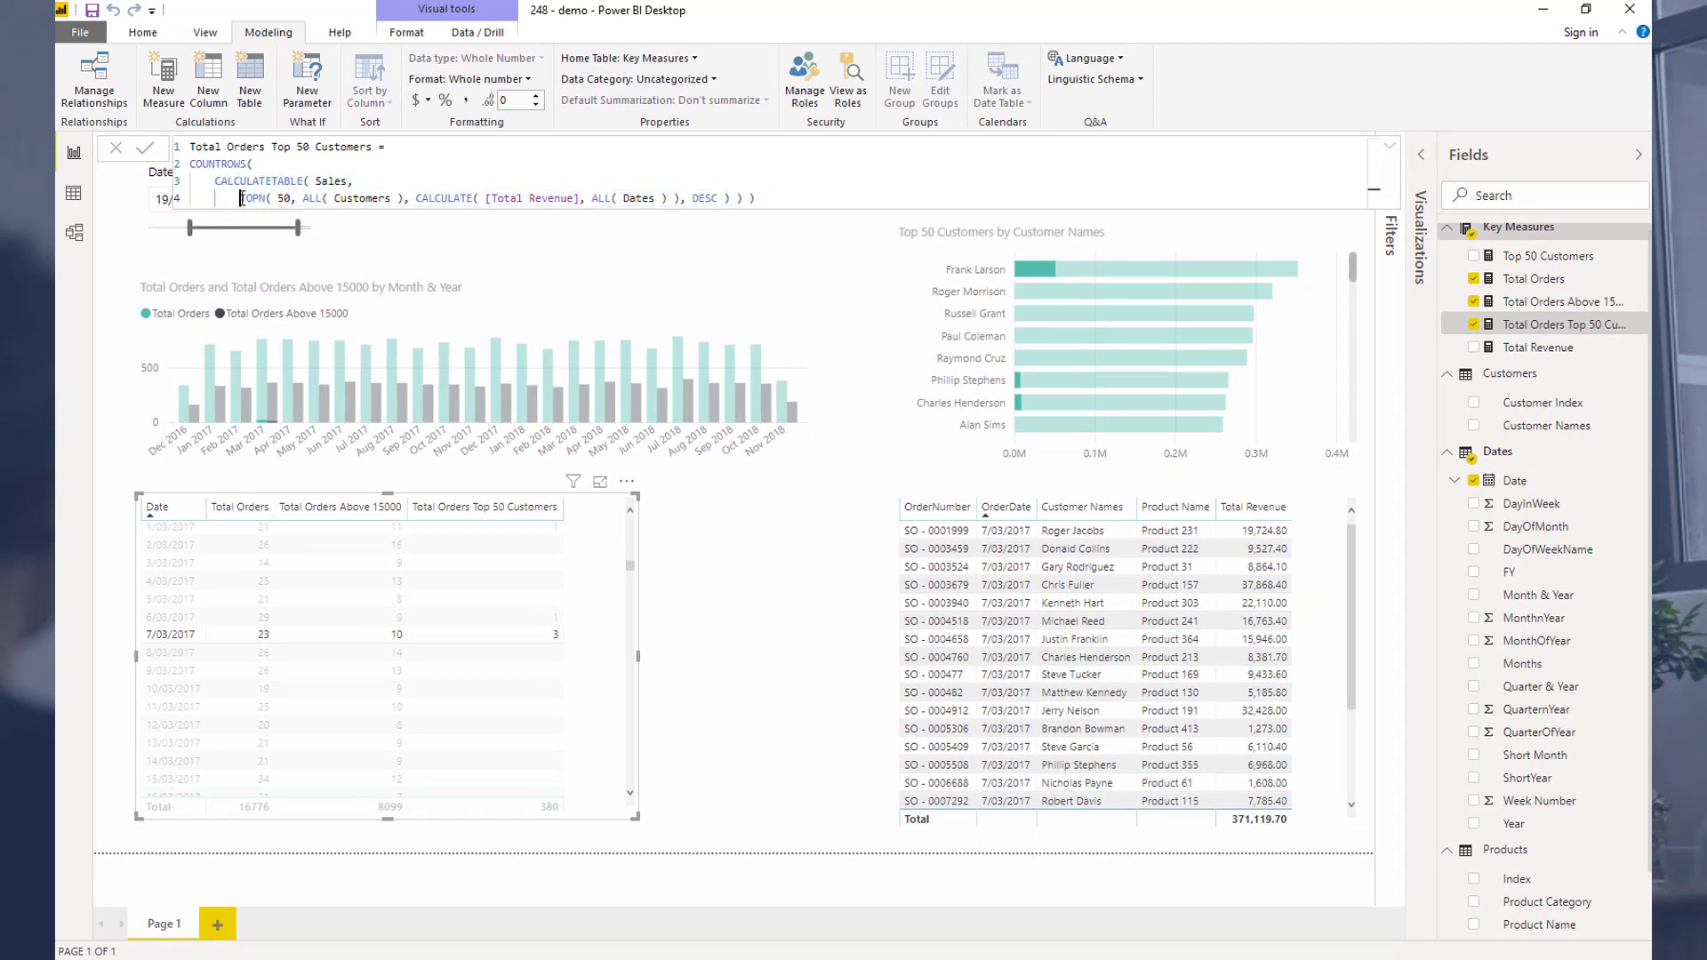
double_click(254, 198)
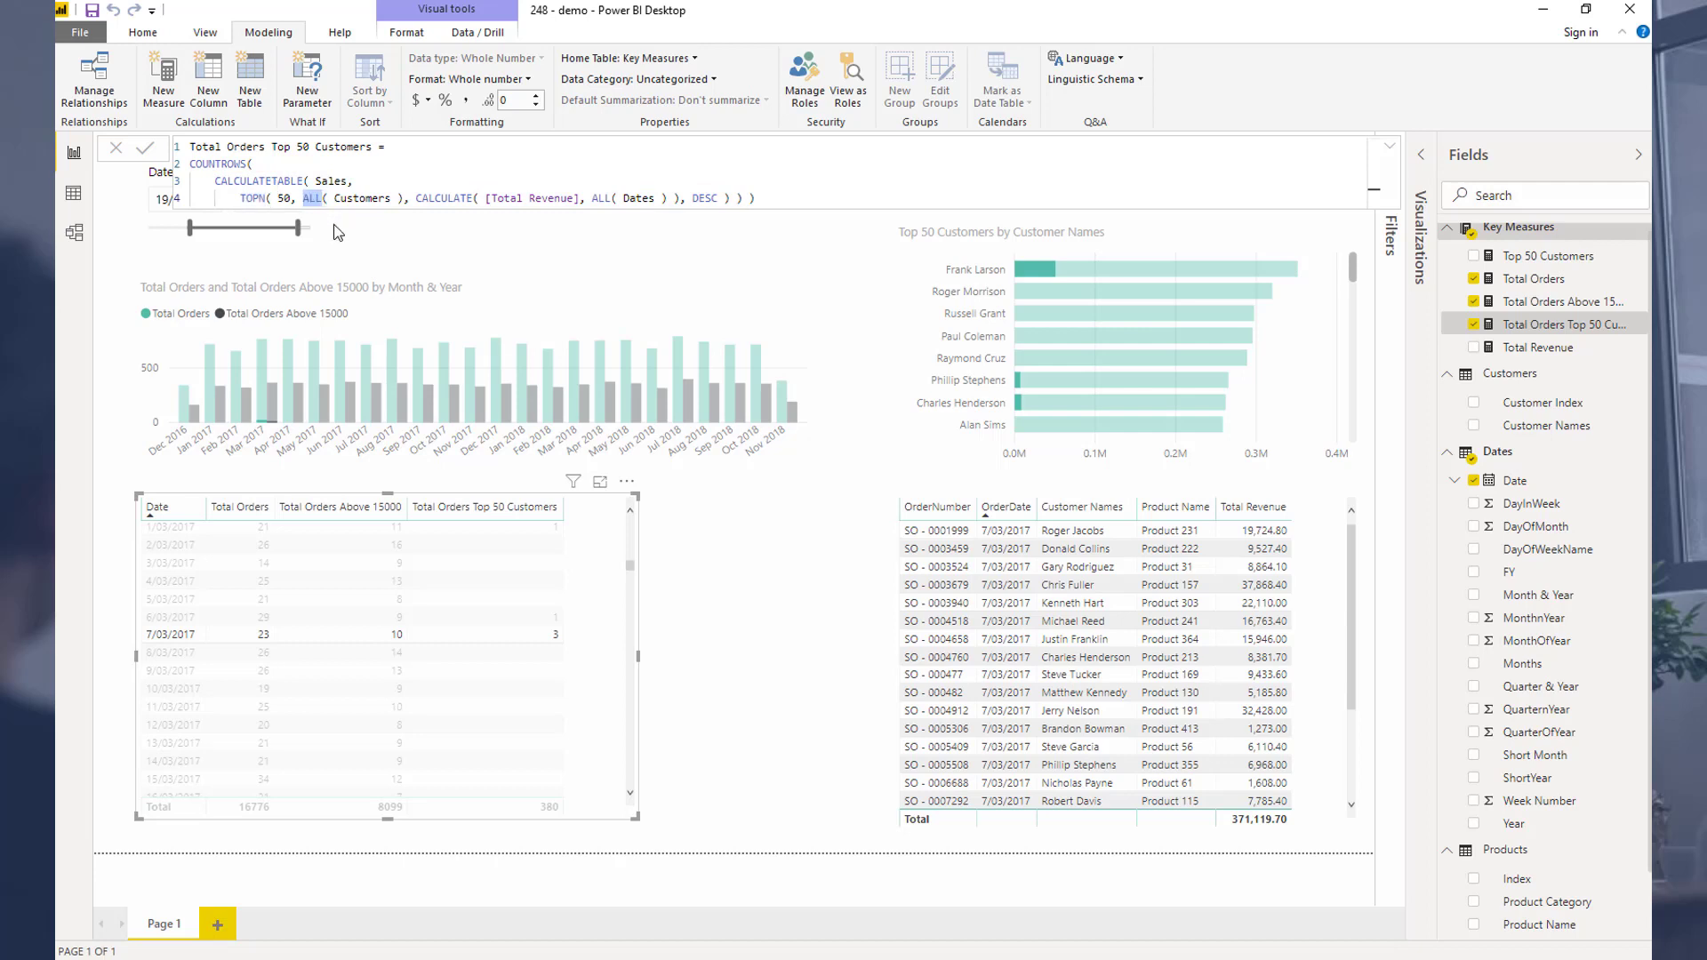
mouse_move(388, 217)
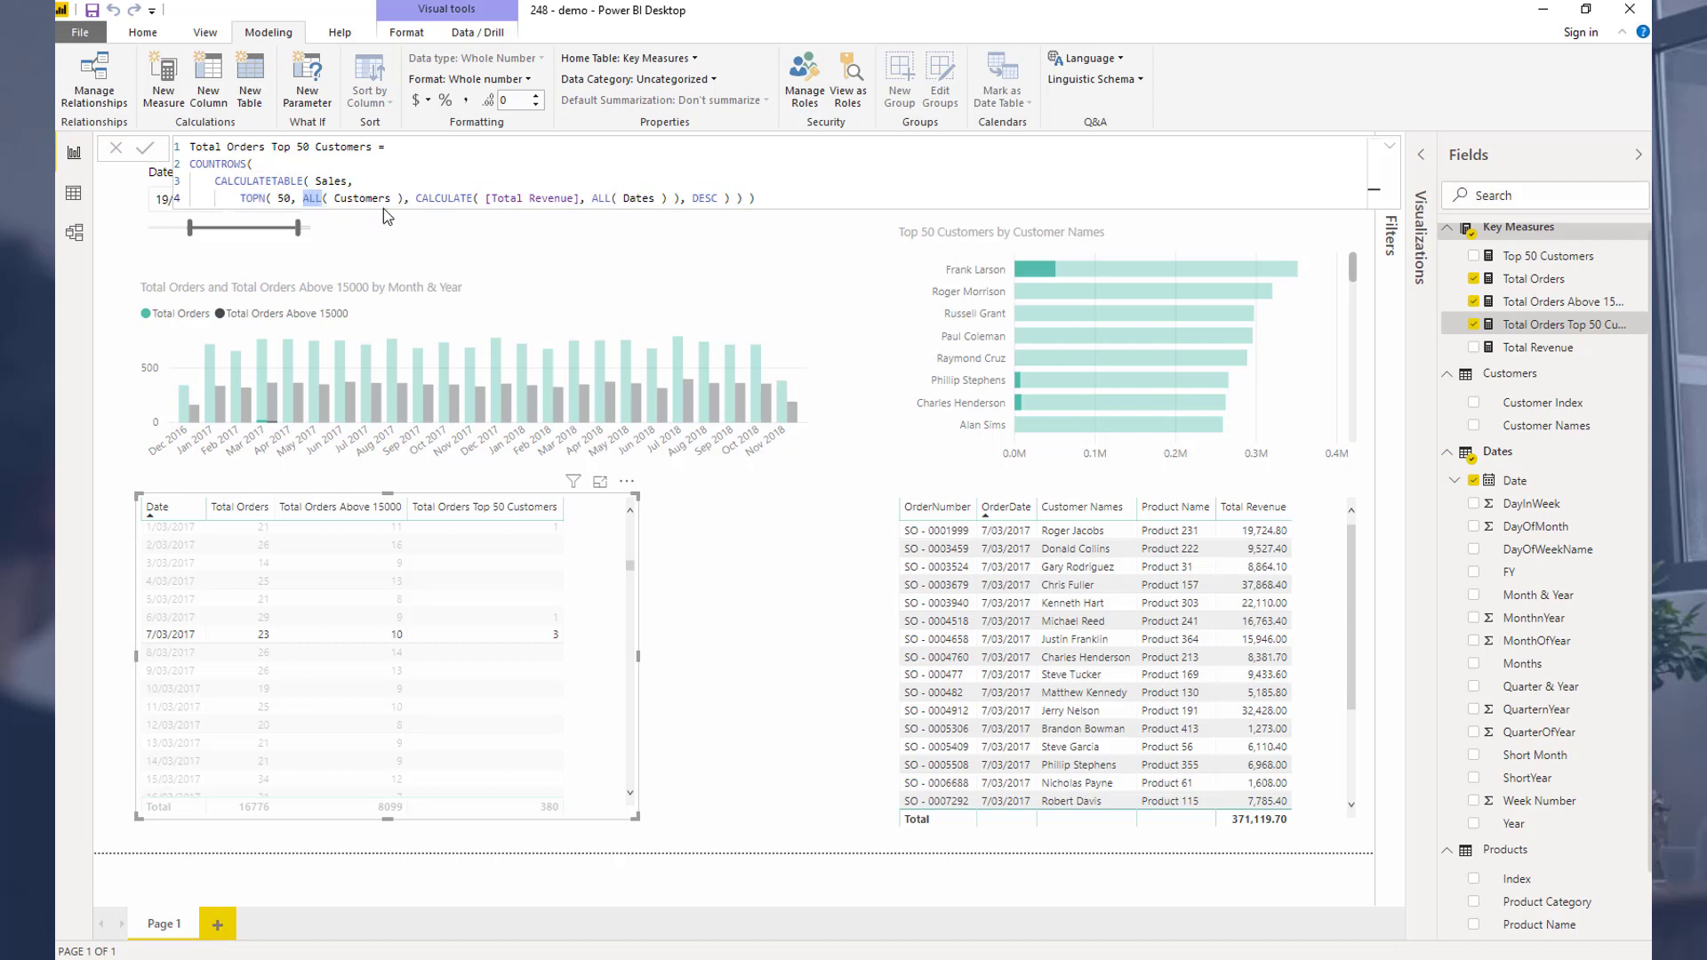